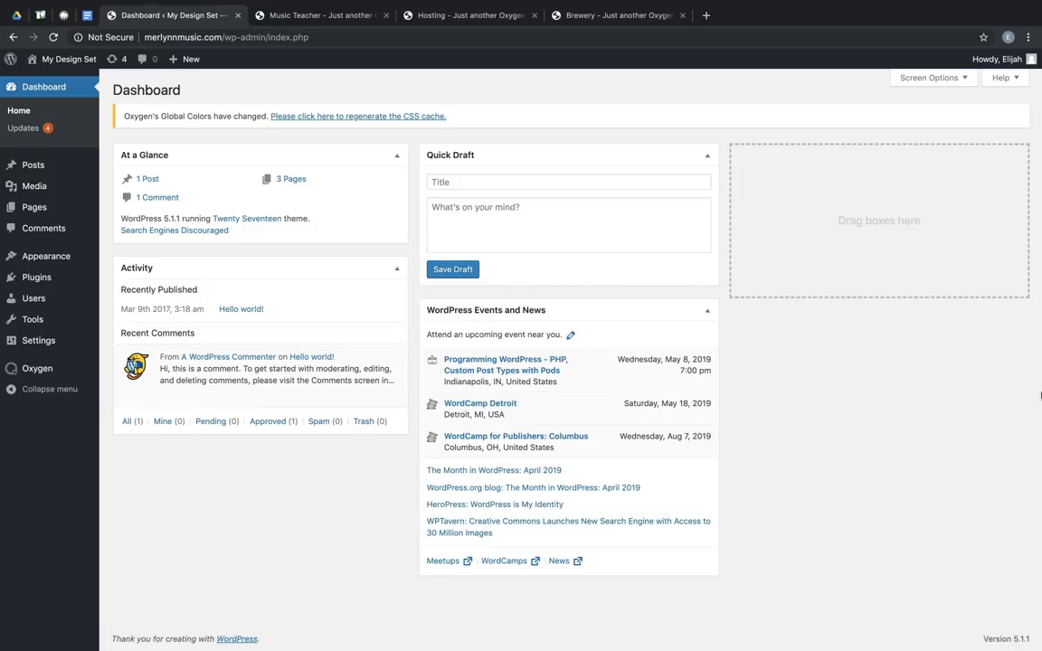
Open the Home page from Pages and launch Oxygen's visual editor for it.
{"action": "left_click", "coordinate": [33, 207]}
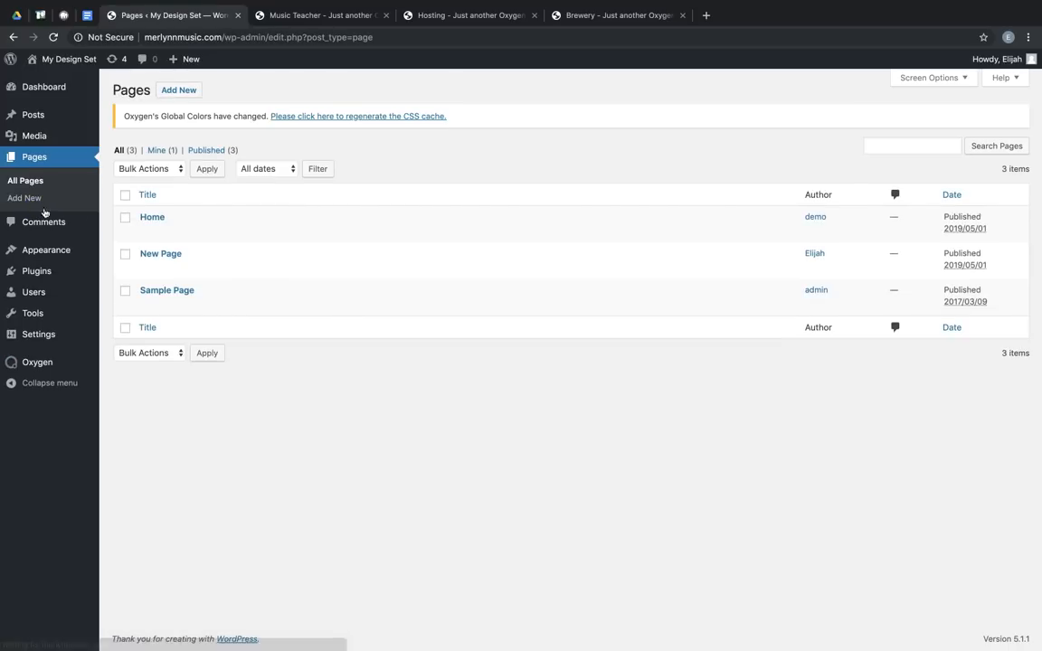
{"action": "left_click", "coordinate": [152, 217]}
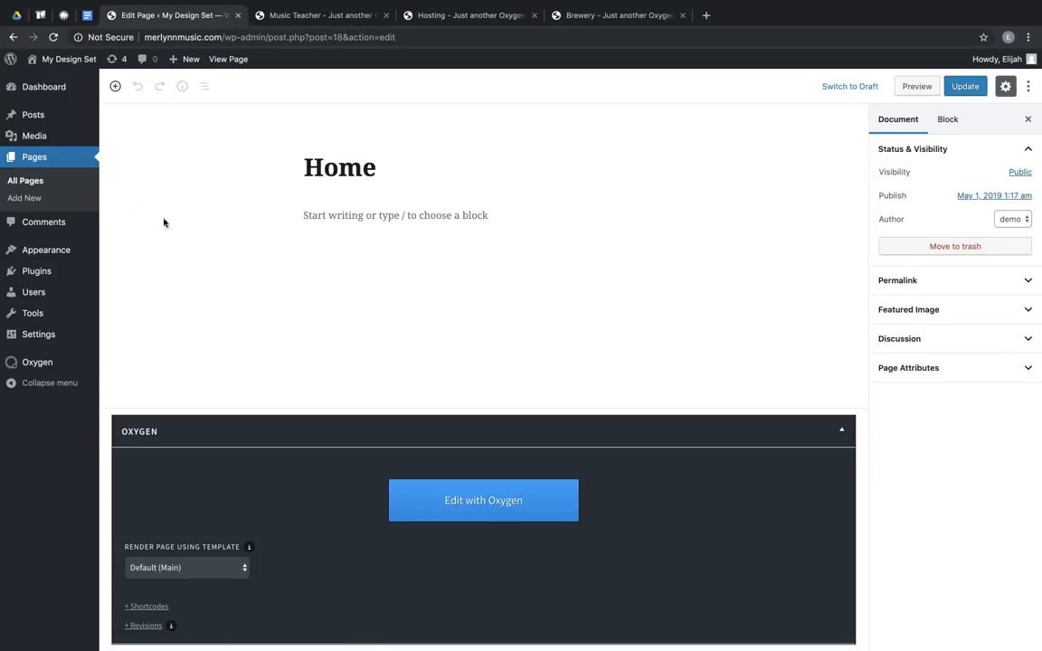
{"action": "left_click", "coordinate": [483, 500]}
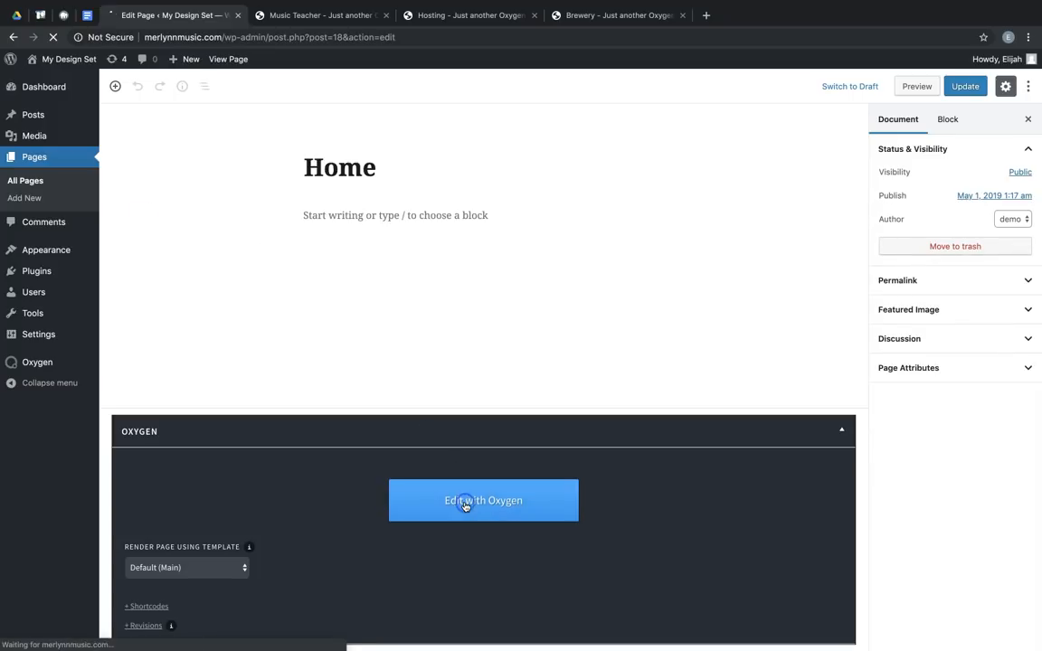
Search the Add panel for 'modal' and insert an empty Modal element (#200).
{"action": "left_click", "coordinate": [483, 500]}
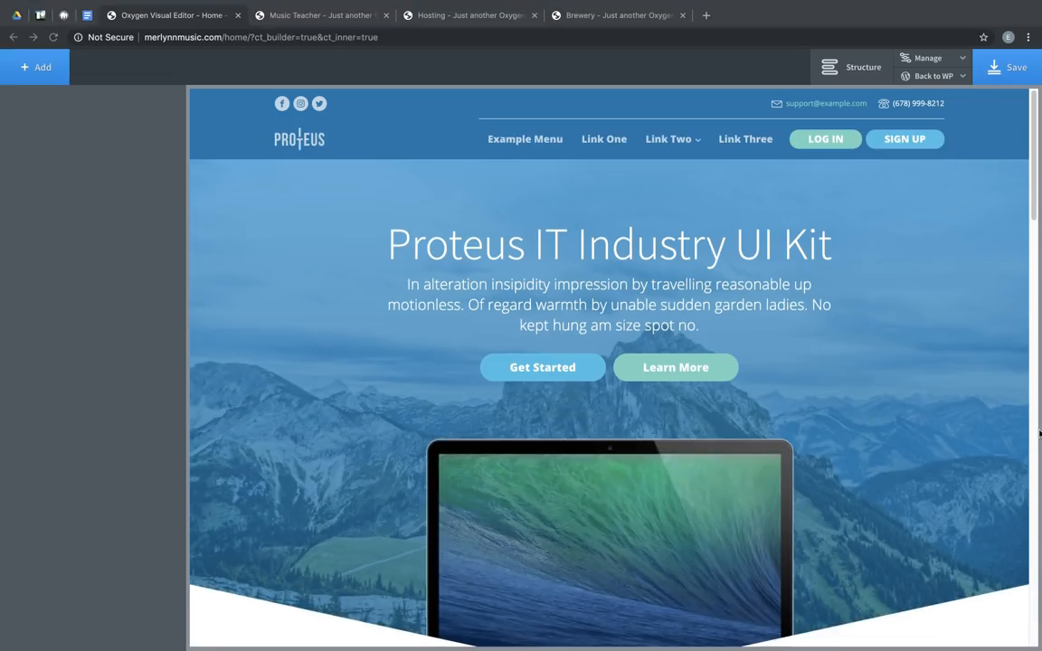
{"action": "mouse_move", "coordinate": [255, 224]}
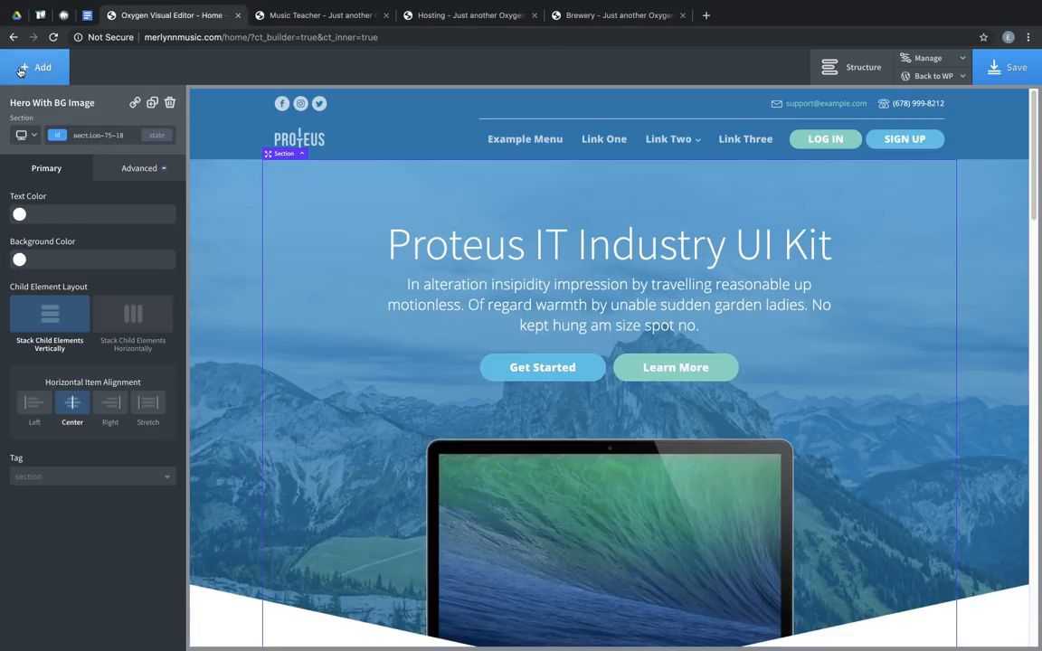
{"action": "left_click", "coordinate": [37, 67]}
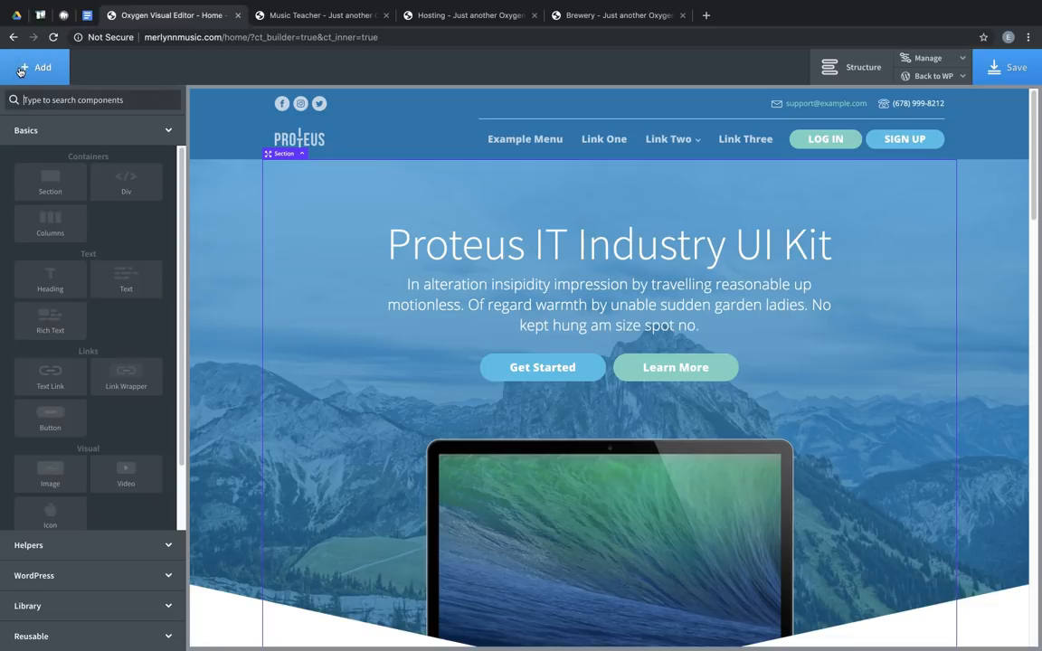
{"action": "type", "text": "modal"}
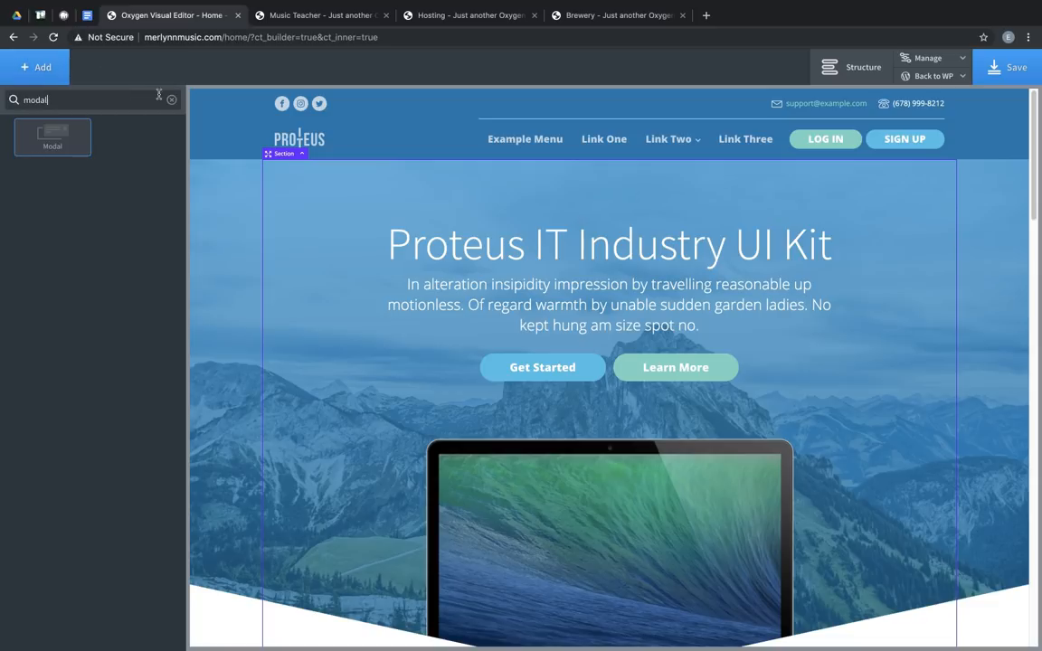
{"action": "left_click", "coordinate": [171, 100]}
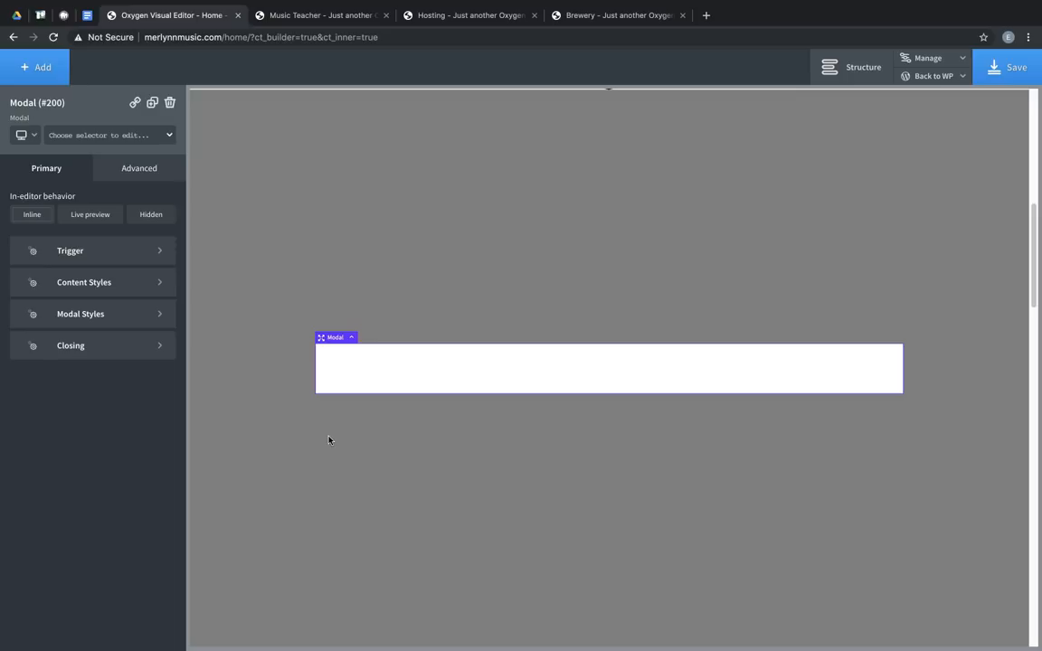
{"action": "mouse_move", "coordinate": [285, 217]}
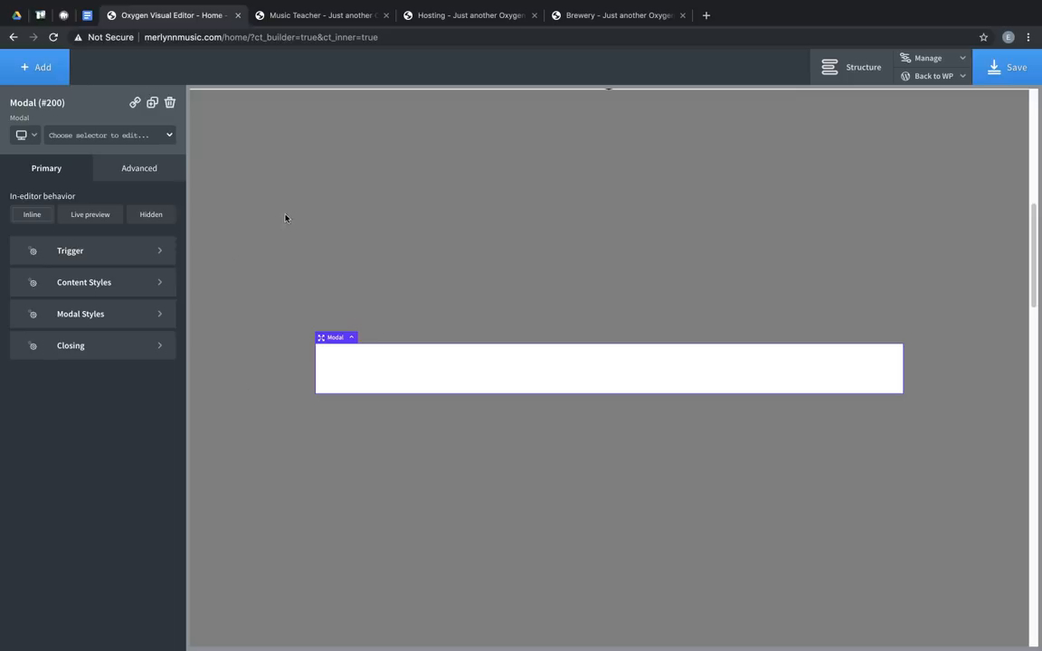
{"action": "mouse_move", "coordinate": [612, 486]}
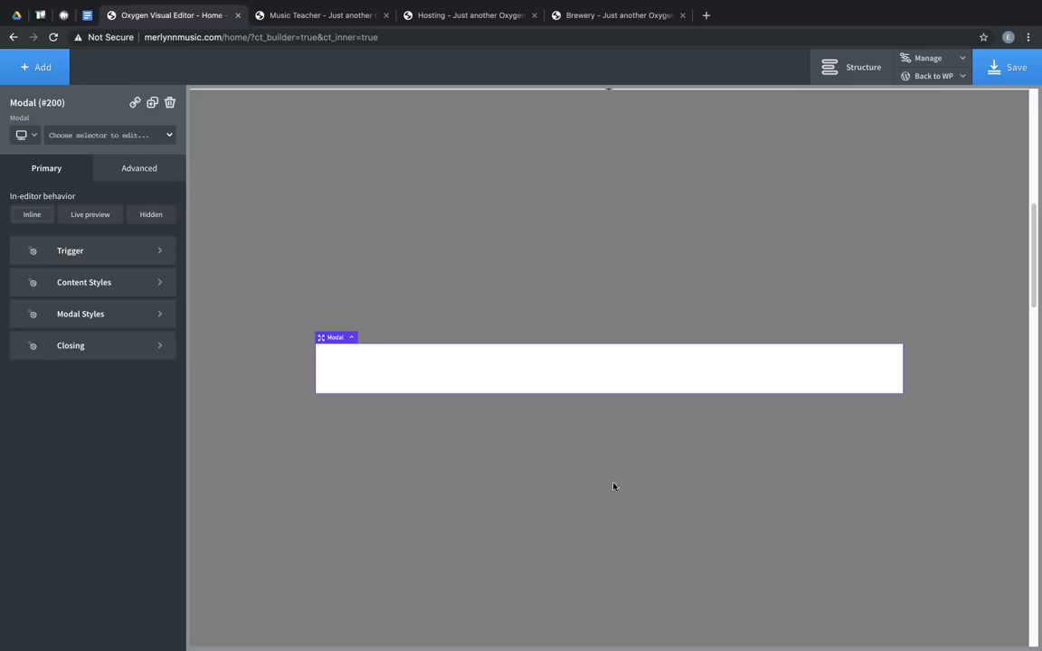
{"action": "mouse_move", "coordinate": [430, 362]}
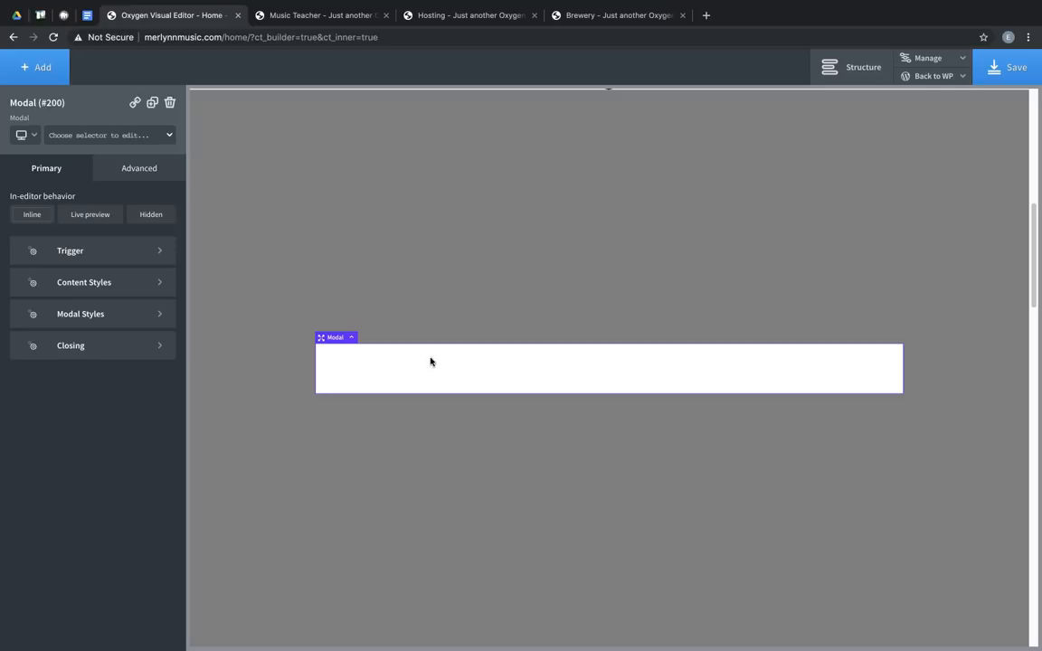
{"action": "mouse_move", "coordinate": [393, 365]}
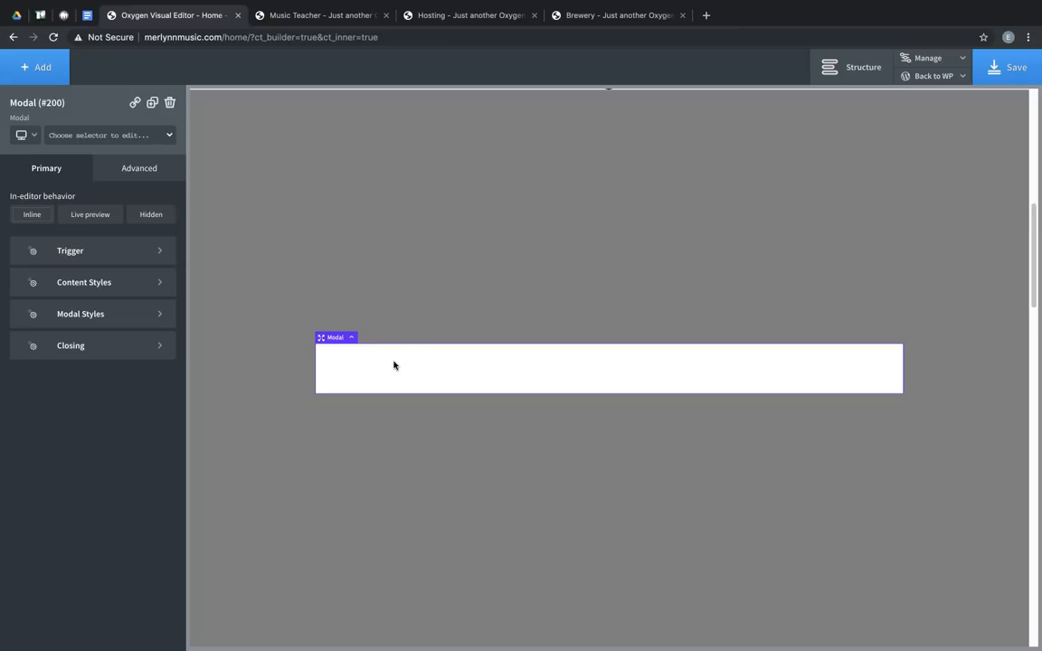
{"action": "mouse_move", "coordinate": [355, 379]}
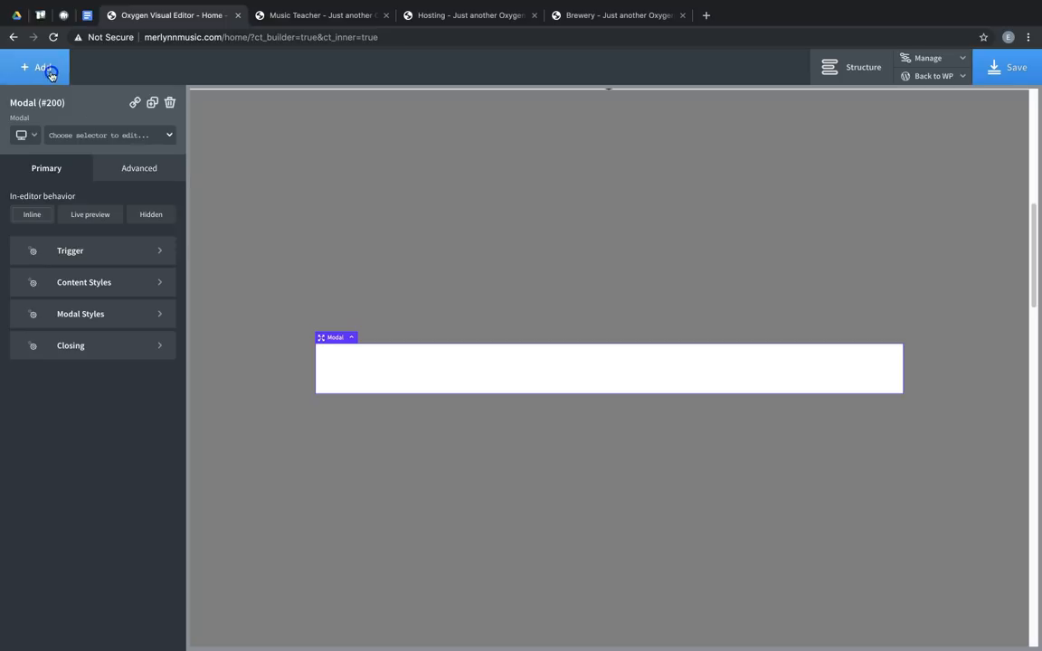
Insert the Conference design set's Contact Form section, with its Contact Us heading, into the modal.
{"action": "left_click", "coordinate": [36, 67]}
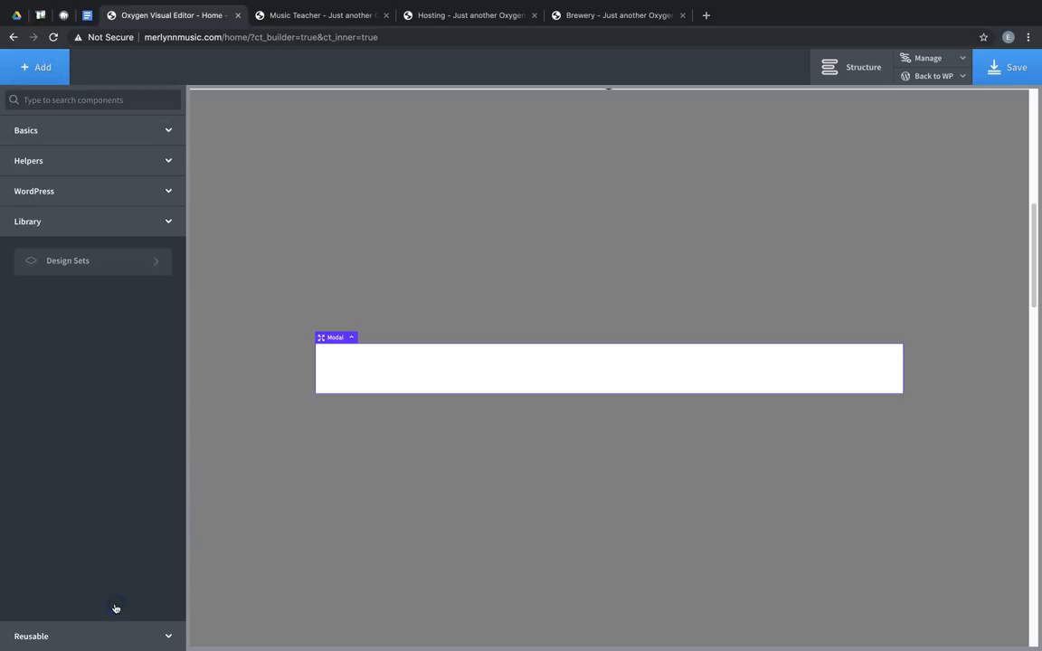
{"action": "left_click", "coordinate": [94, 260]}
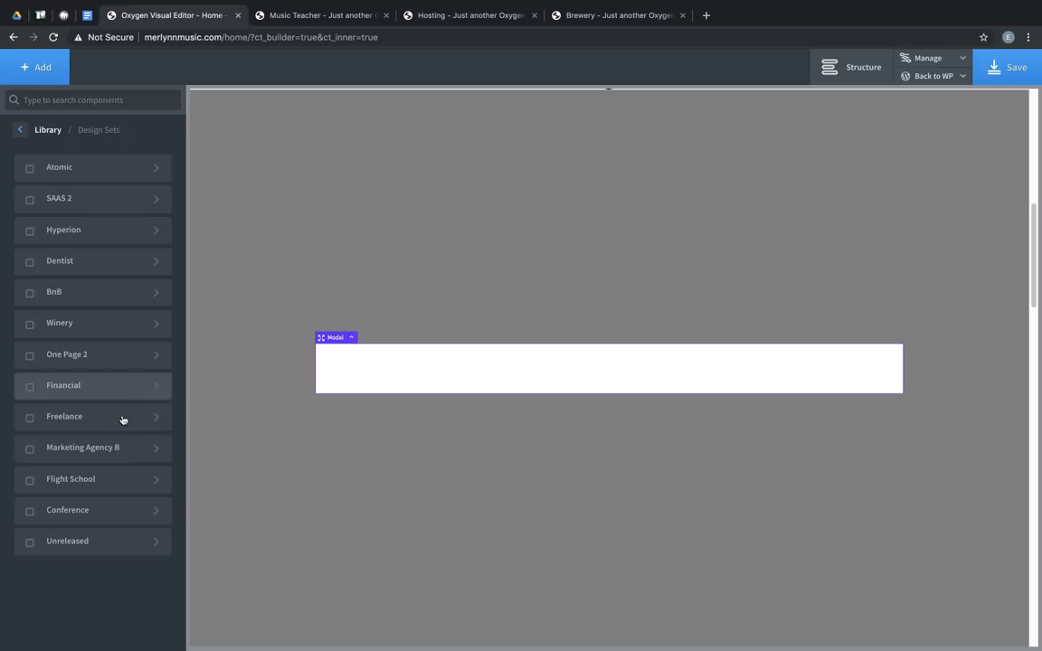
{"action": "left_click", "coordinate": [68, 511]}
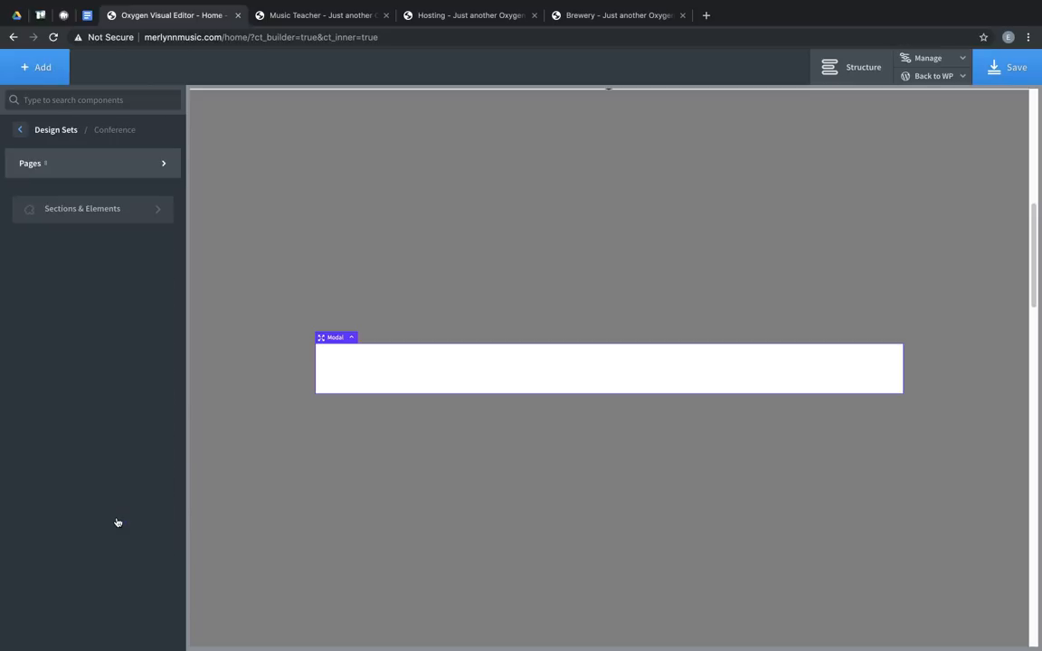
{"action": "left_click", "coordinate": [83, 208]}
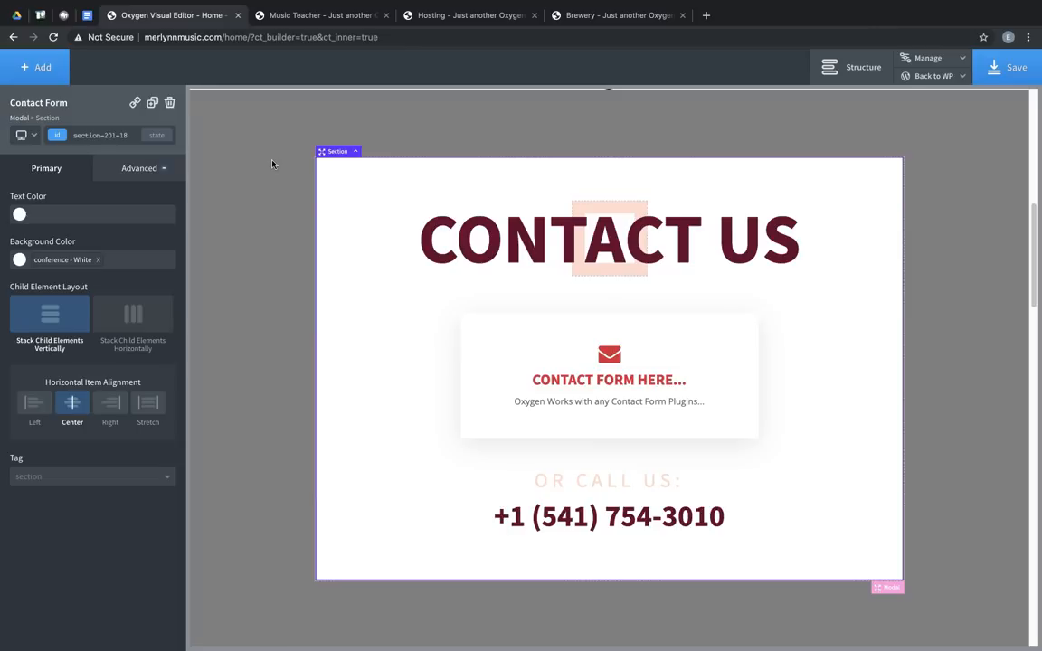
{"action": "mouse_move", "coordinate": [281, 181]}
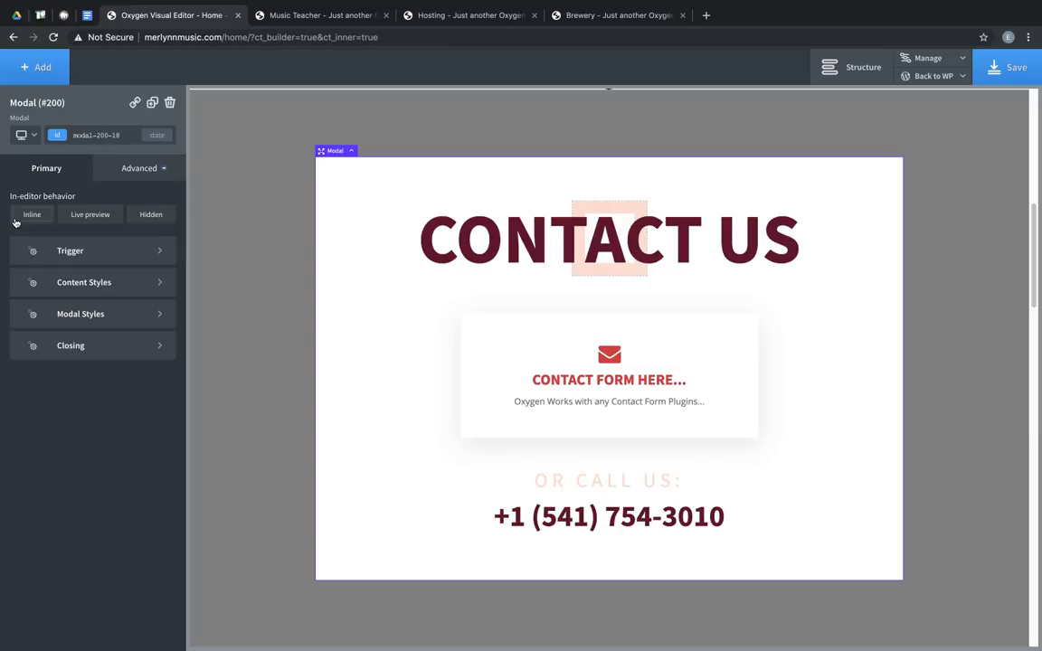
{"action": "mouse_move", "coordinate": [107, 200]}
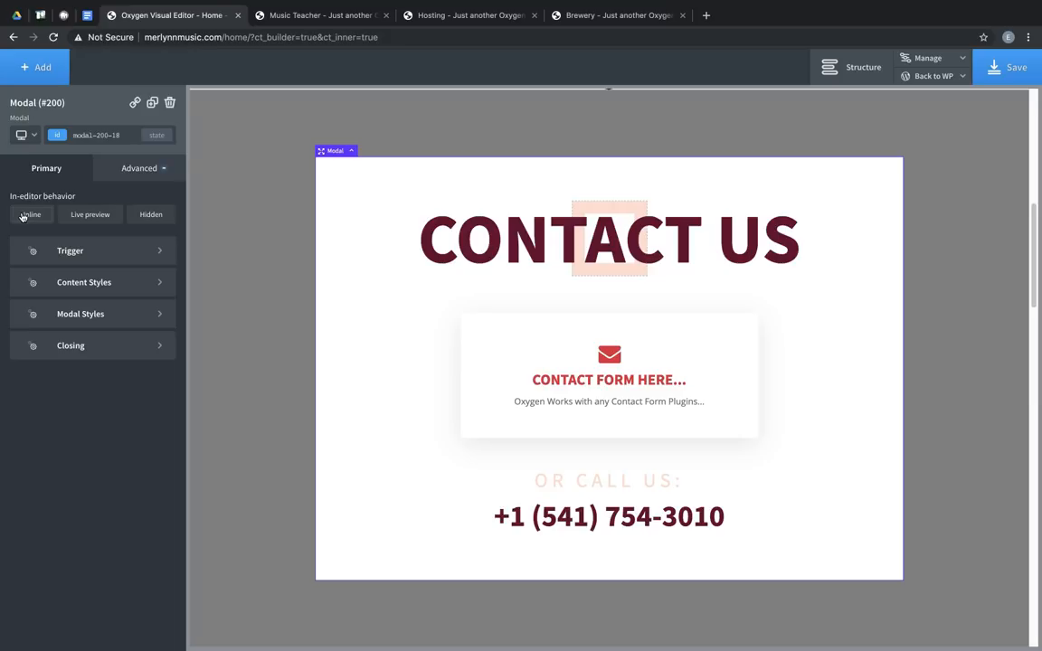
Keep the modal shown inline while editing and open its Trigger settings.
{"action": "left_click", "coordinate": [151, 214]}
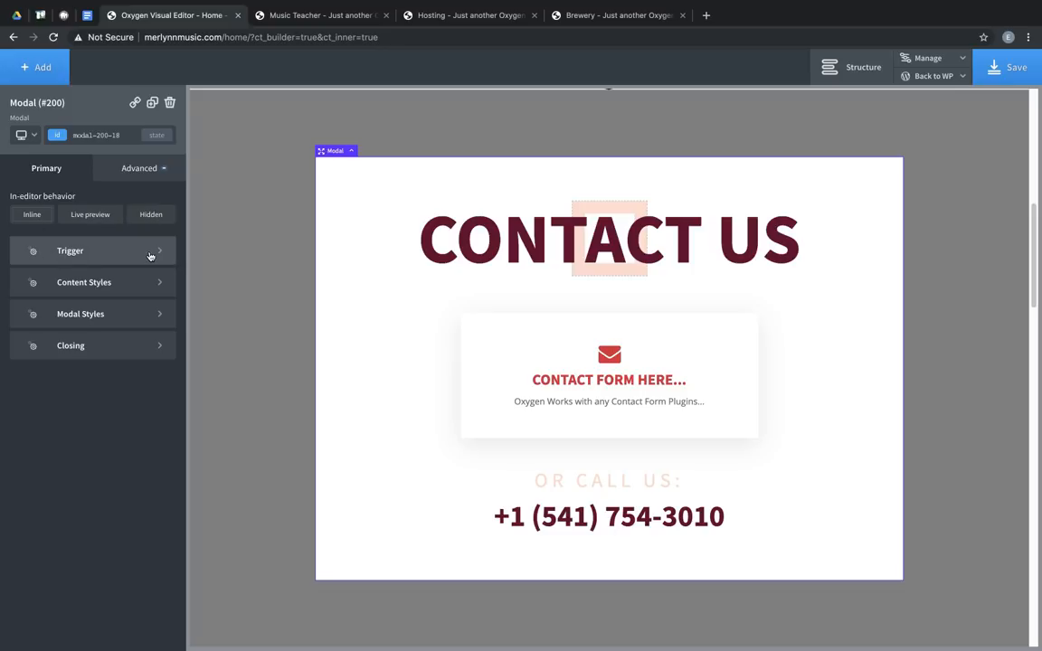
{"action": "left_click", "coordinate": [70, 250]}
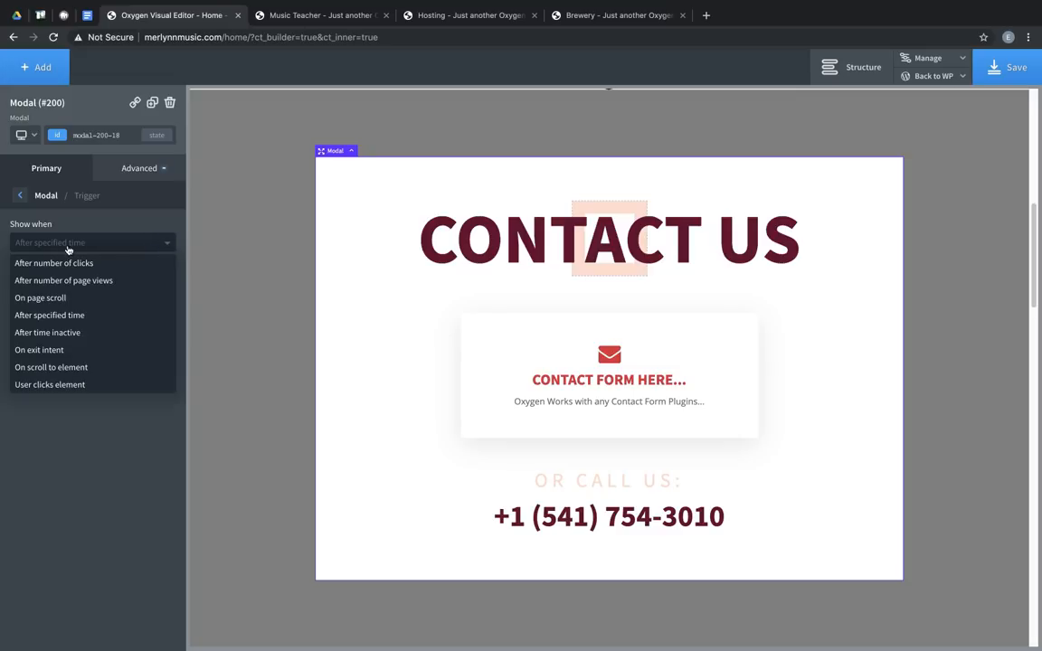
{"action": "mouse_move", "coordinate": [53, 262]}
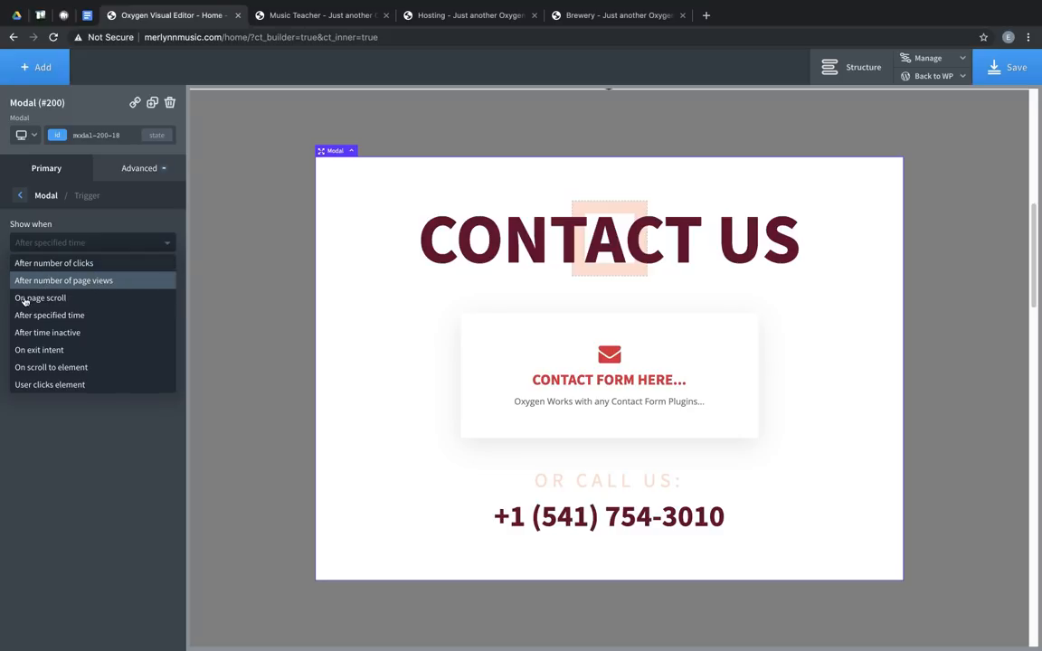
{"action": "mouse_move", "coordinate": [47, 333]}
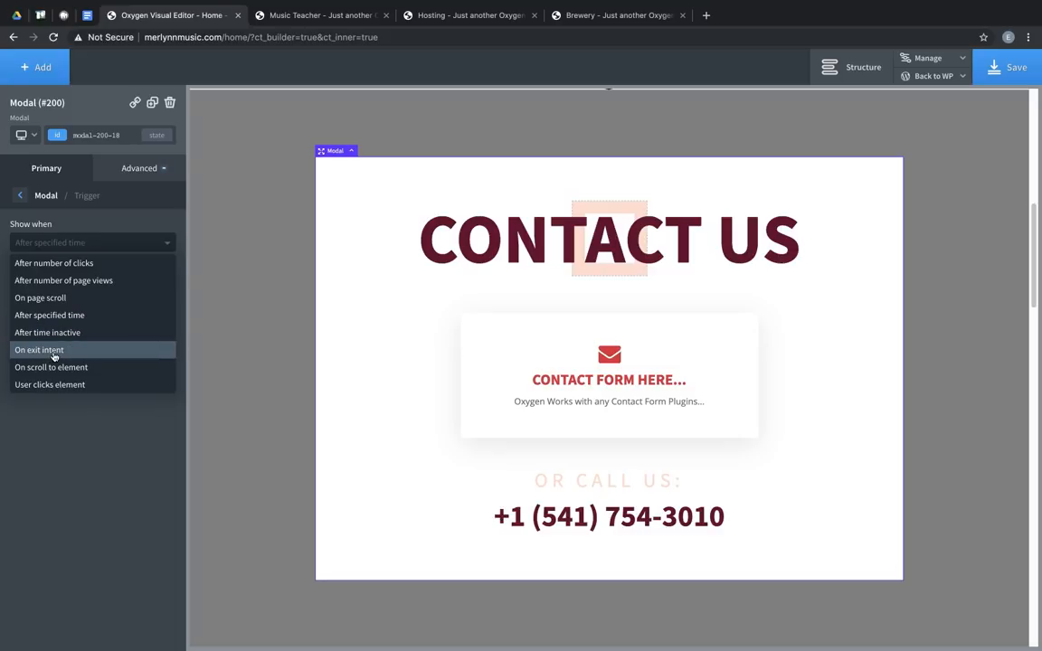
{"action": "mouse_move", "coordinate": [50, 385]}
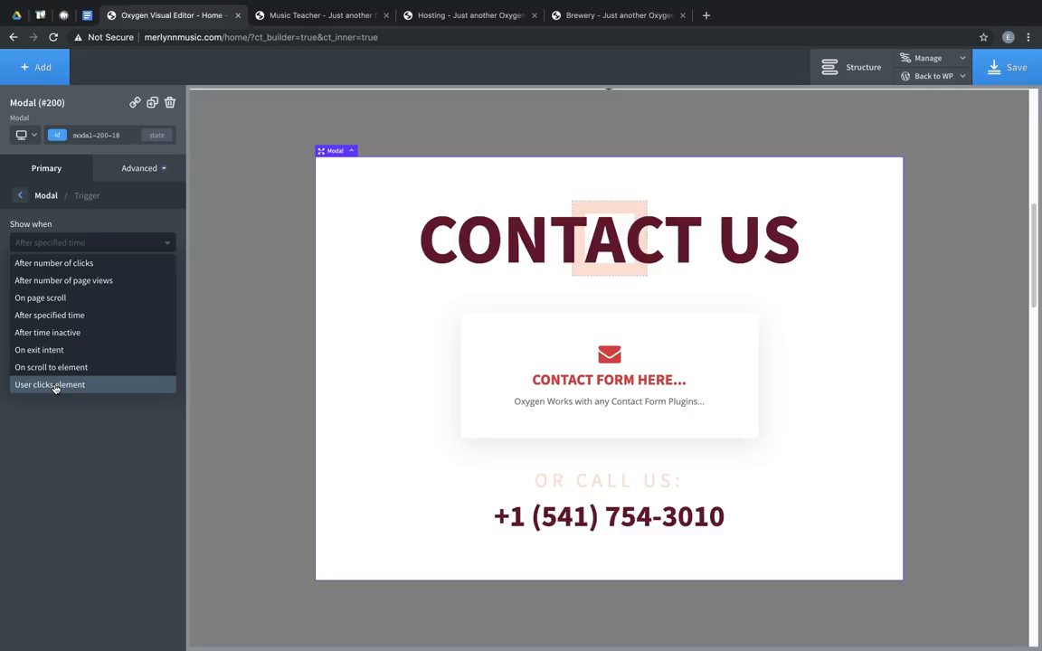
{"action": "mouse_move", "coordinate": [49, 389]}
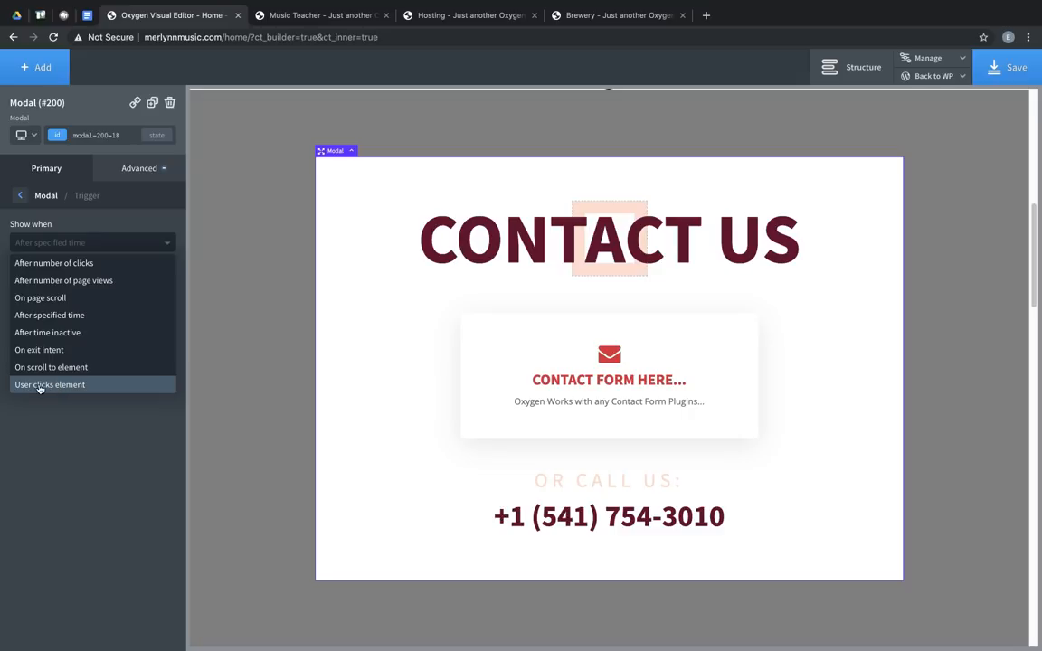
Show the modal when #link_text-87-18 is clicked, and save the page.
{"action": "left_click", "coordinate": [49, 384]}
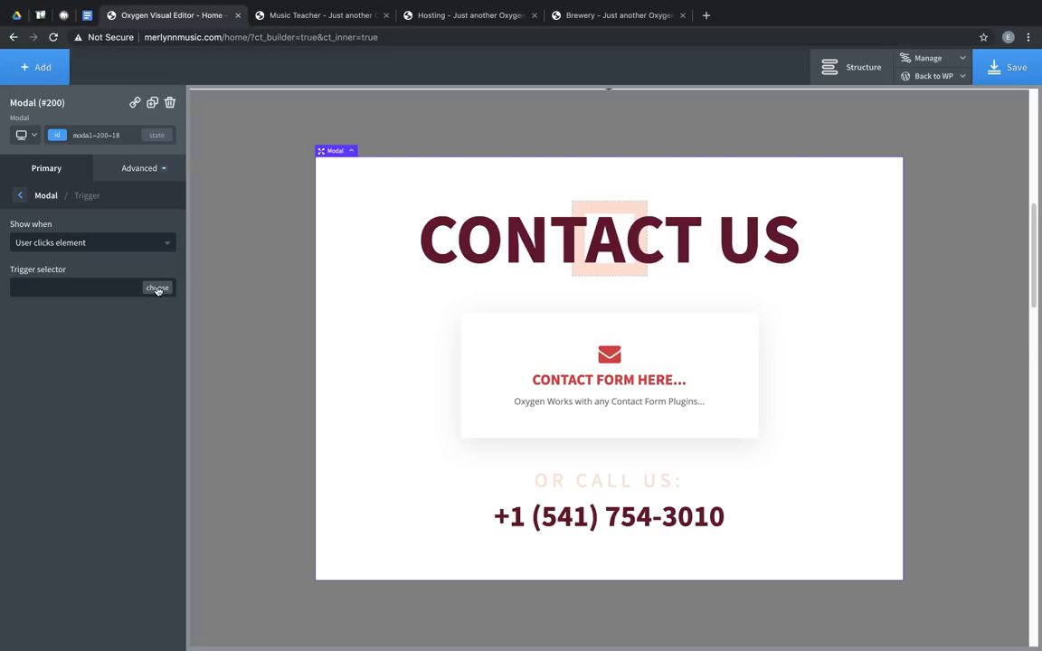
{"action": "scroll", "scroll_direction": "down", "scroll_amount": 3}
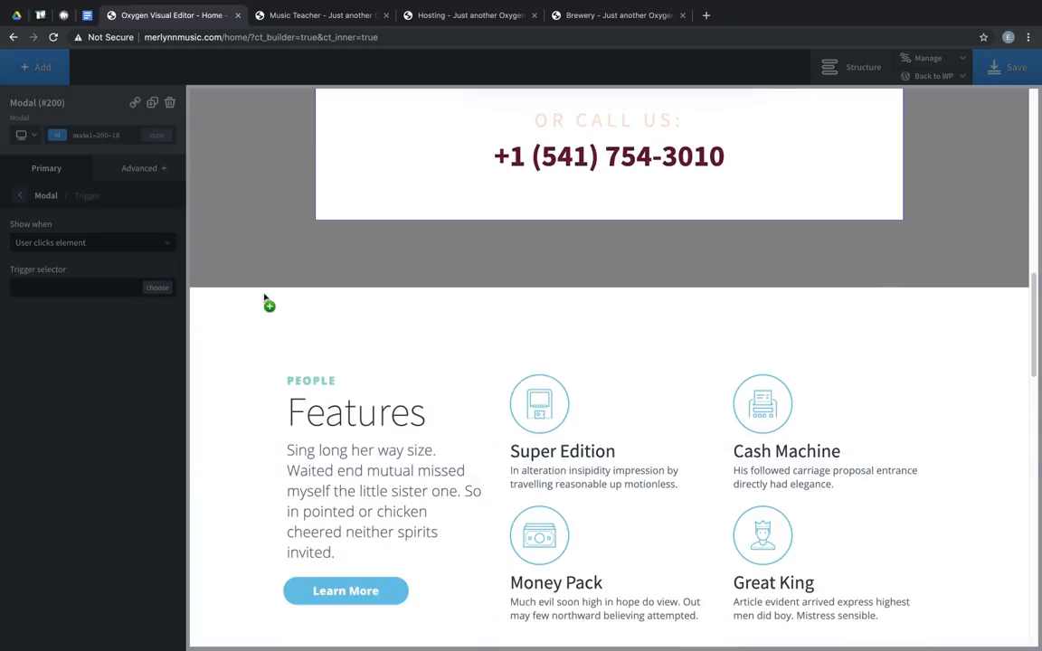
{"action": "scroll", "scroll_direction": "down", "scroll_amount": 3}
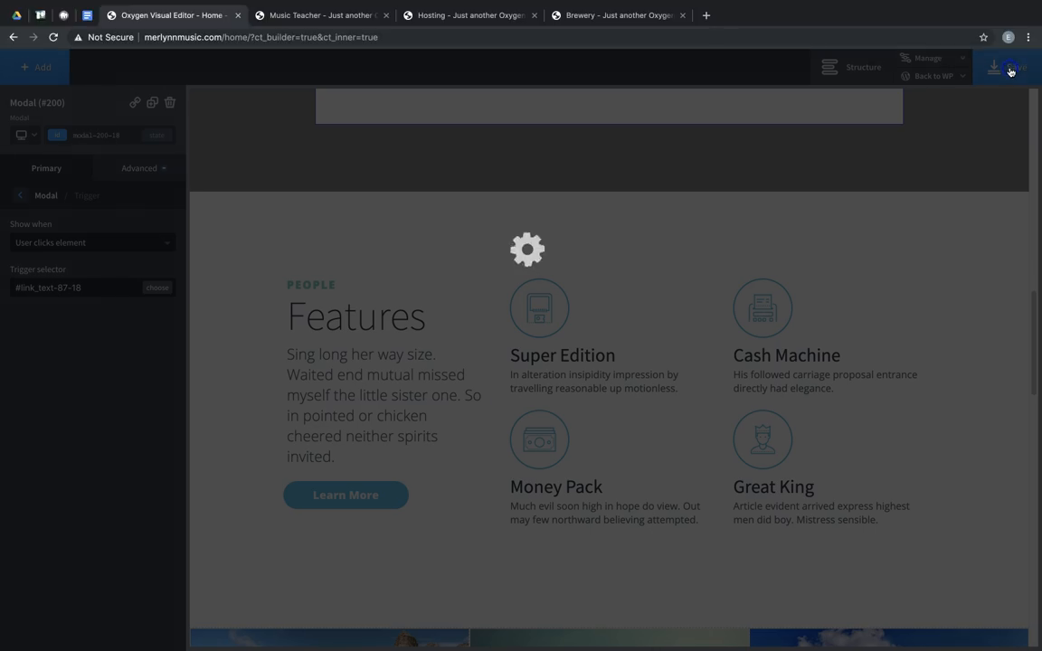
{"action": "left_click", "coordinate": [933, 75]}
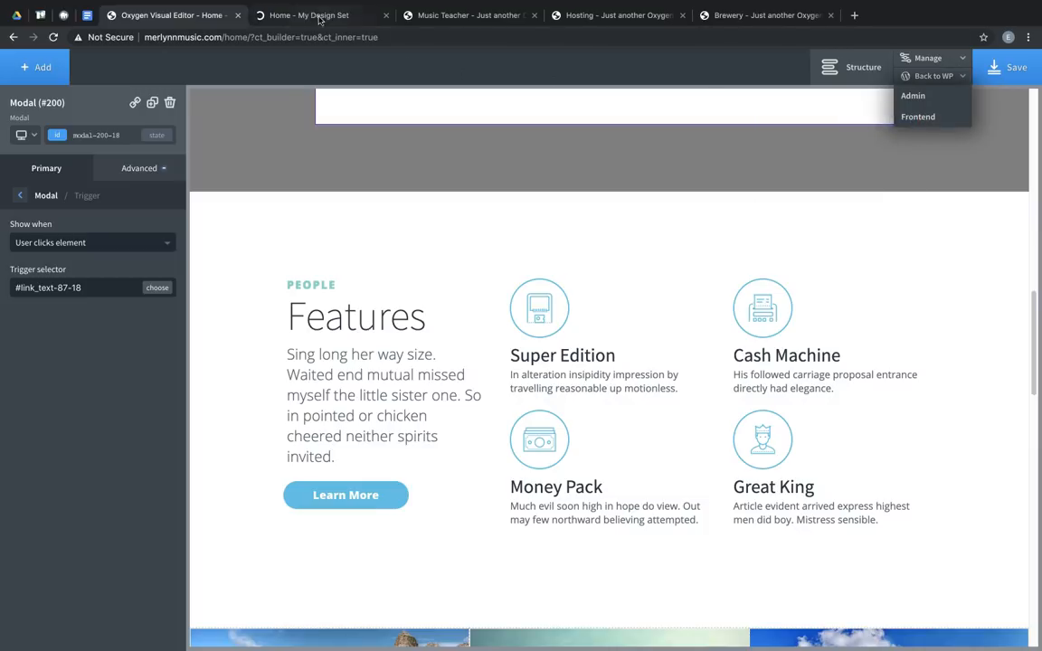
View the saved My Design Set home page on the live site and scroll through it.
{"action": "left_click", "coordinate": [312, 14]}
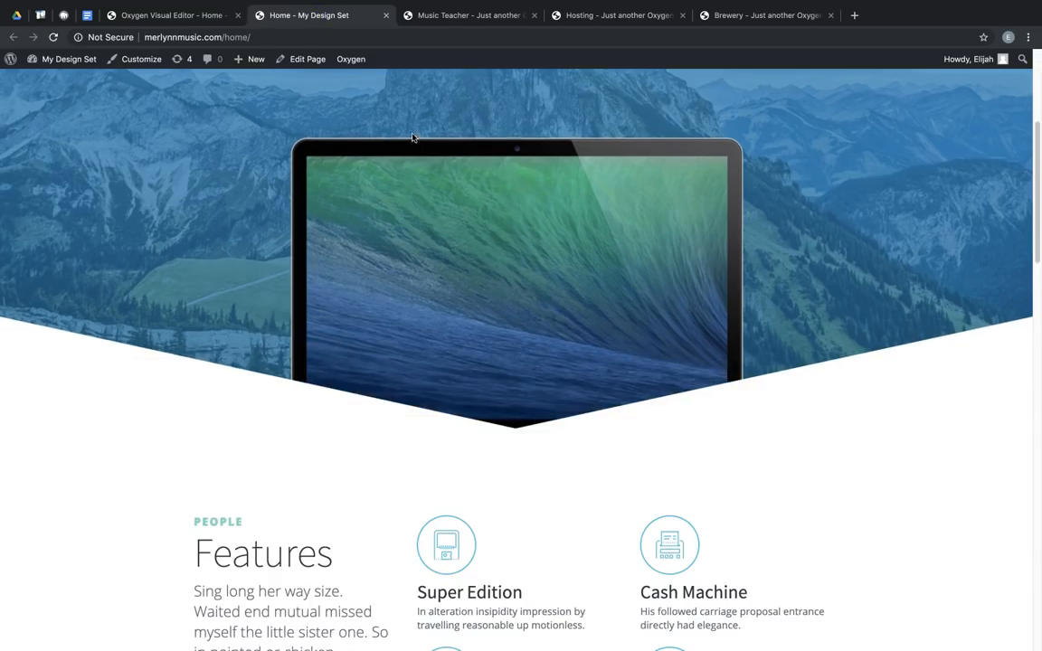
{"action": "scroll", "scroll_direction": "down", "scroll_amount": 3}
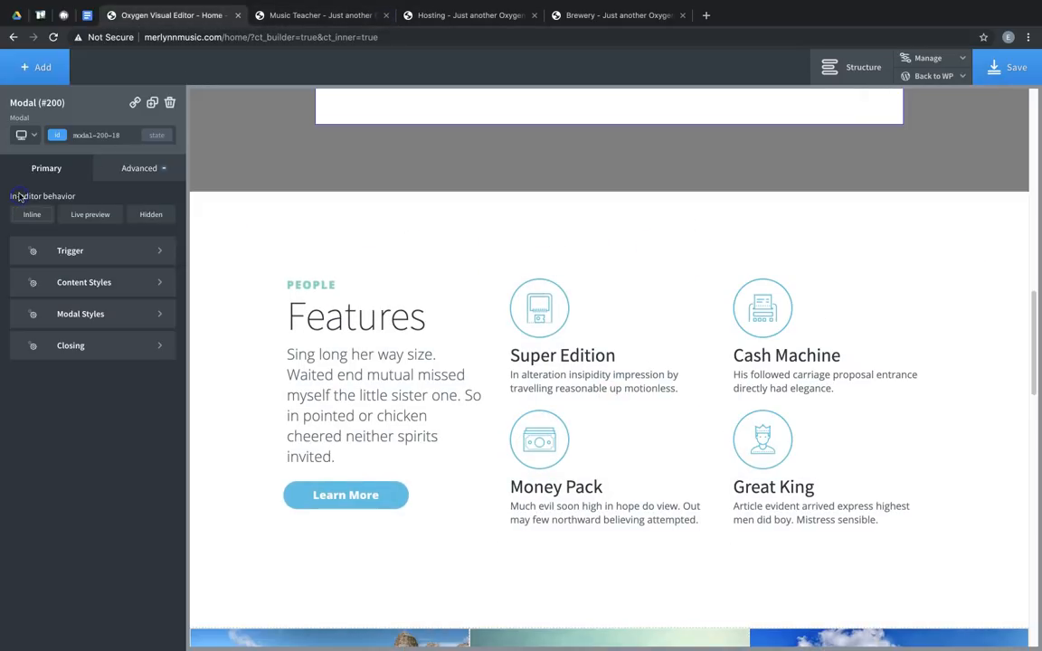
Review the modal's Content Styles, then open Modal Styles with width at 70%.
{"action": "left_click", "coordinate": [83, 282]}
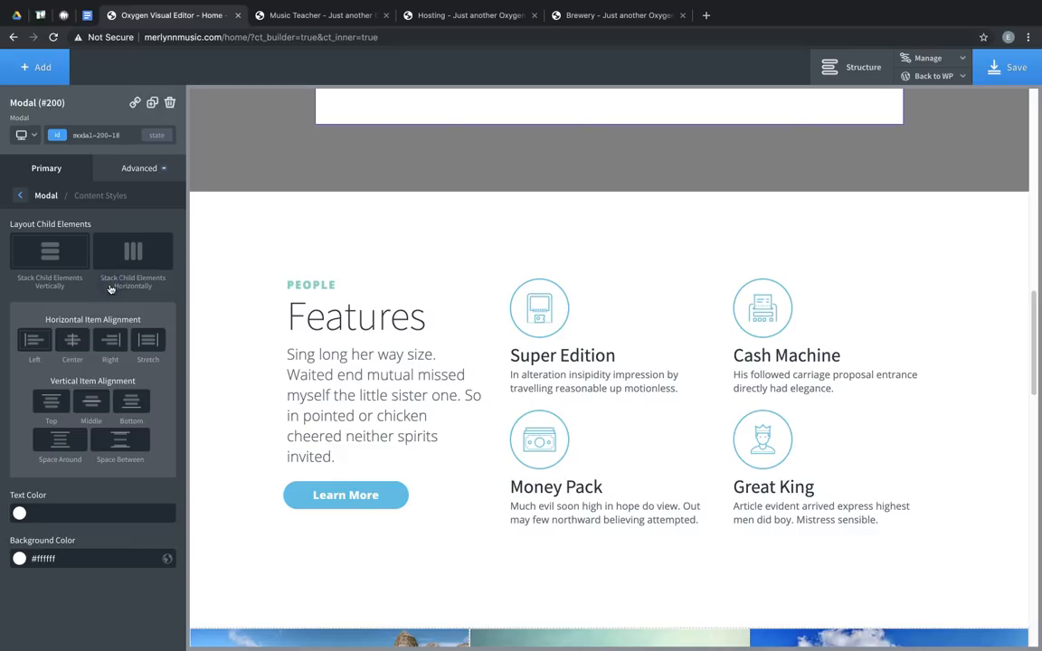
{"action": "mouse_move", "coordinate": [111, 242]}
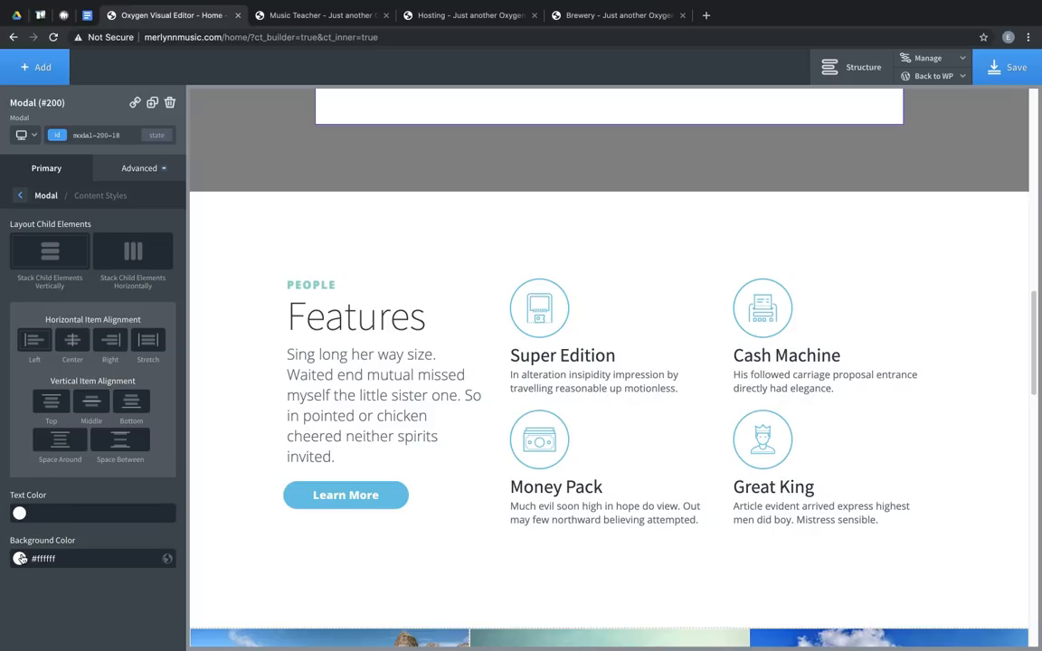
{"action": "left_click", "coordinate": [20, 195]}
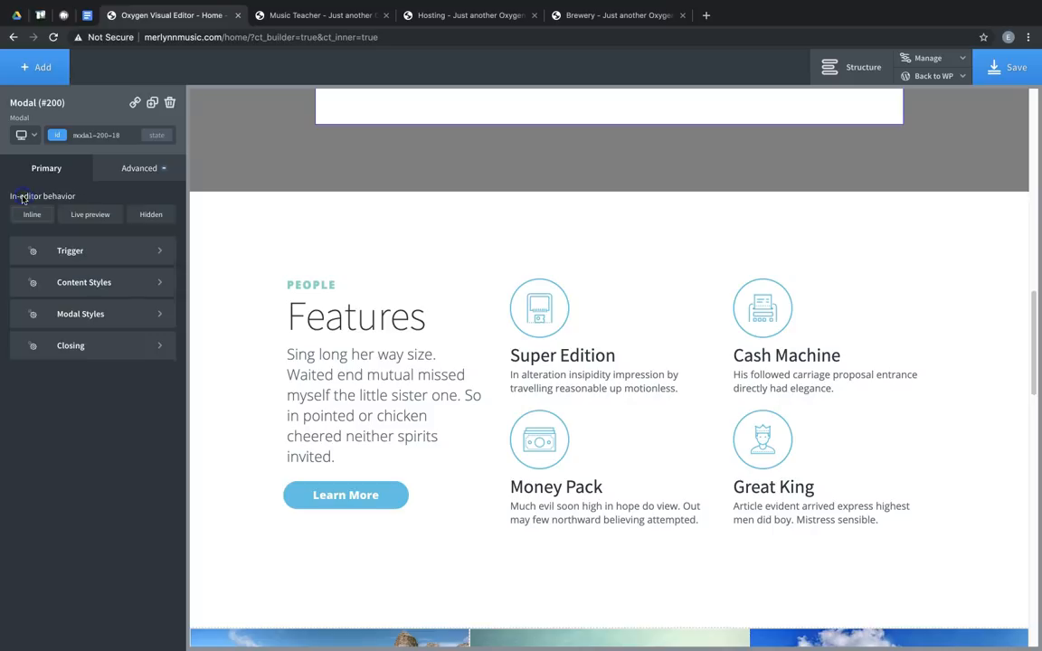
{"action": "left_click", "coordinate": [80, 314]}
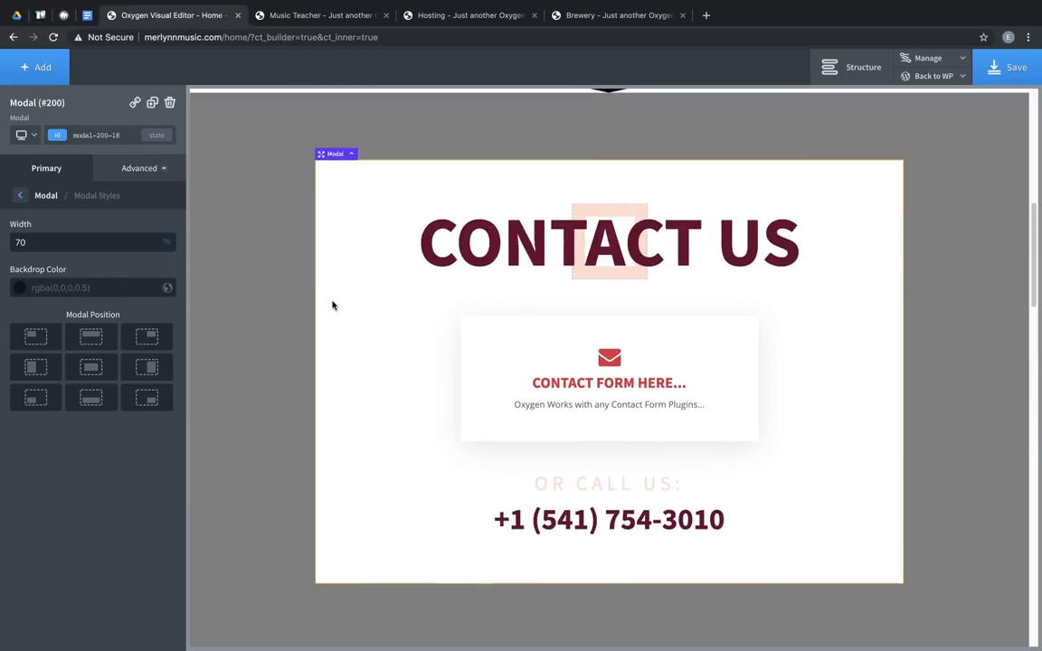
Try the modal at the top-centre position, then at the left-middle position.
{"action": "left_click", "coordinate": [91, 335]}
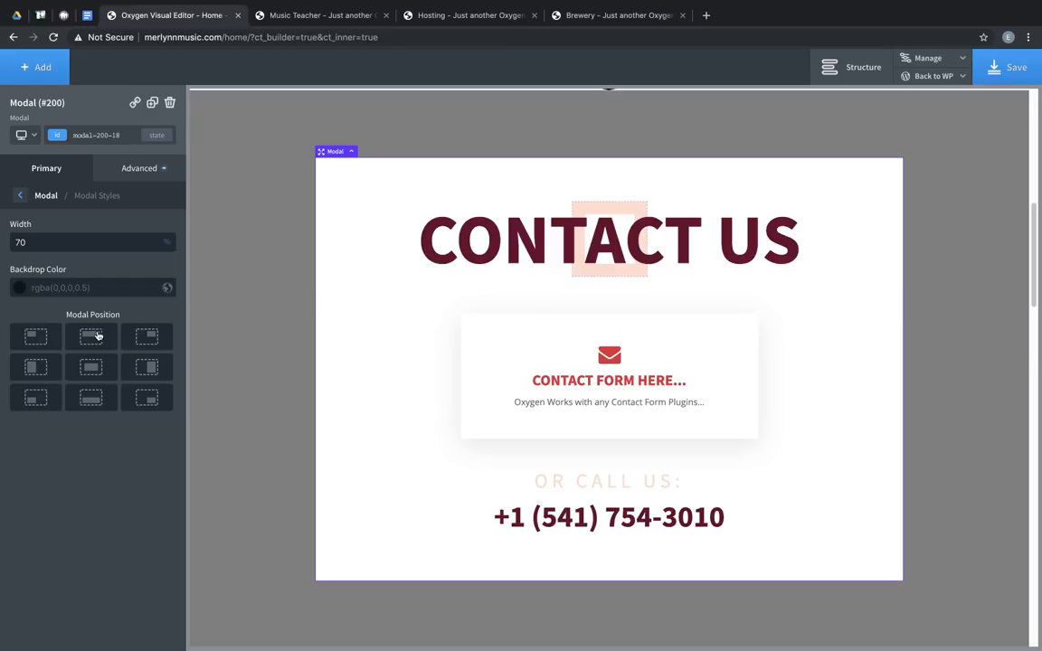
{"action": "left_click", "coordinate": [91, 337]}
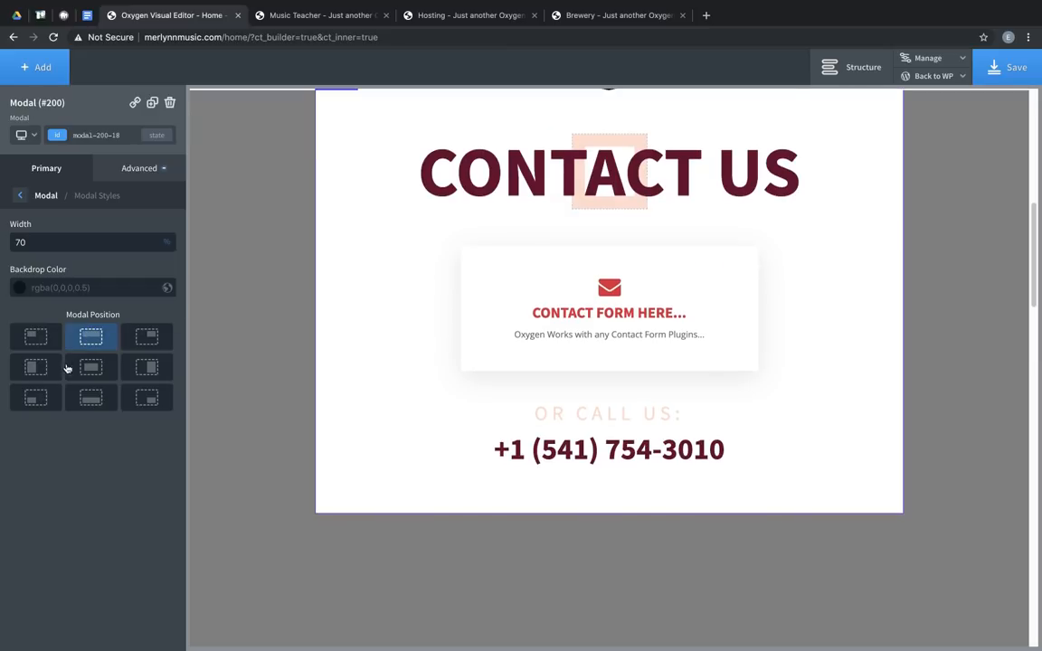
{"action": "left_click", "coordinate": [35, 366]}
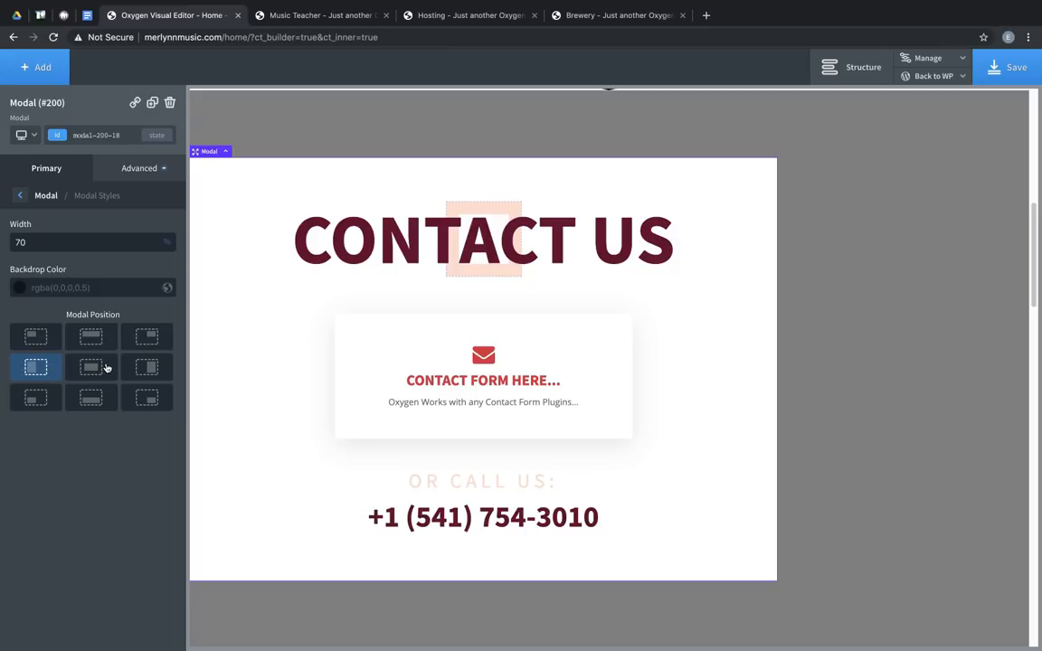
{"action": "mouse_move", "coordinate": [117, 380]}
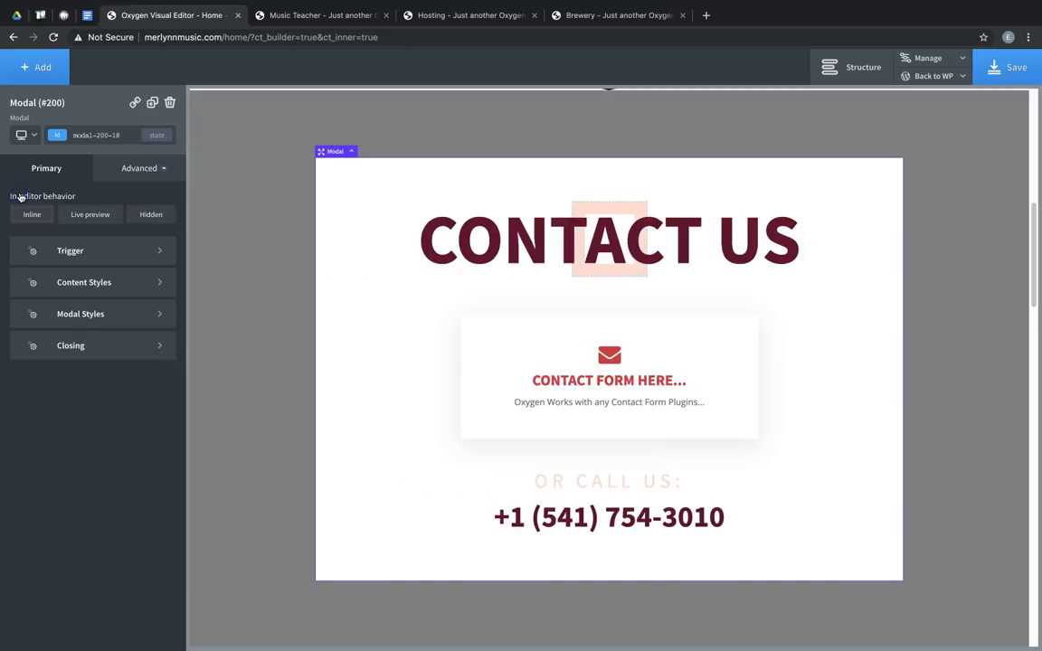
Set Close Modal Automatically to No, then insert and delete a close button.
{"action": "left_click", "coordinate": [71, 346]}
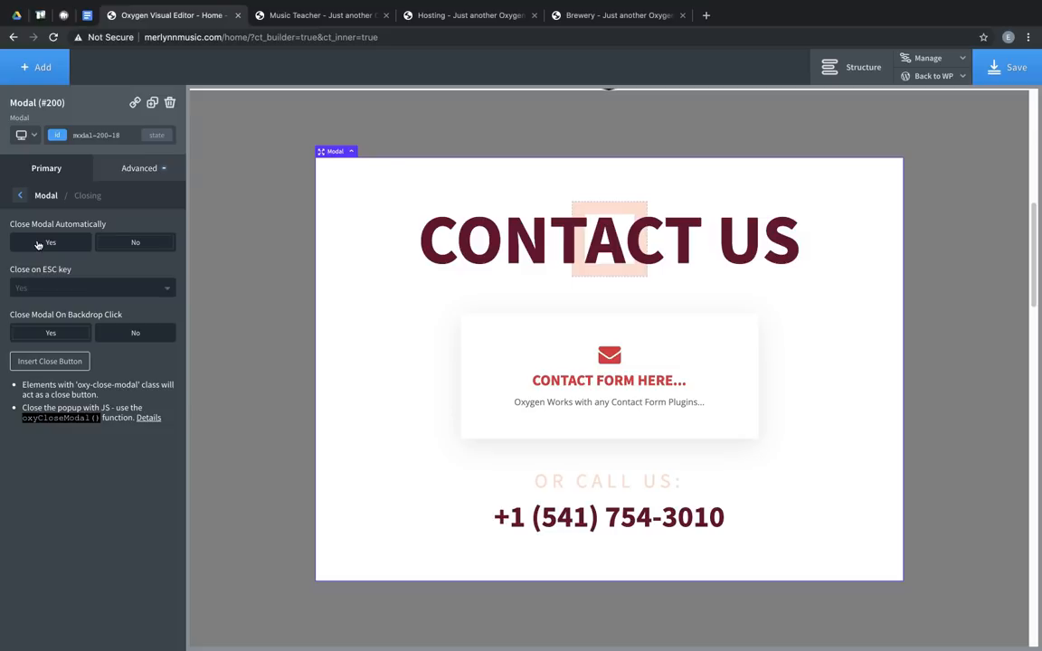
{"action": "left_click", "coordinate": [49, 243]}
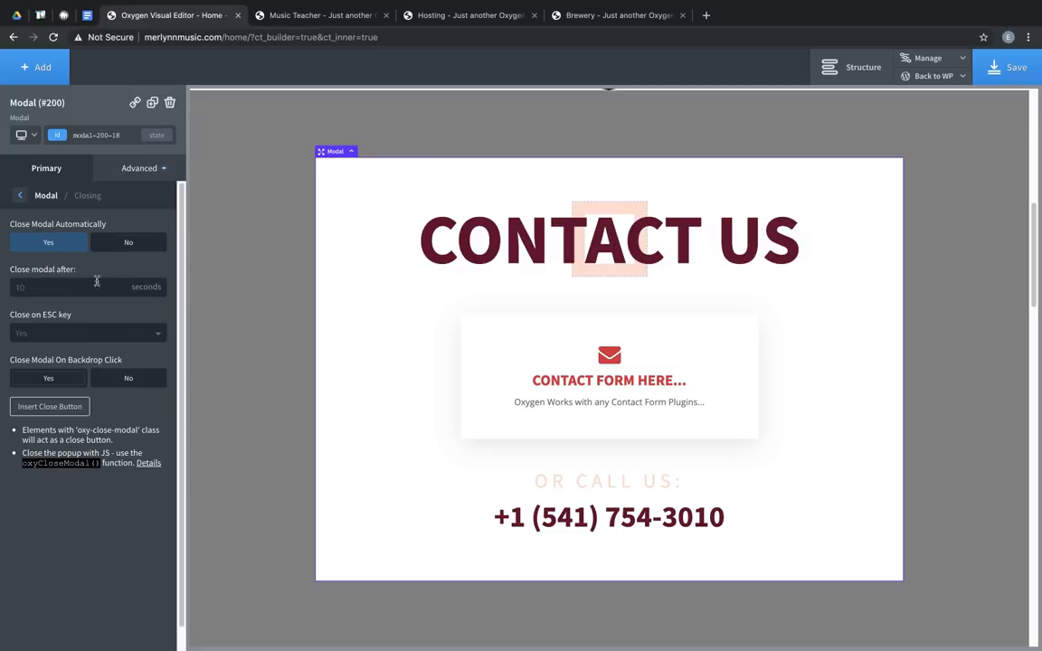
{"action": "left_click", "coordinate": [129, 242]}
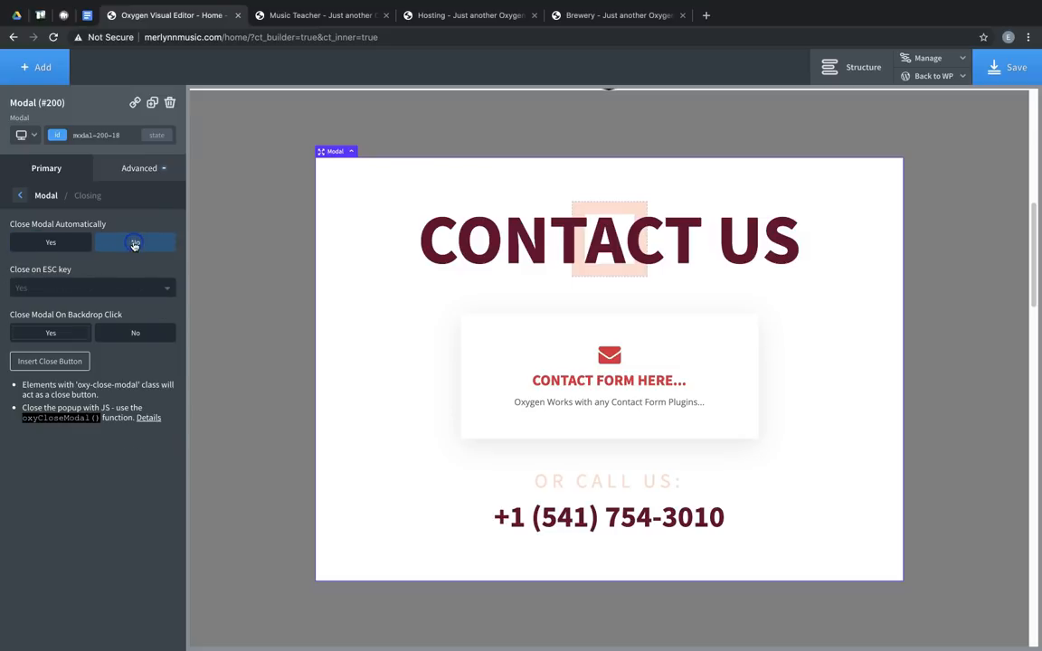
{"action": "left_click", "coordinate": [135, 242]}
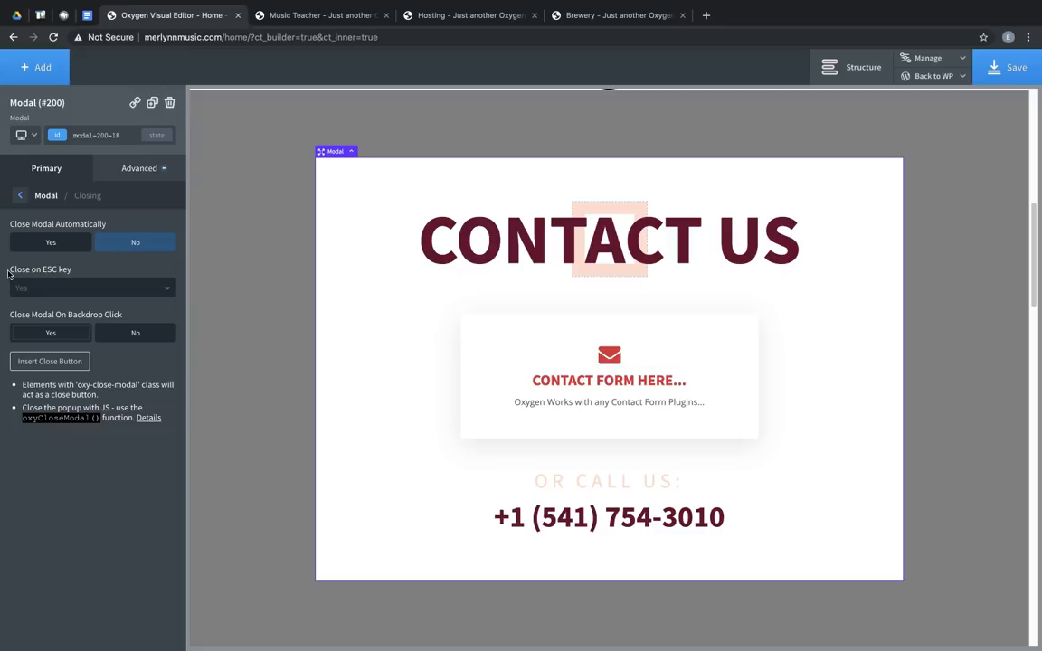
{"action": "mouse_move", "coordinate": [172, 285]}
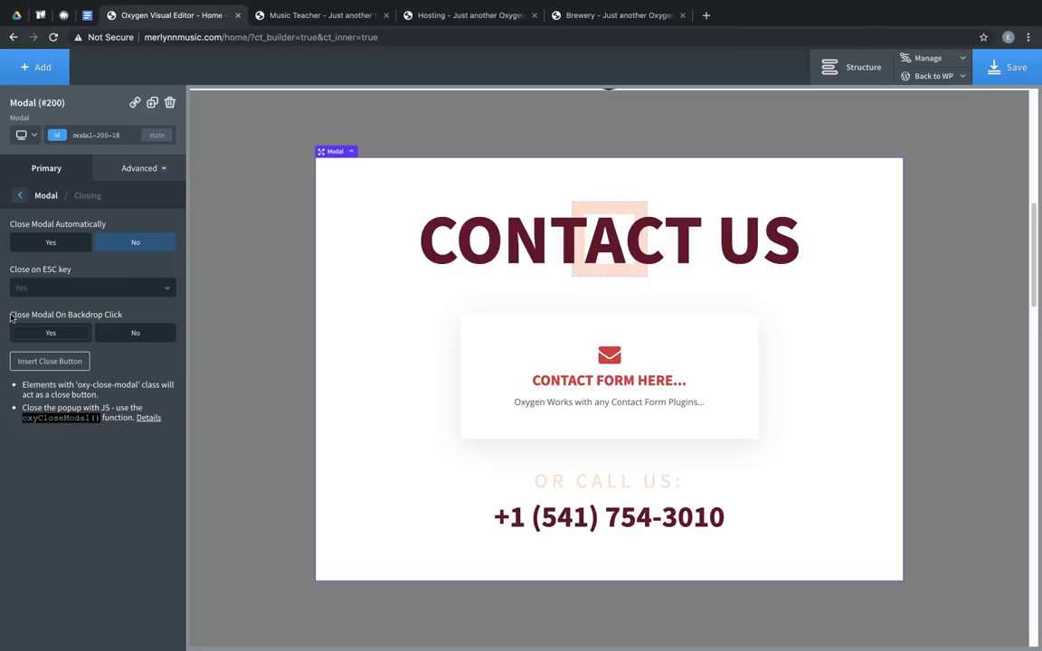
{"action": "mouse_move", "coordinate": [207, 320]}
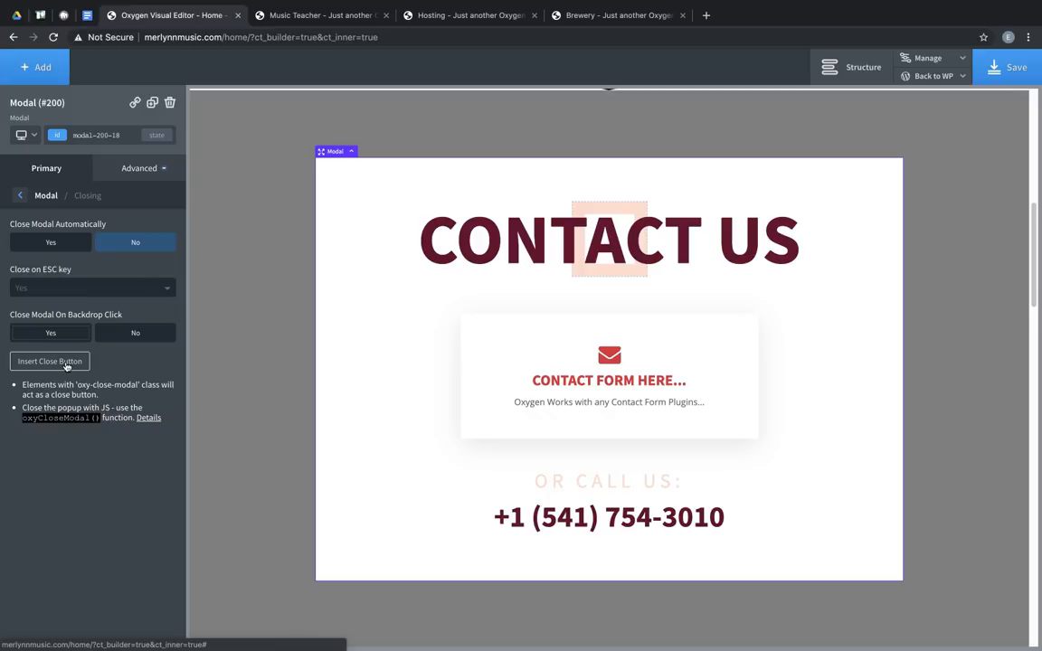
{"action": "left_click", "coordinate": [50, 361]}
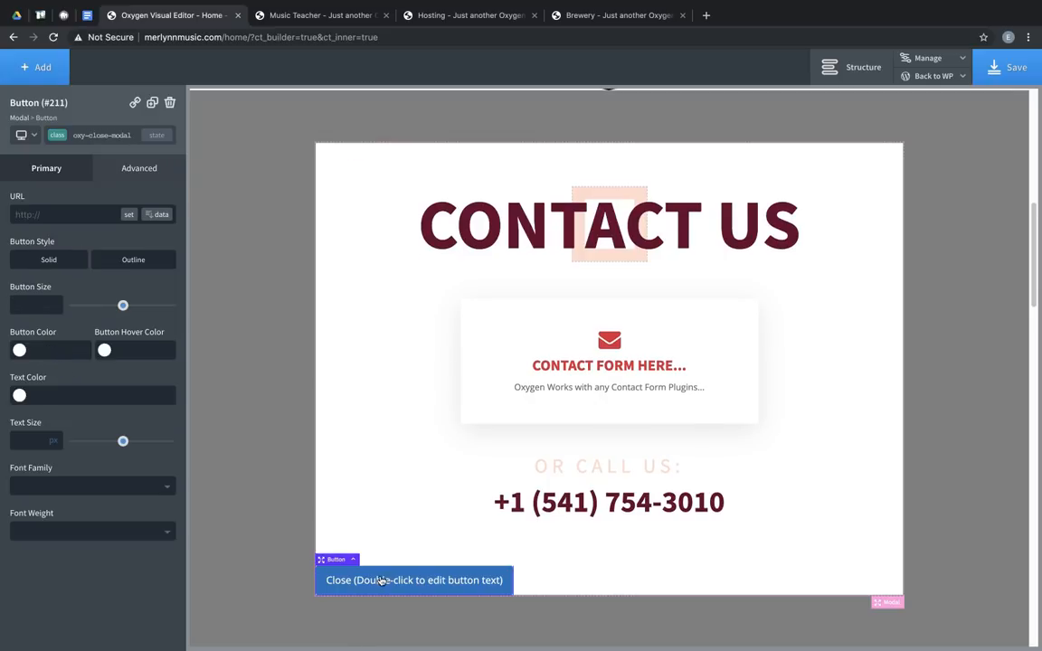
{"action": "mouse_move", "coordinate": [387, 585]}
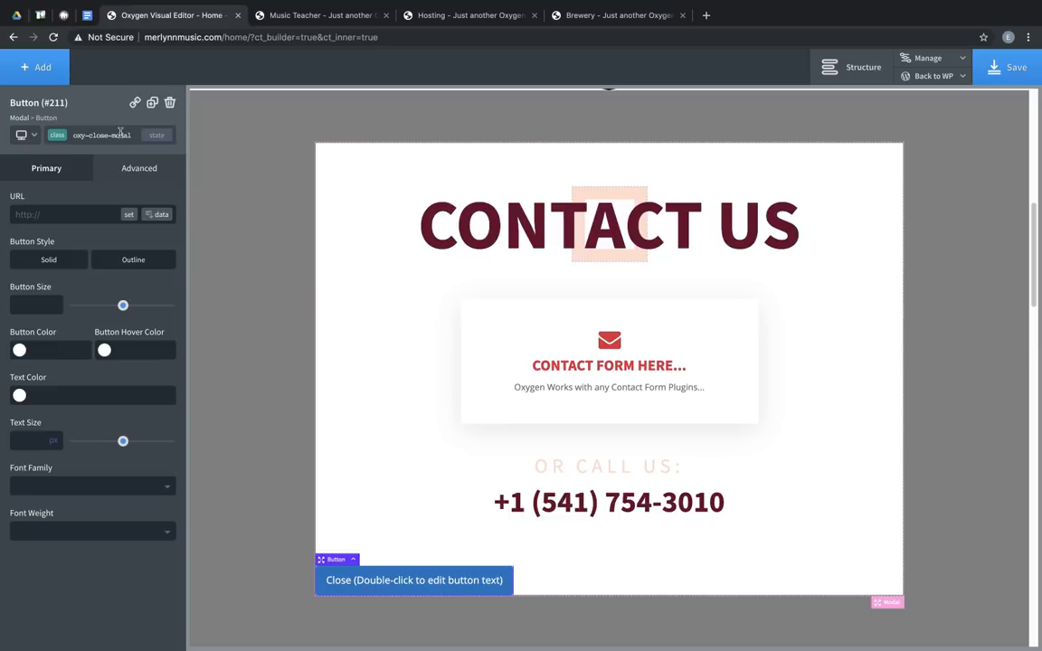
{"action": "left_click", "coordinate": [169, 102]}
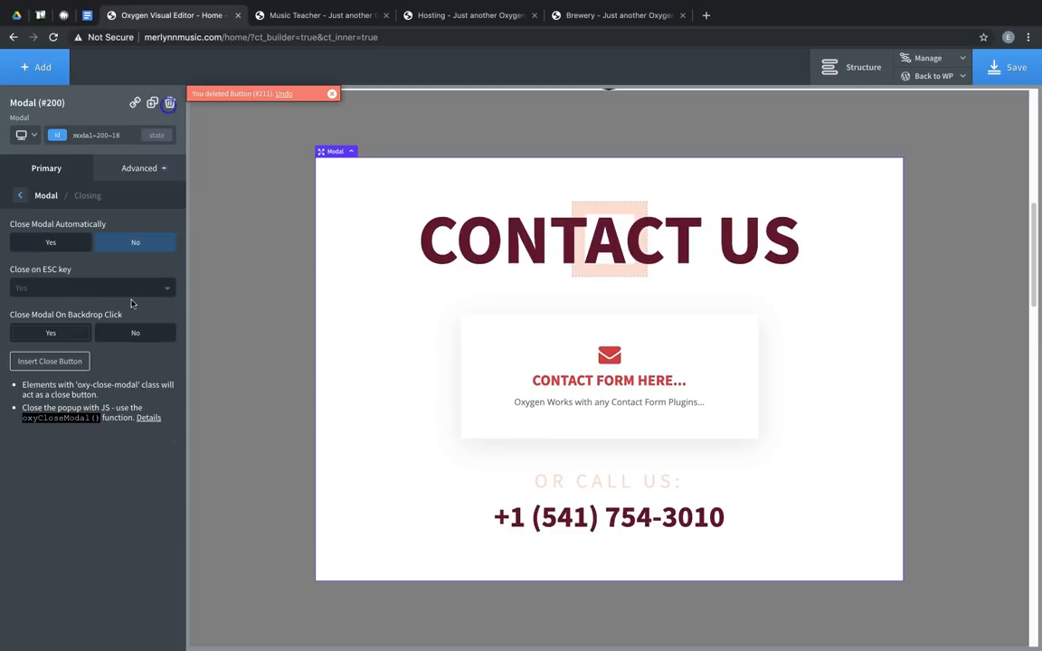
{"action": "mouse_move", "coordinate": [27, 425]}
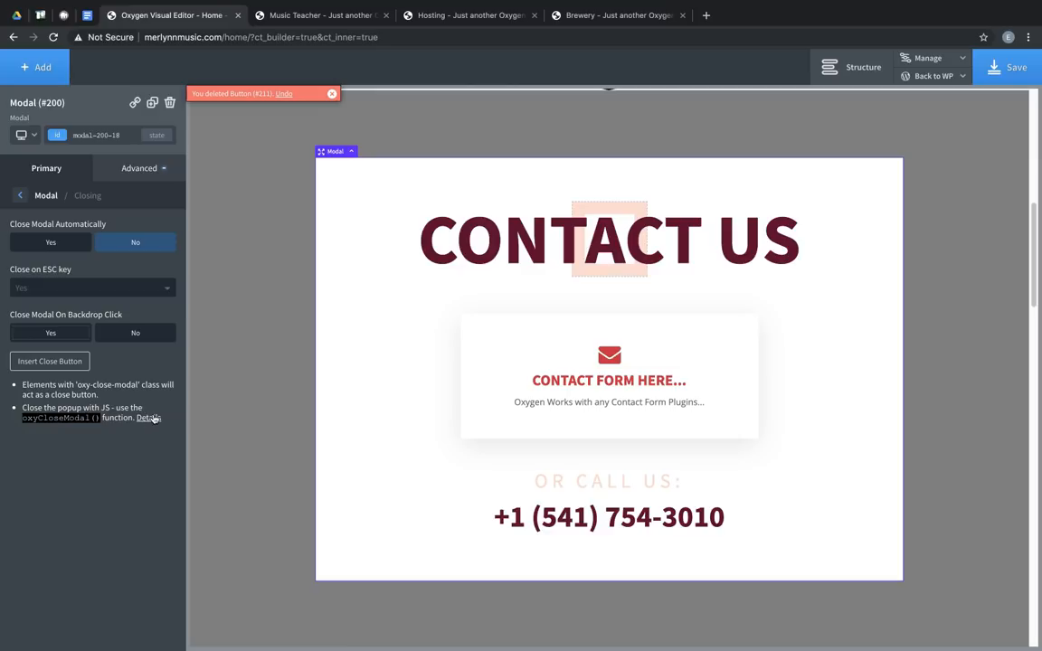
Enable Animate On Scroll under Advanced > Effects with the Flip Up animation type.
{"action": "left_click", "coordinate": [147, 418]}
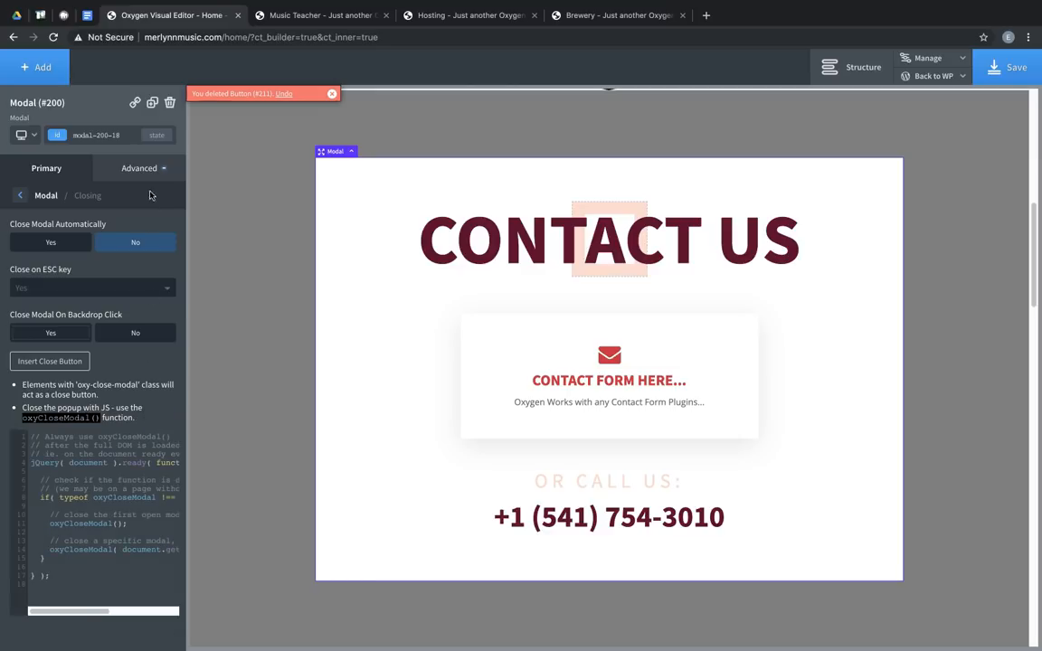
{"action": "left_click", "coordinate": [139, 168]}
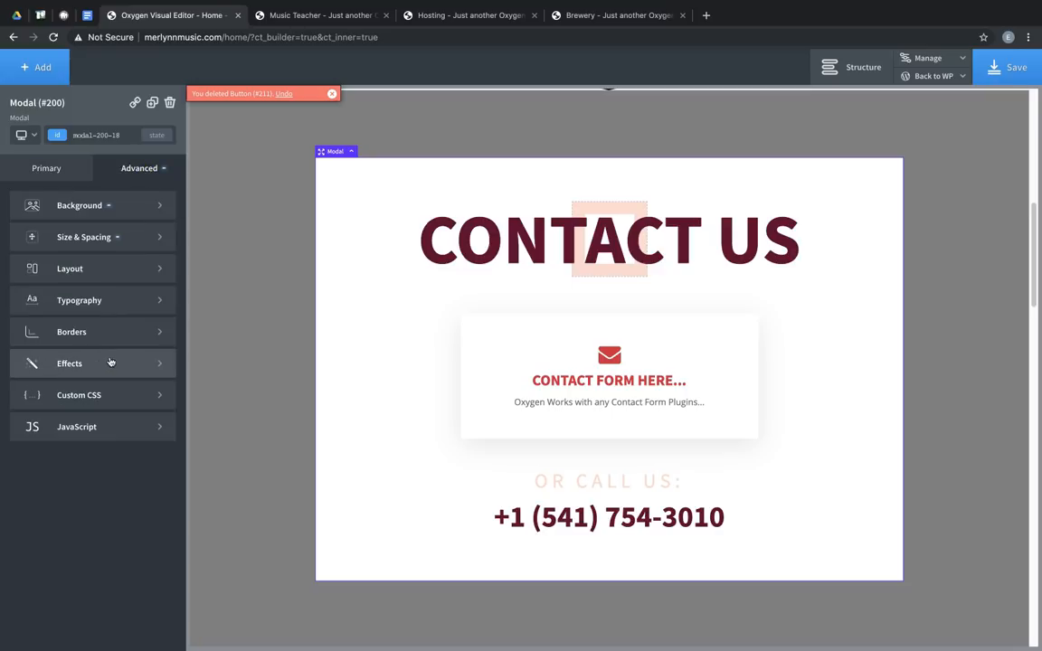
{"action": "left_click", "coordinate": [70, 362]}
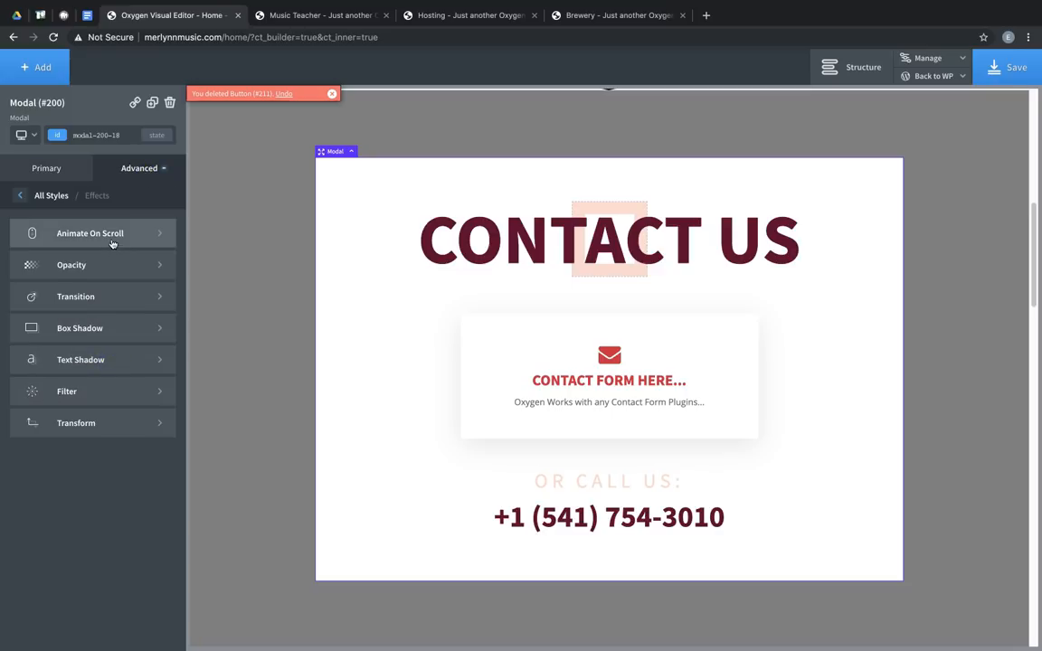
{"action": "left_click", "coordinate": [89, 234]}
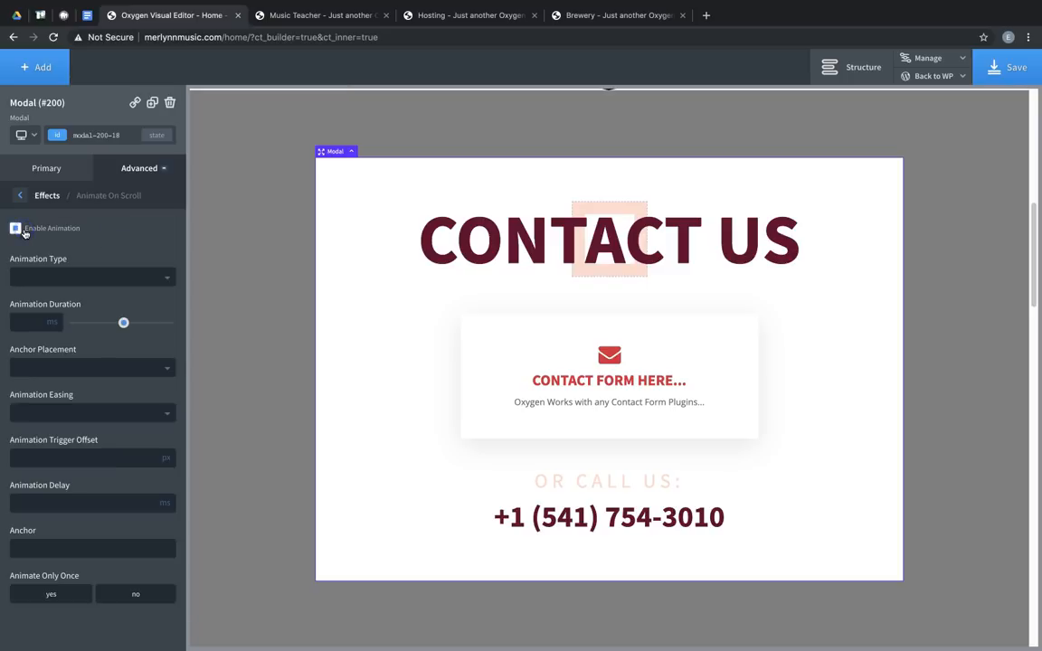
{"action": "left_click", "coordinate": [91, 277]}
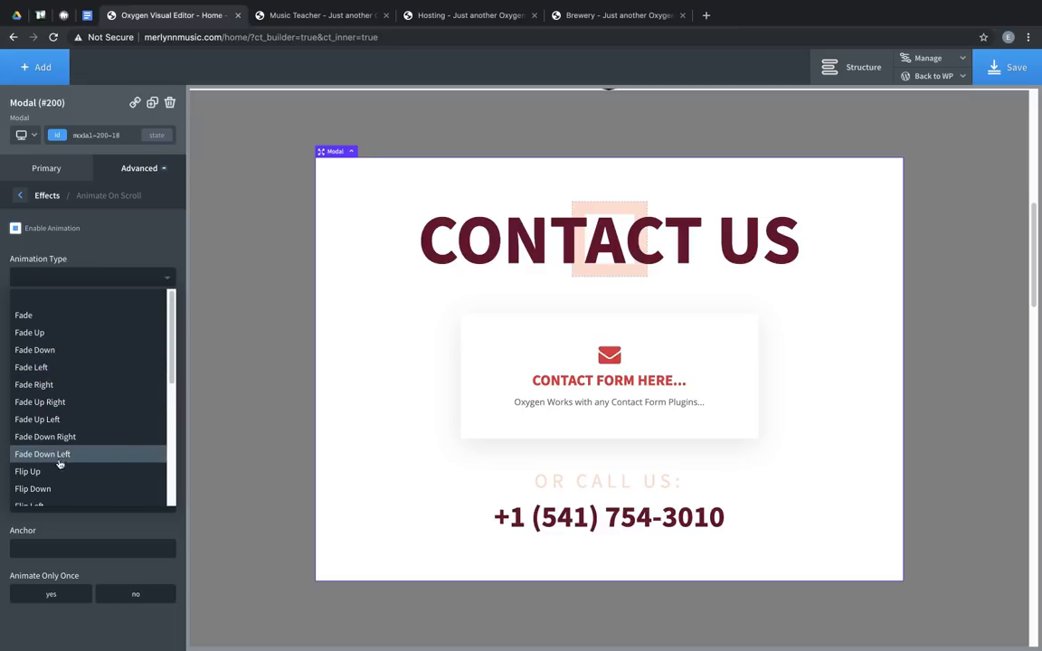
{"action": "left_click", "coordinate": [27, 472]}
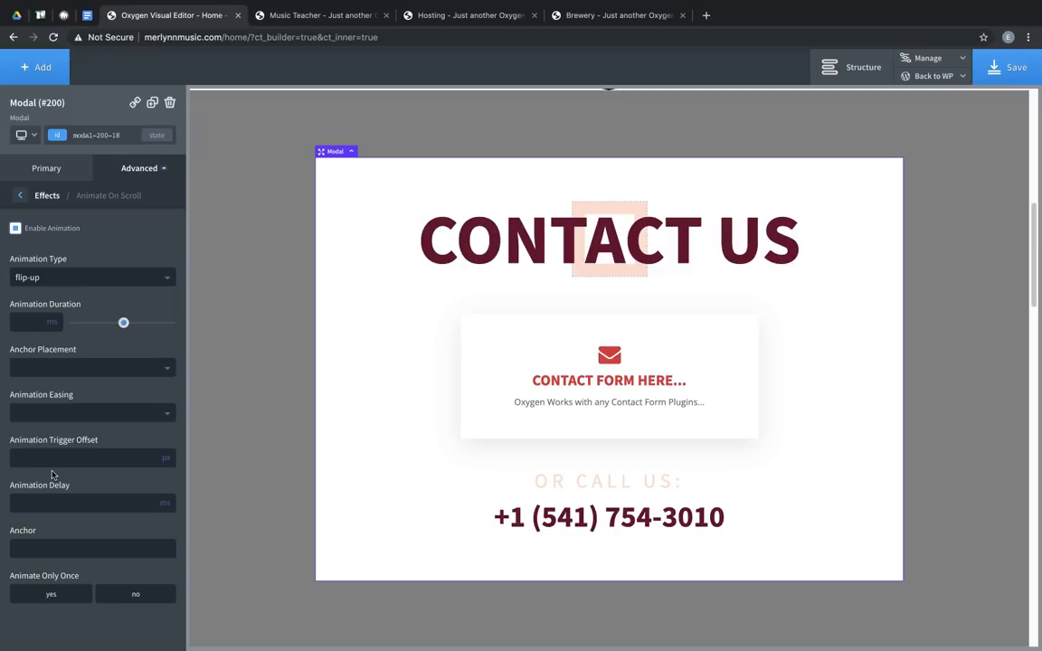
{"action": "mouse_move", "coordinate": [61, 471]}
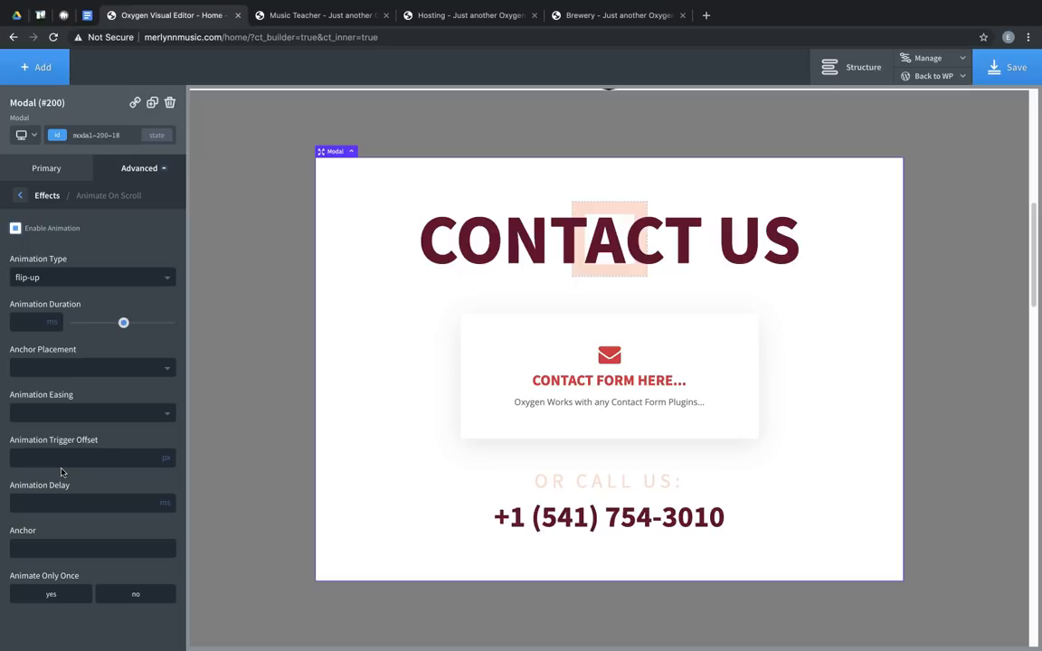
{"action": "mouse_move", "coordinate": [906, 115]}
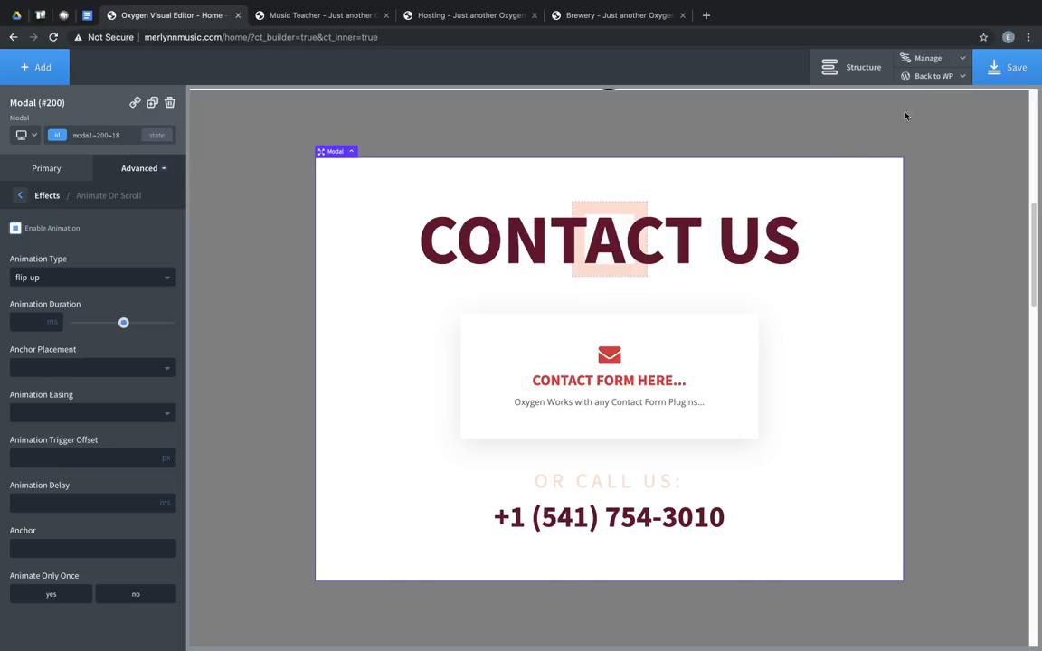
Exit the visual editor to WordPress admin and open the Library tab of Oxygen Settings.
{"action": "left_click", "coordinate": [913, 95]}
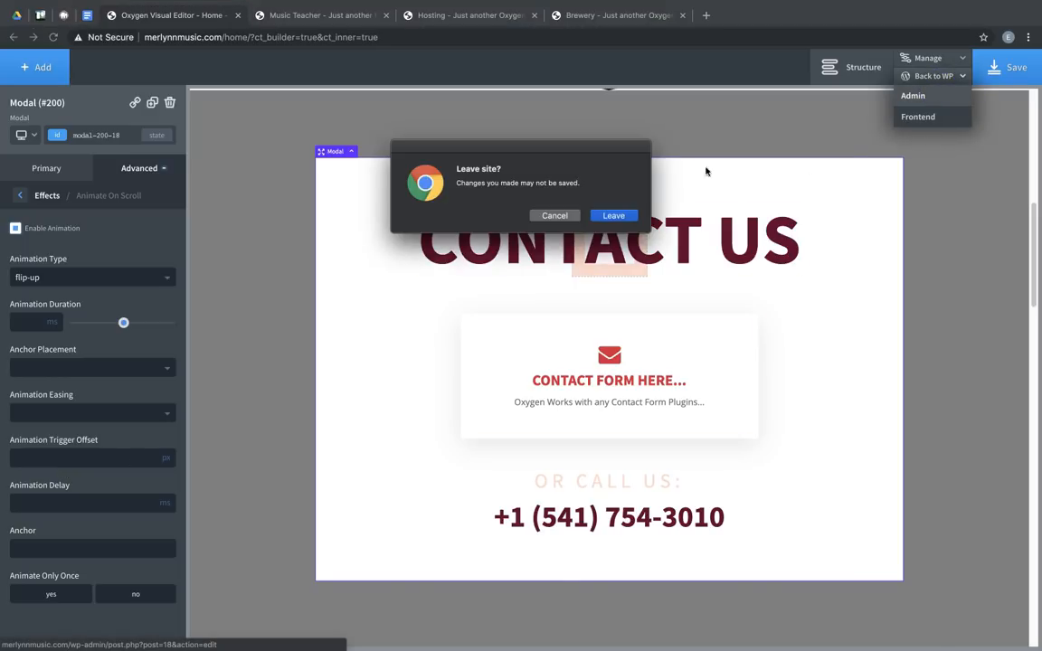
{"action": "left_click", "coordinate": [613, 216]}
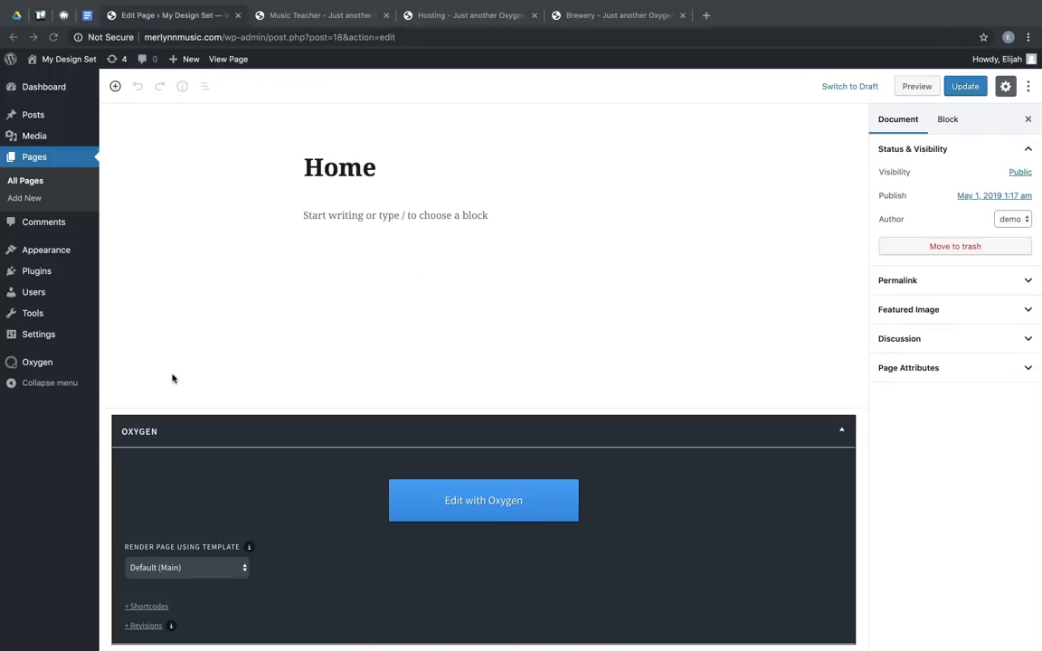
{"action": "left_click", "coordinate": [37, 362]}
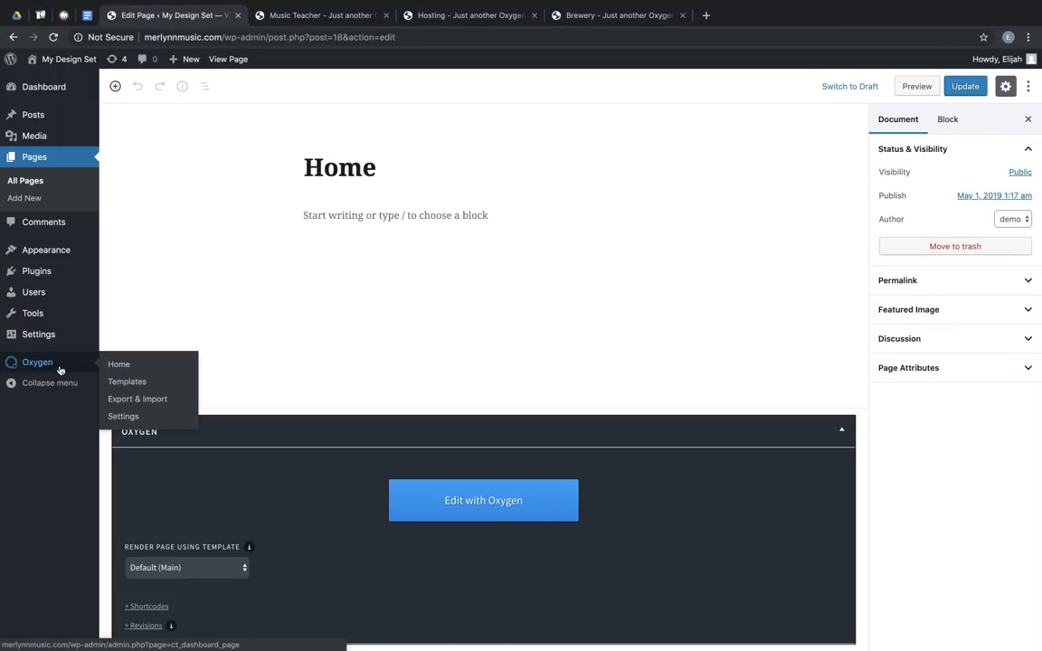
{"action": "left_click", "coordinate": [122, 417]}
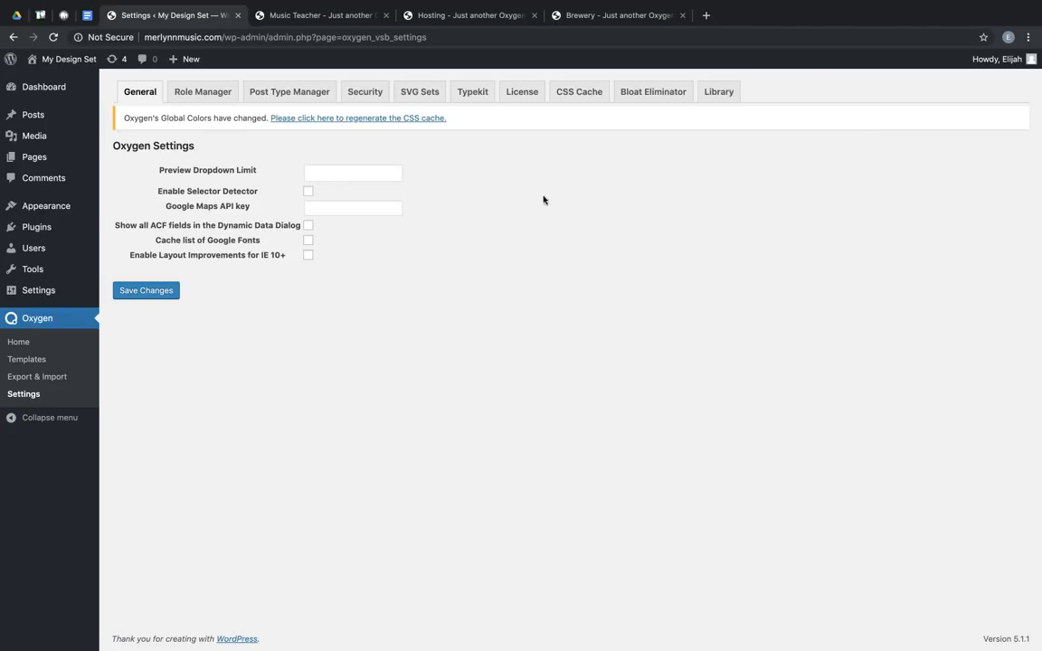
{"action": "left_click", "coordinate": [718, 92]}
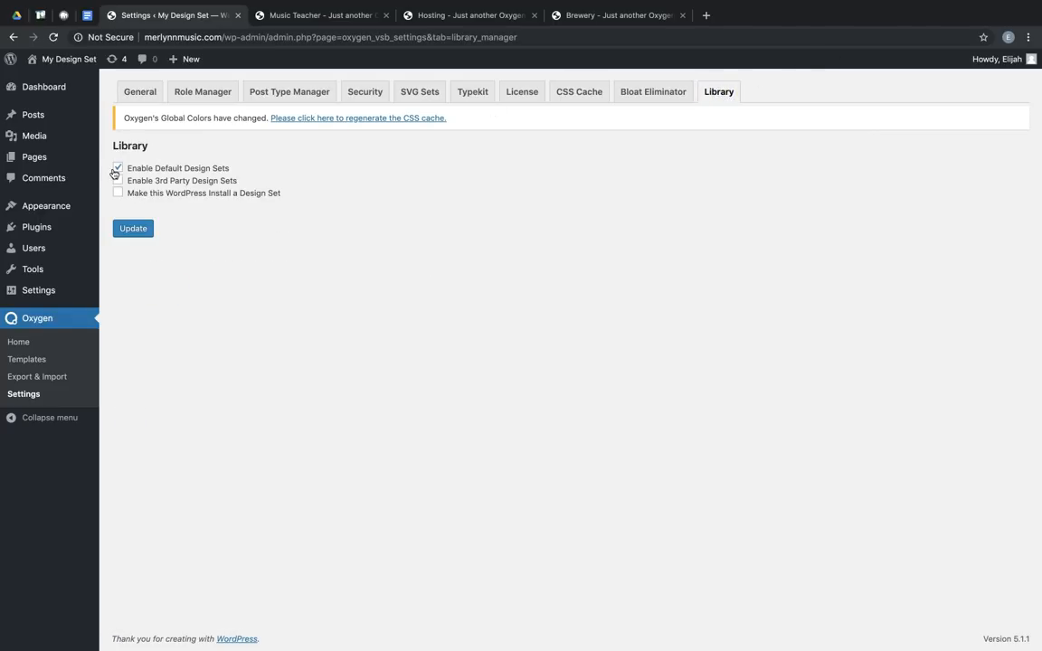
{"action": "left_click", "coordinate": [117, 180]}
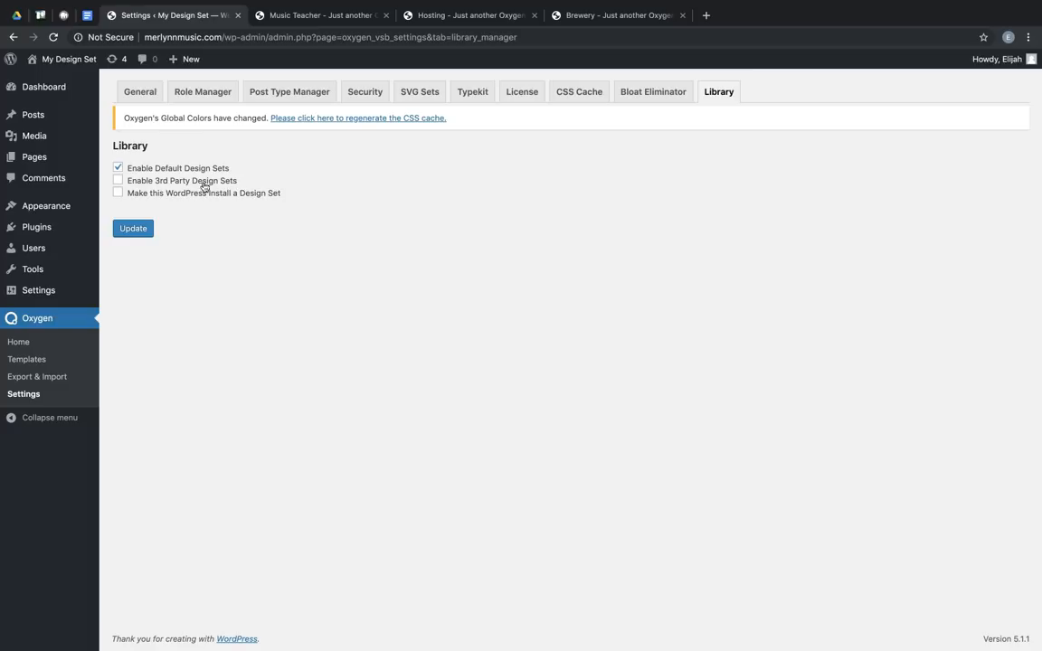
Tick Enable 3rd Party Design Sets and Make this WordPress Install a Design Set, then update.
{"action": "left_click", "coordinate": [117, 180]}
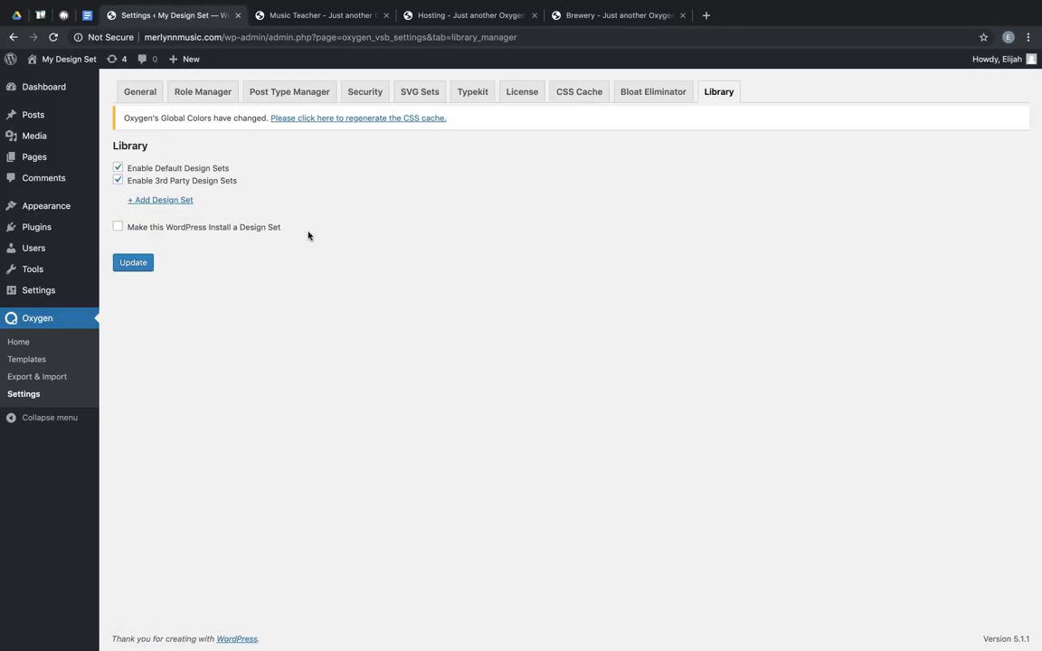
{"action": "mouse_move", "coordinate": [317, 215]}
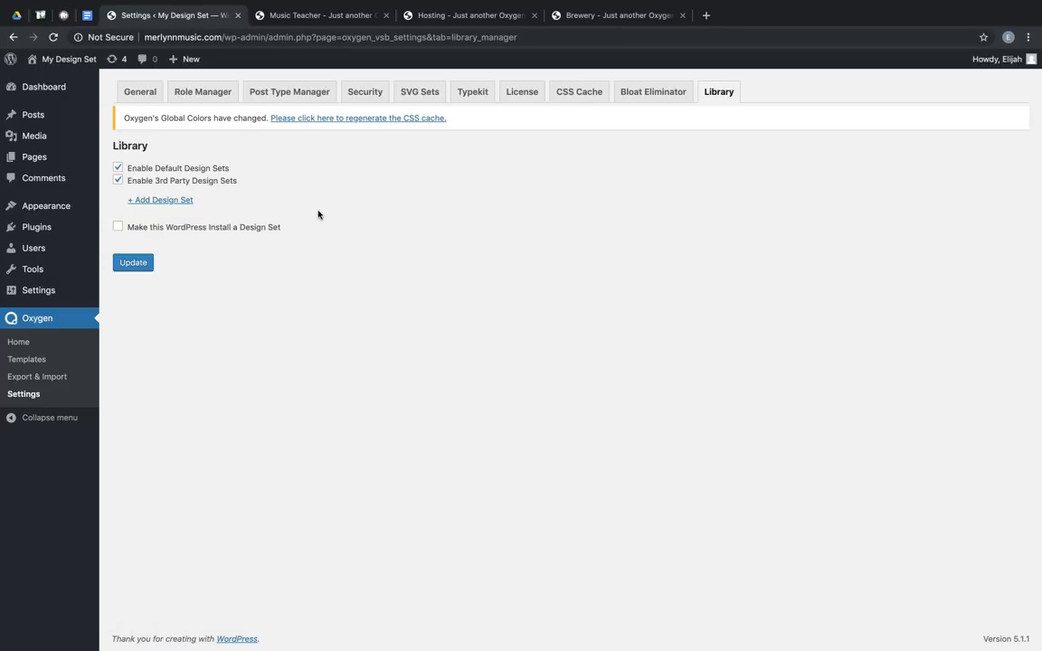
{"action": "mouse_move", "coordinate": [161, 200]}
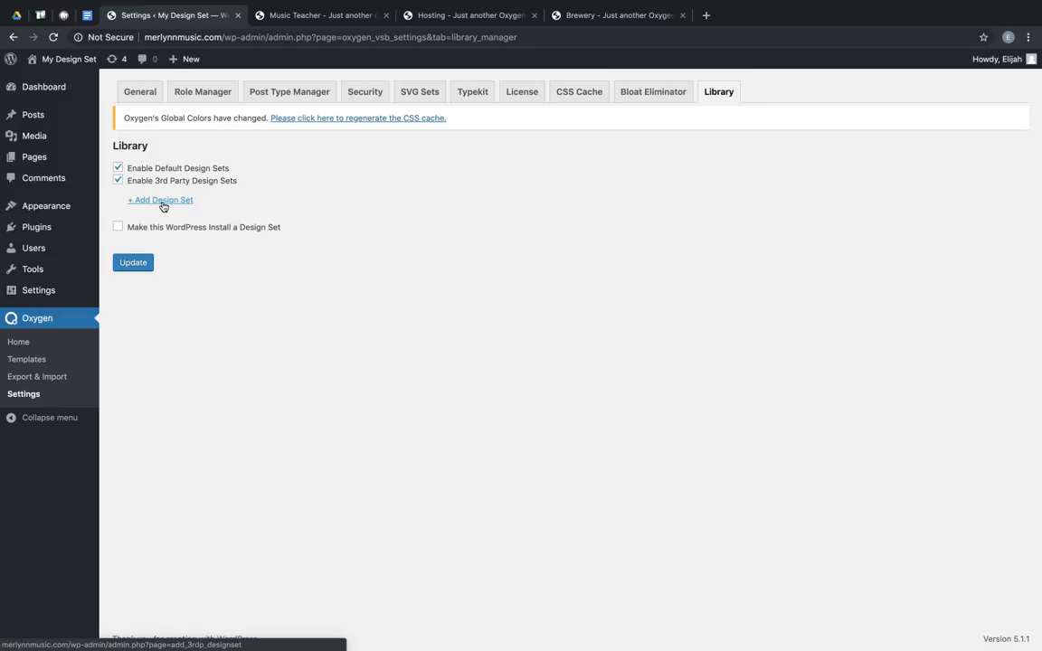
{"action": "left_click", "coordinate": [160, 200]}
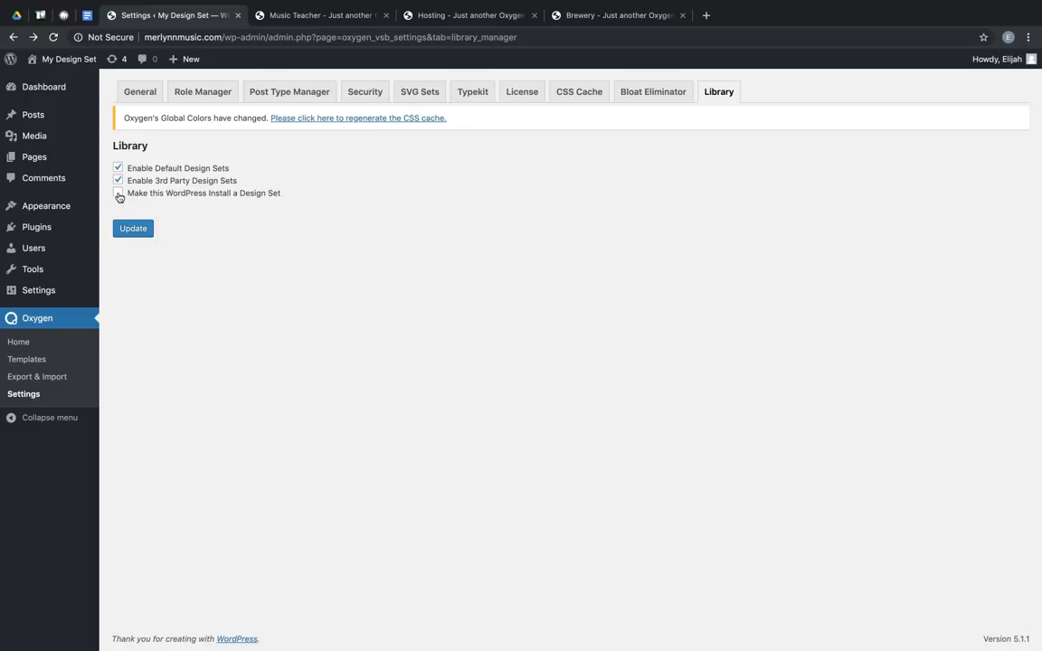
{"action": "left_click", "coordinate": [117, 193]}
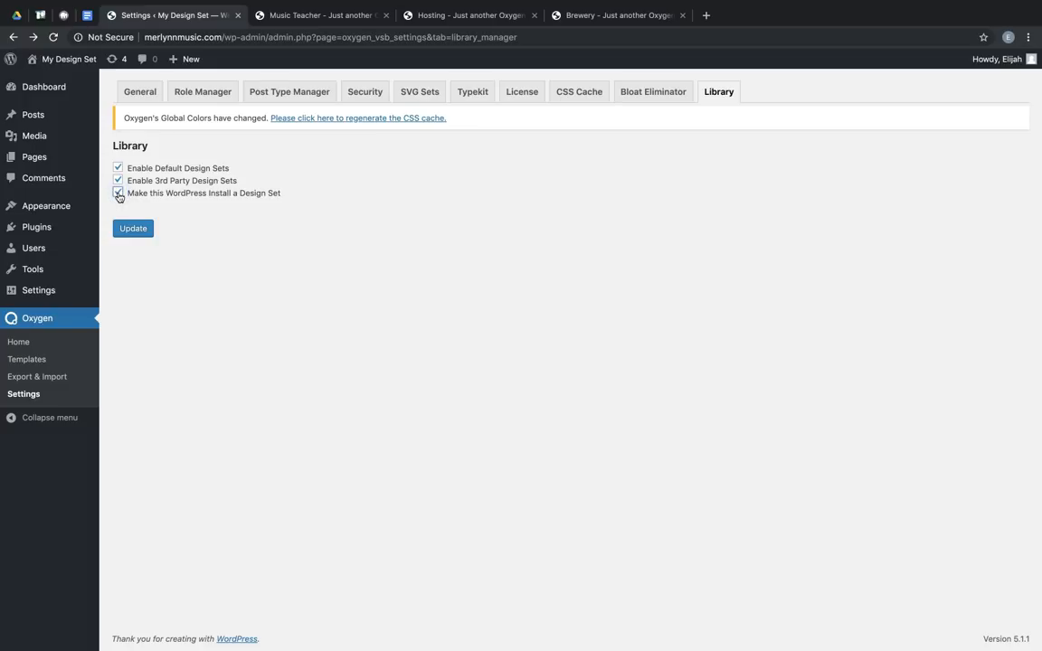
{"action": "left_click", "coordinate": [117, 193]}
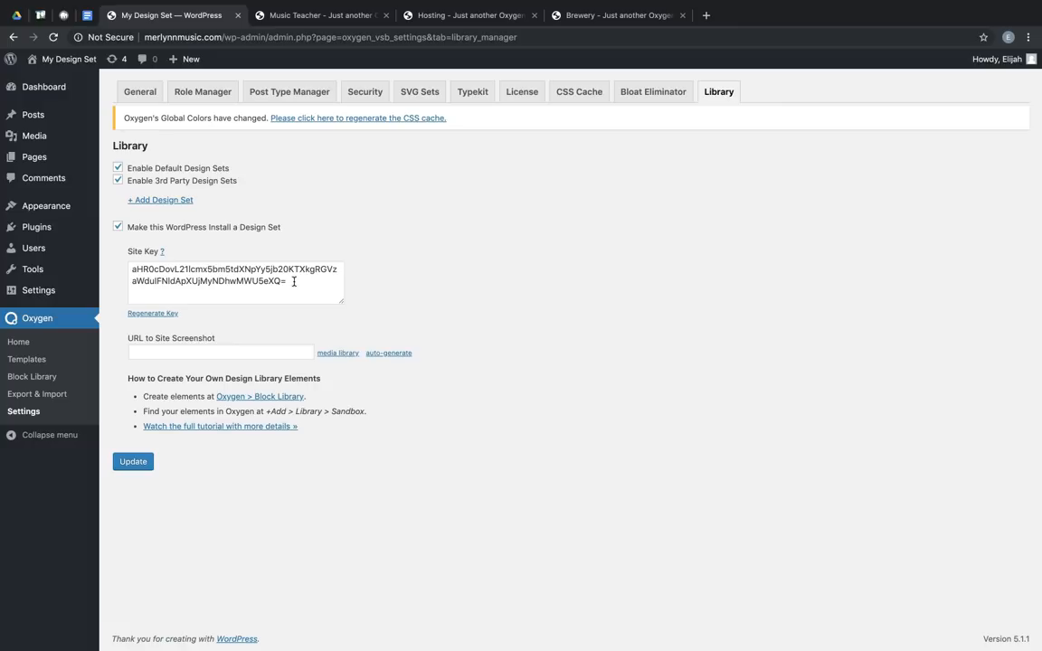
{"action": "mouse_move", "coordinate": [350, 350]}
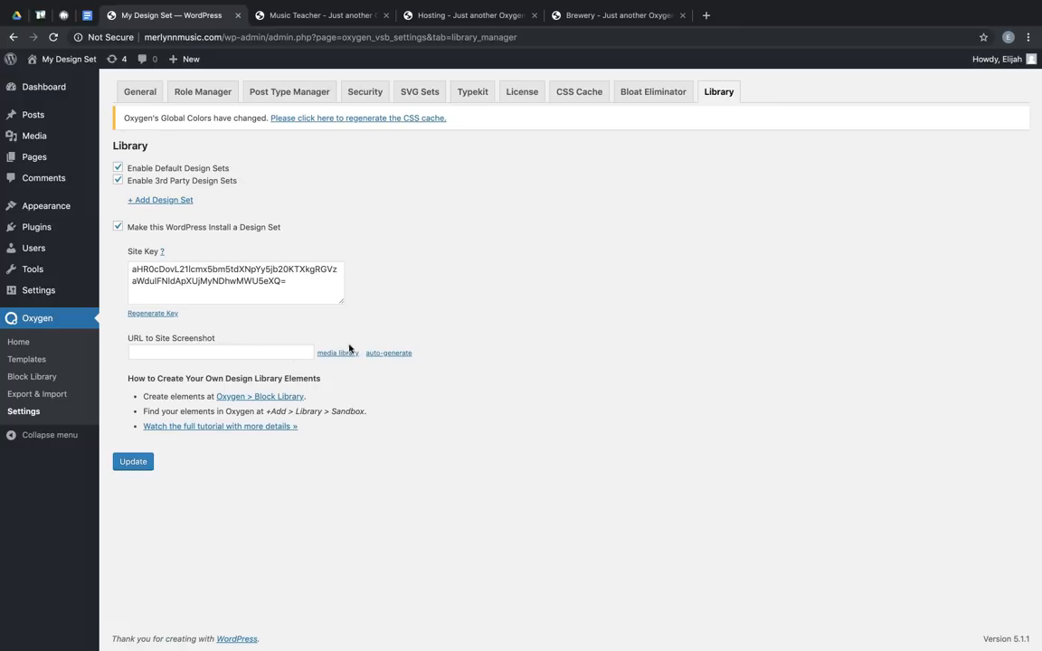
{"action": "mouse_move", "coordinate": [325, 409]}
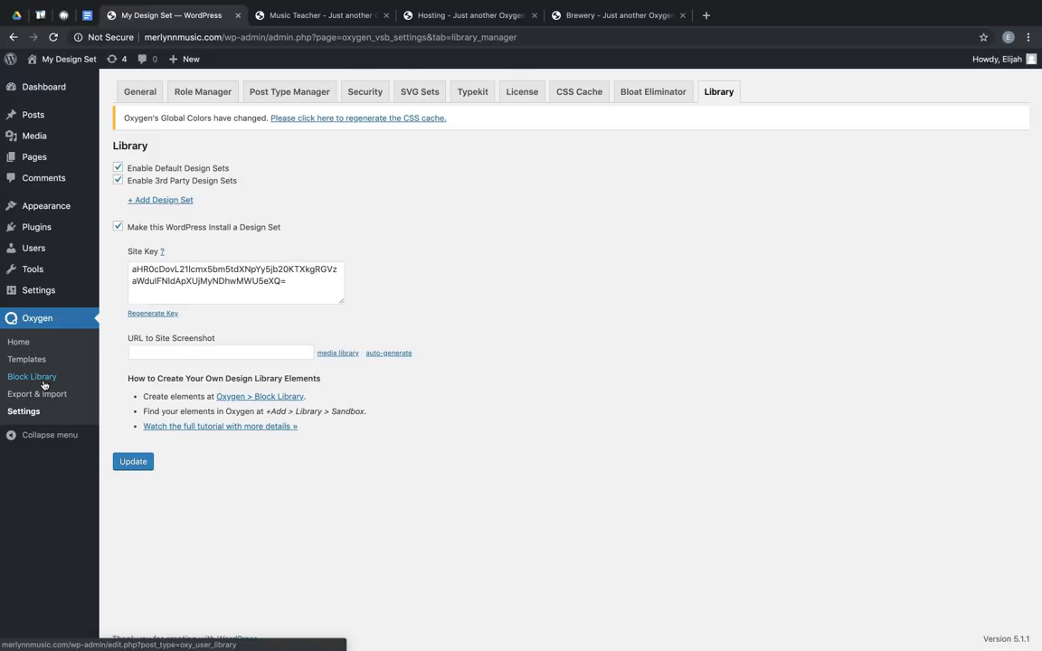
Open My First Block from Oxygen's Block Library in the visual editor.
{"action": "left_click", "coordinate": [32, 376]}
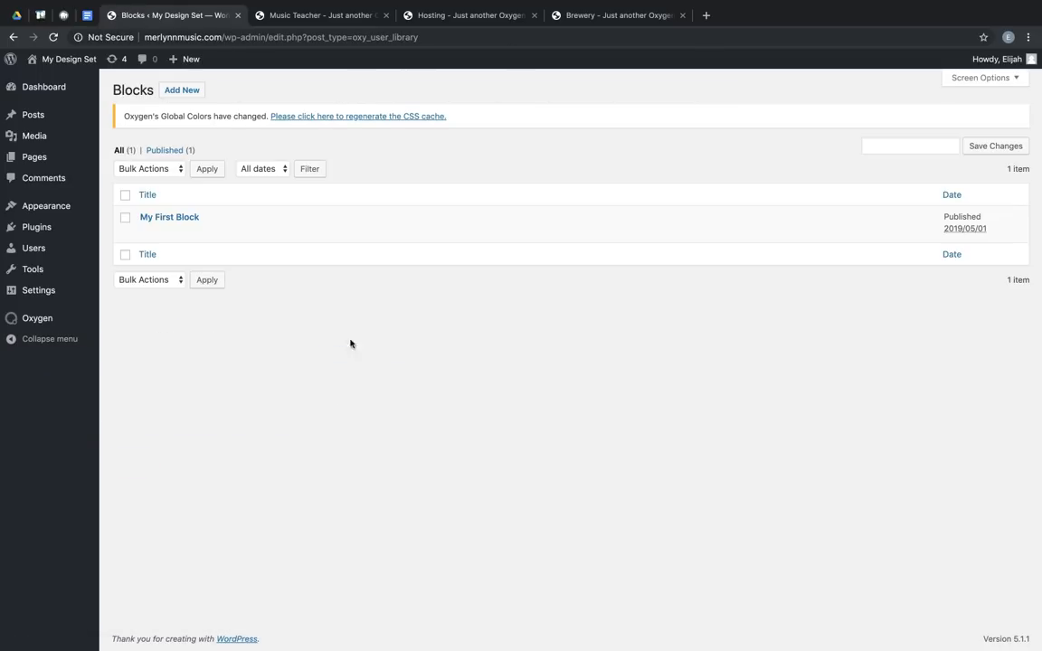
{"action": "mouse_move", "coordinate": [393, 311]}
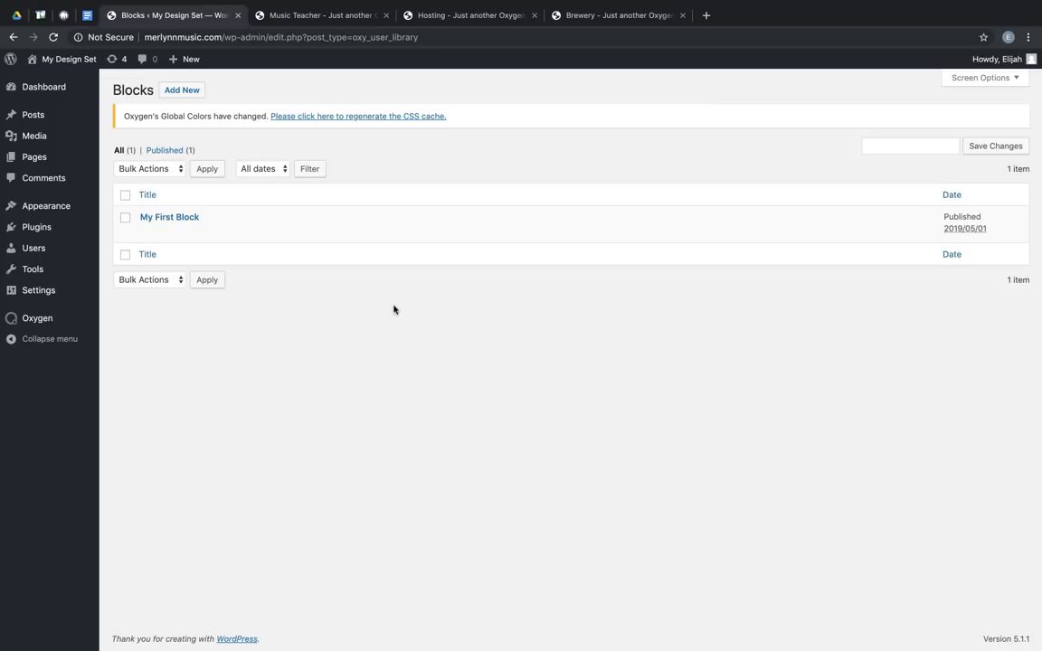
{"action": "mouse_move", "coordinate": [380, 309]}
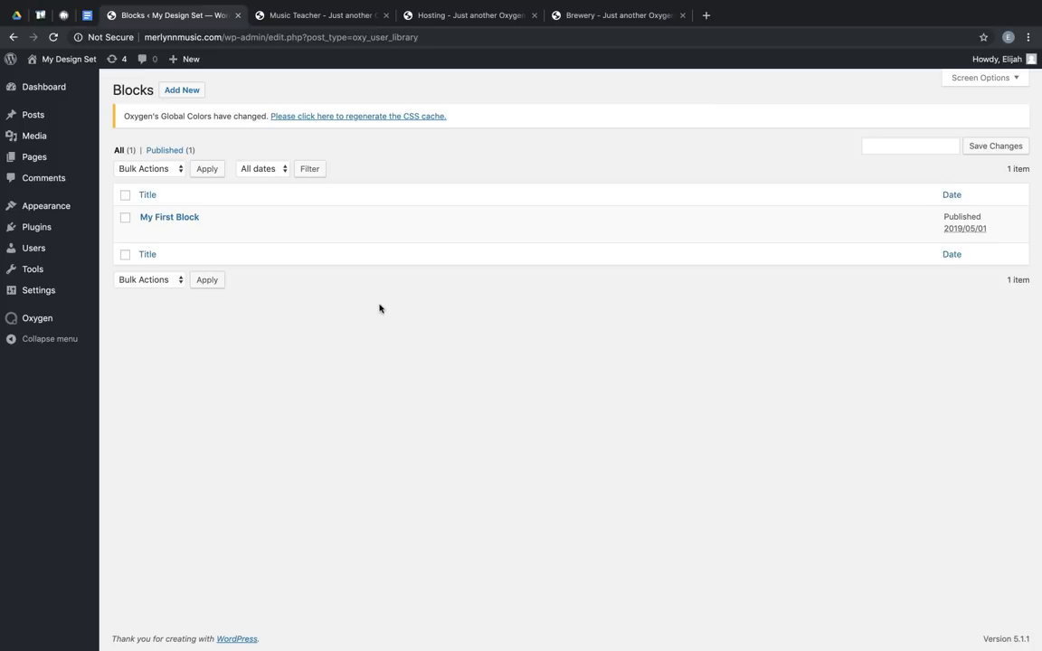
{"action": "left_click", "coordinate": [169, 216]}
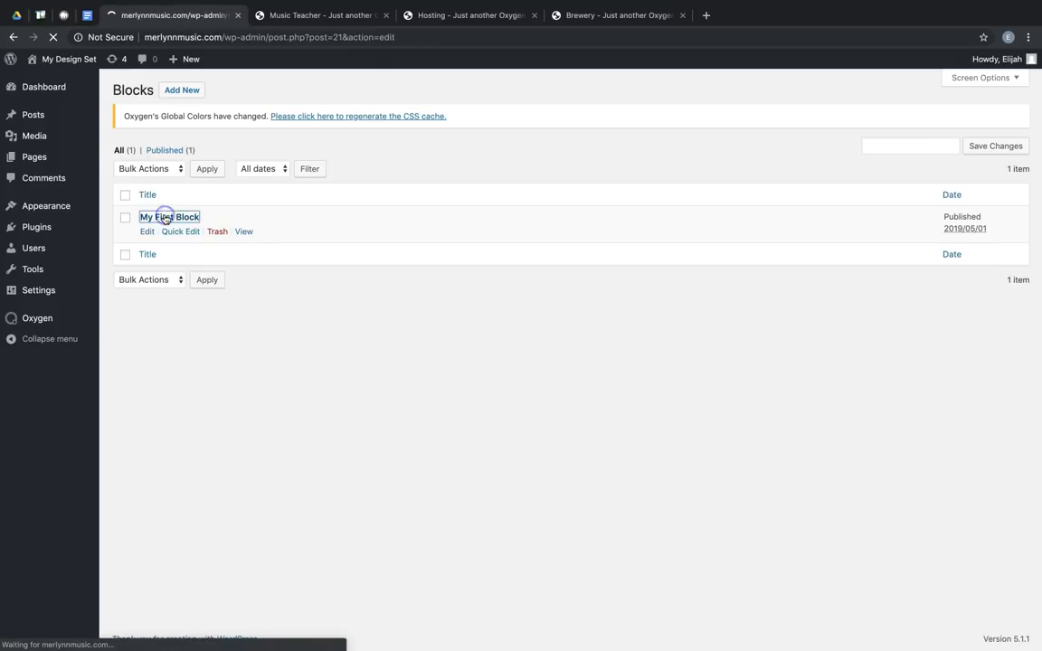
{"action": "left_click", "coordinate": [147, 231]}
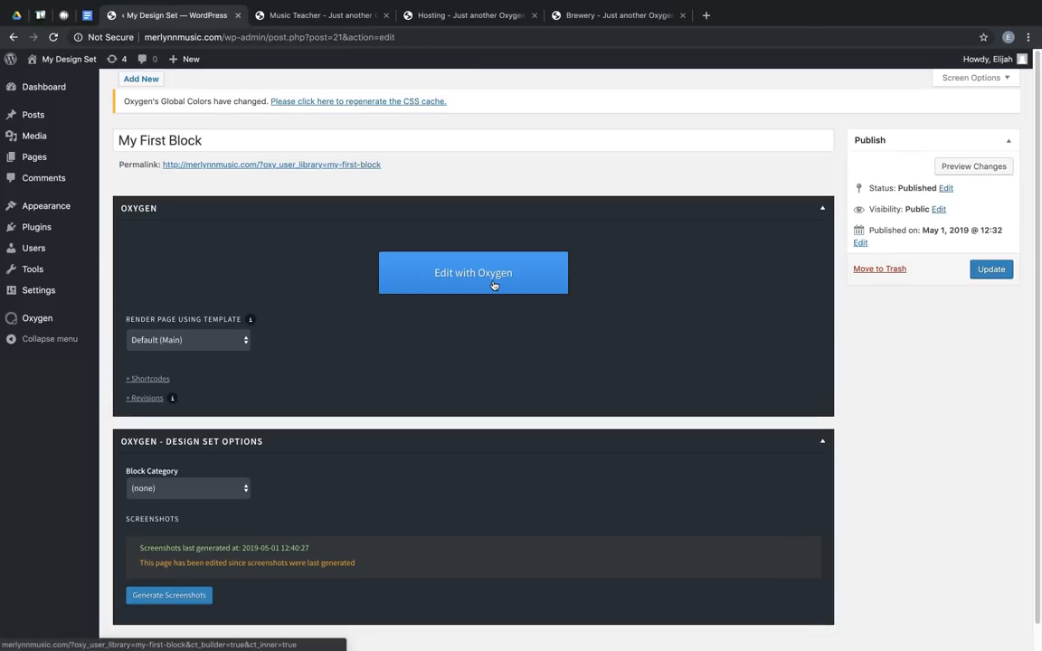
{"action": "left_click", "coordinate": [472, 272]}
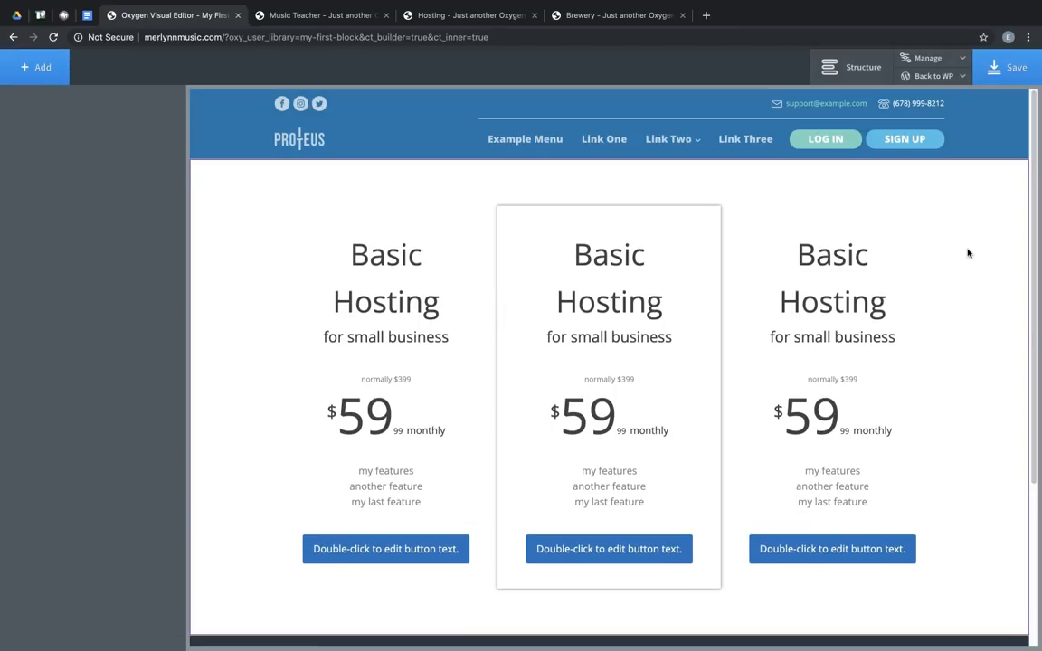
{"action": "mouse_move", "coordinate": [993, 226]}
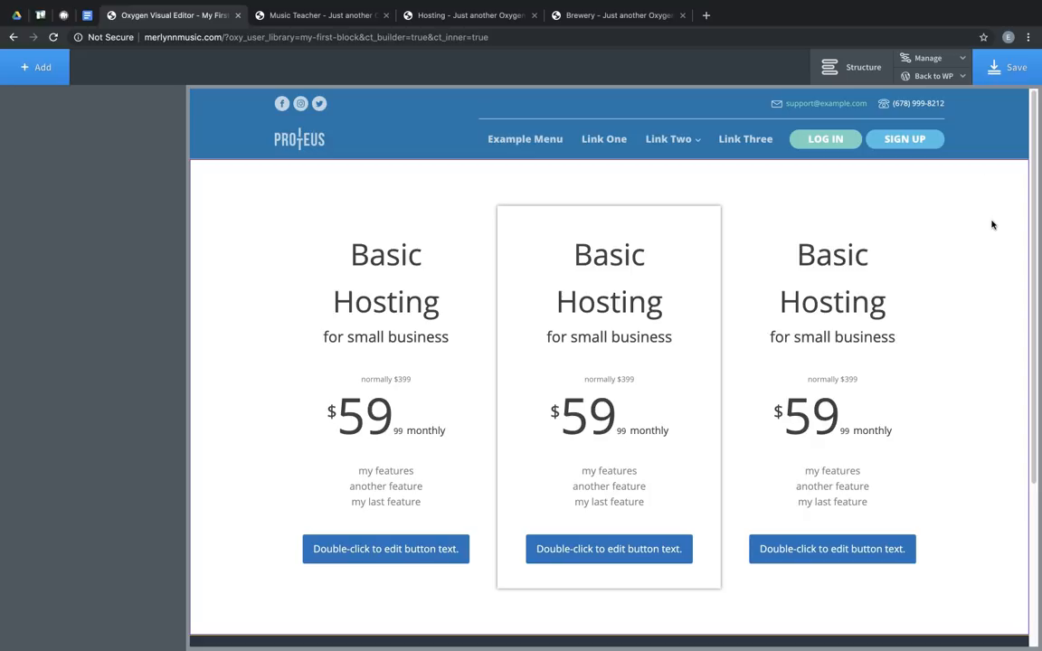
{"action": "mouse_move", "coordinate": [987, 170]}
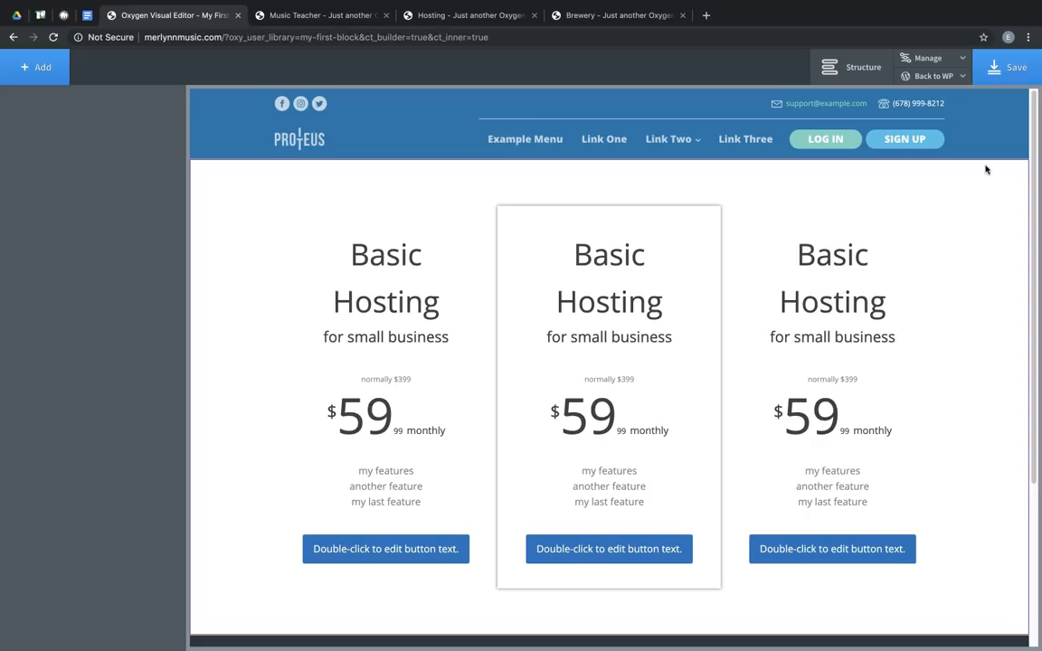
{"action": "left_click", "coordinate": [932, 76]}
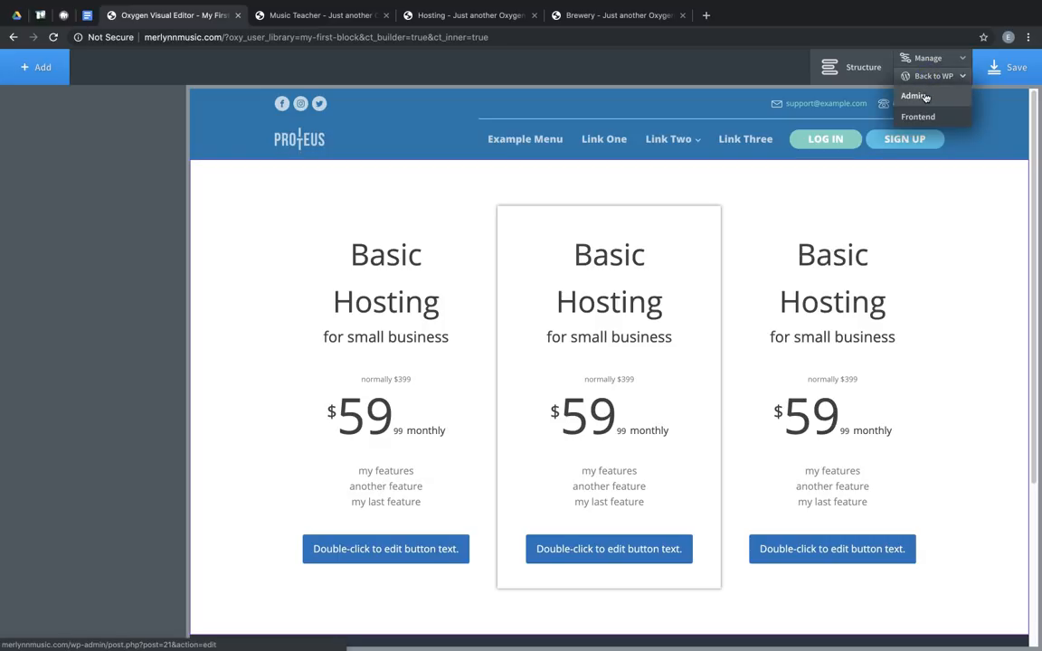
Review the Home page's Oxygen Design Set Options checkboxes, then edit it with Oxygen.
{"action": "left_click", "coordinate": [915, 96]}
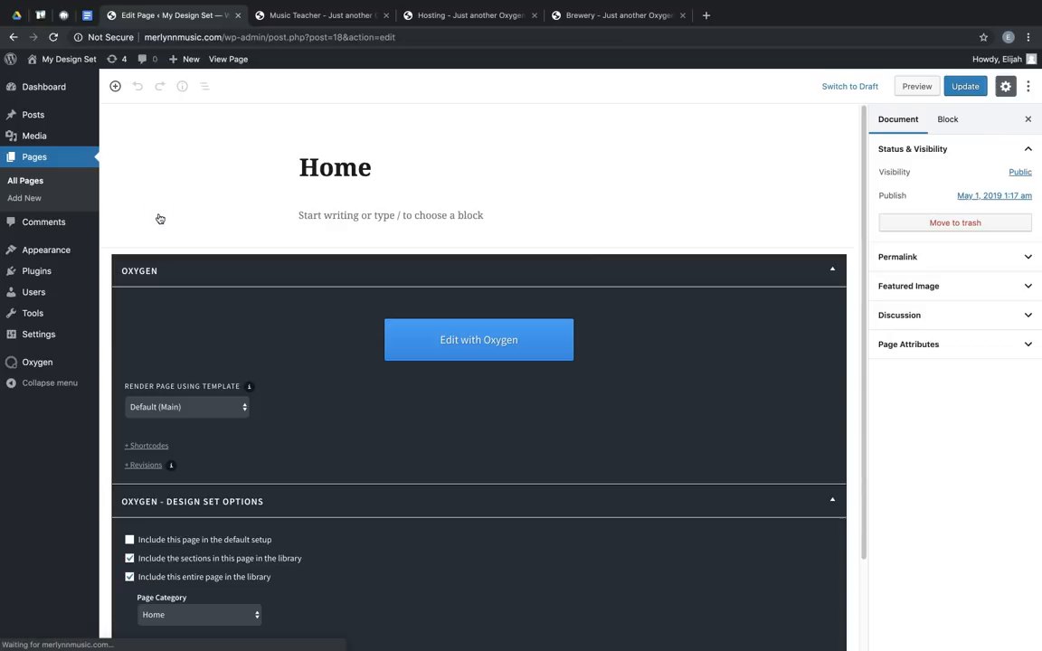
{"action": "scroll", "scroll_direction": "down", "scroll_amount": 3}
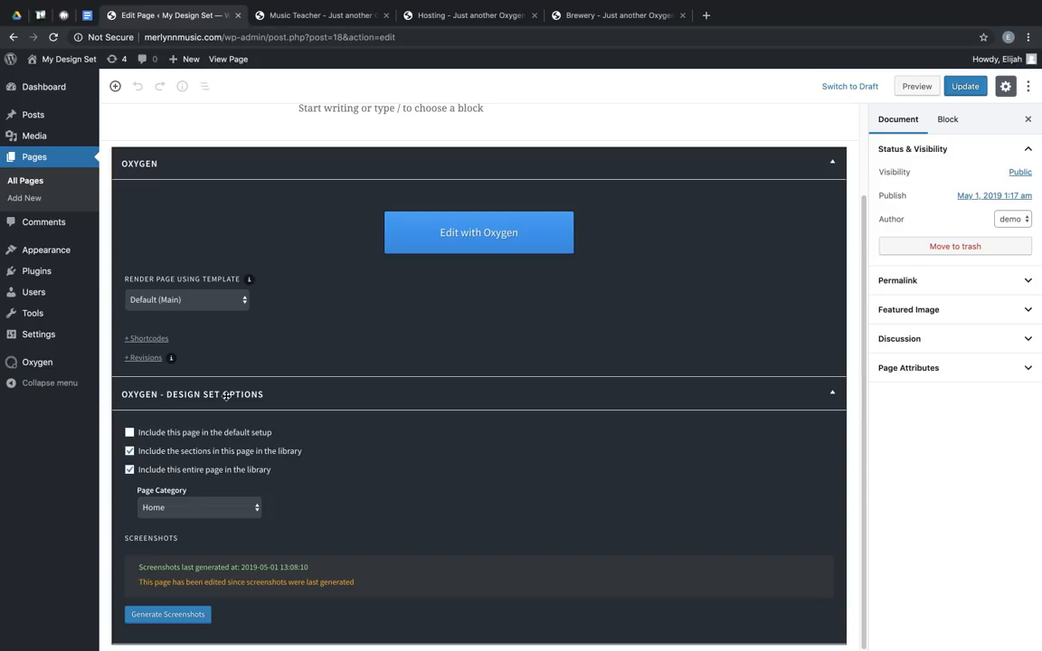
{"action": "mouse_move", "coordinate": [515, 401]}
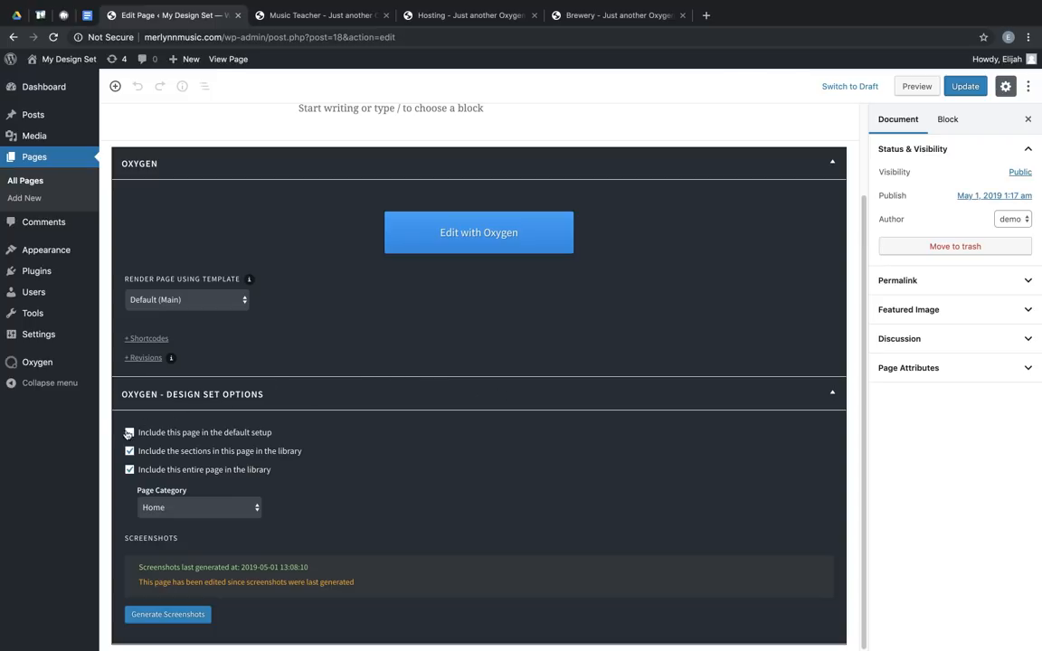
{"action": "left_click", "coordinate": [129, 433]}
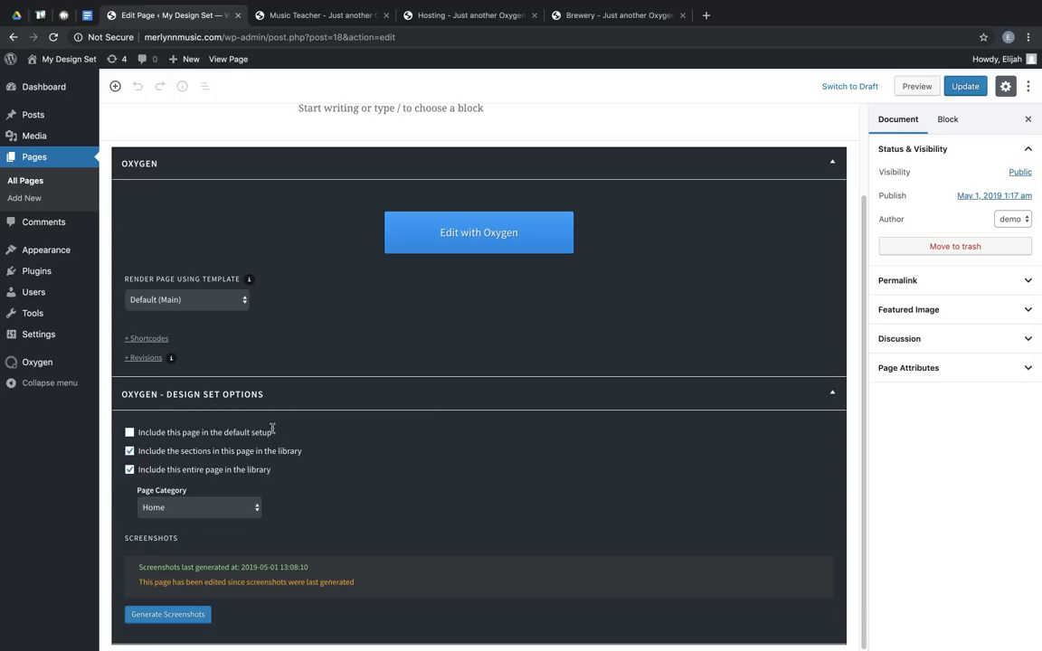
{"action": "mouse_move", "coordinate": [281, 458]}
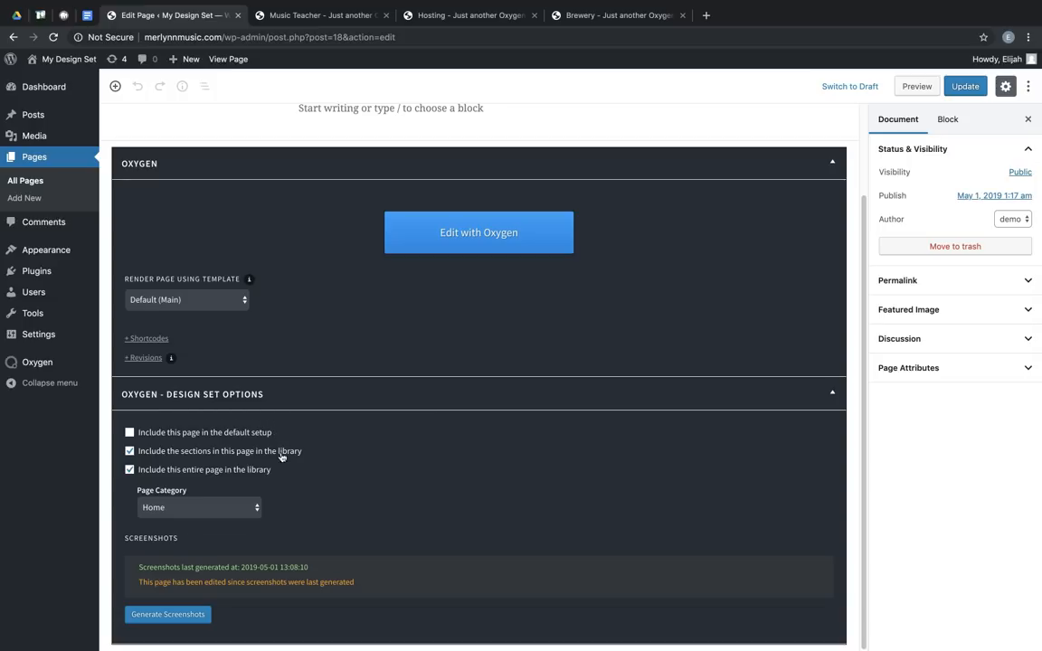
{"action": "mouse_move", "coordinate": [304, 518]}
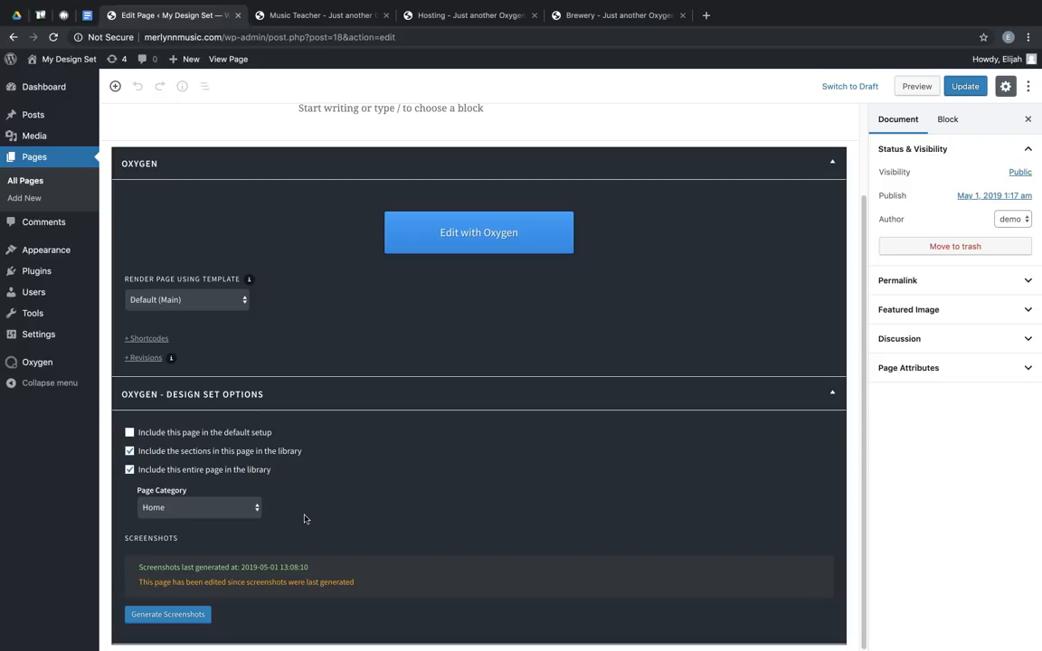
{"action": "mouse_move", "coordinate": [263, 481]}
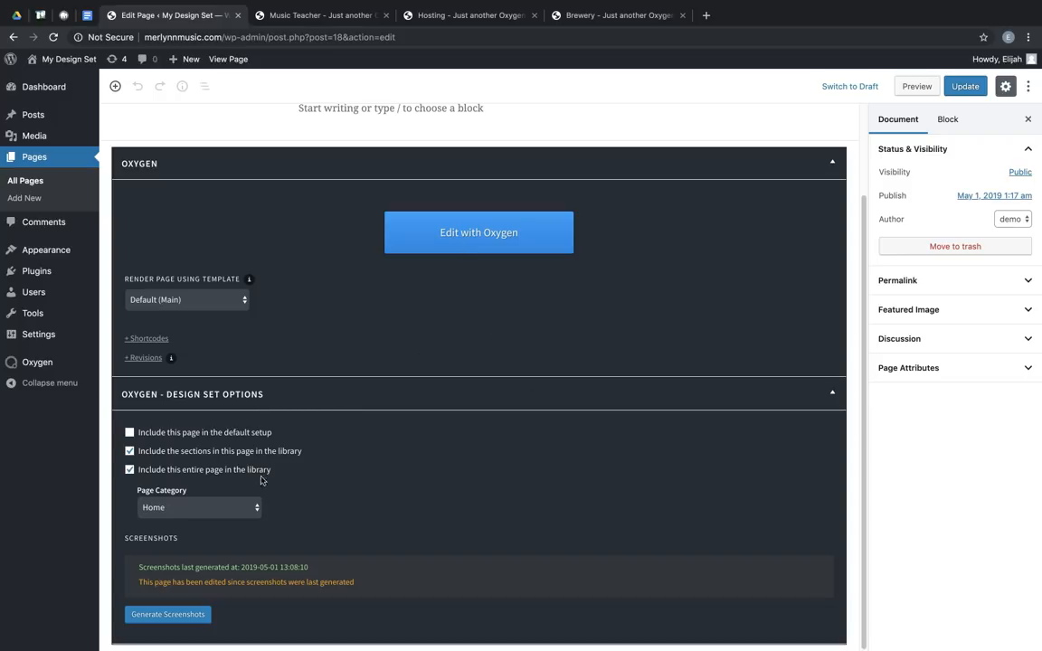
{"action": "mouse_move", "coordinate": [347, 460]}
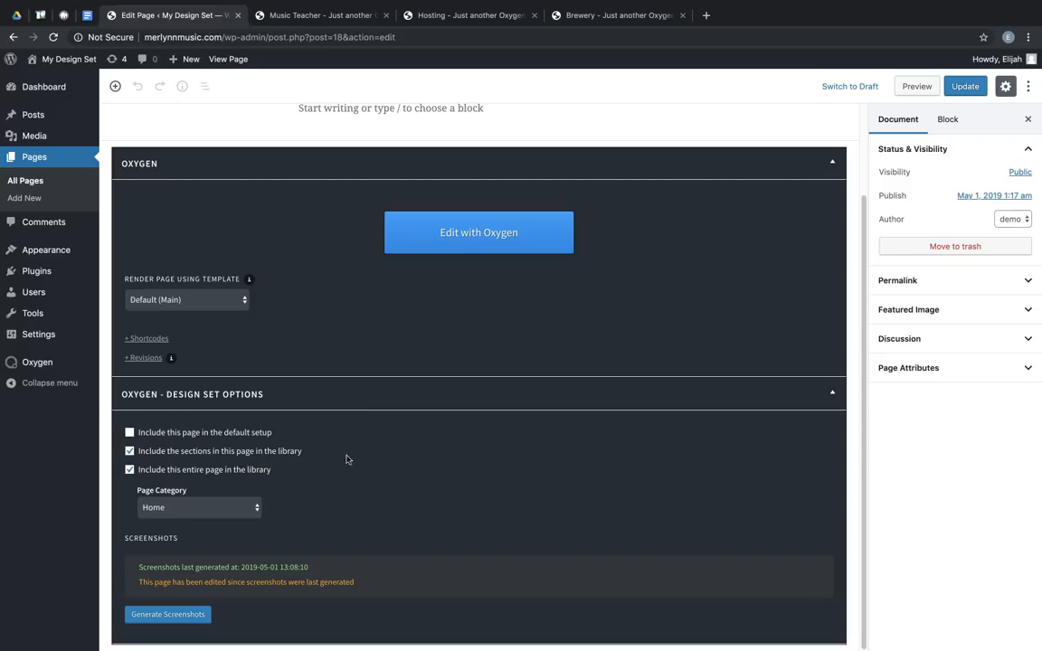
{"action": "left_click", "coordinate": [478, 232]}
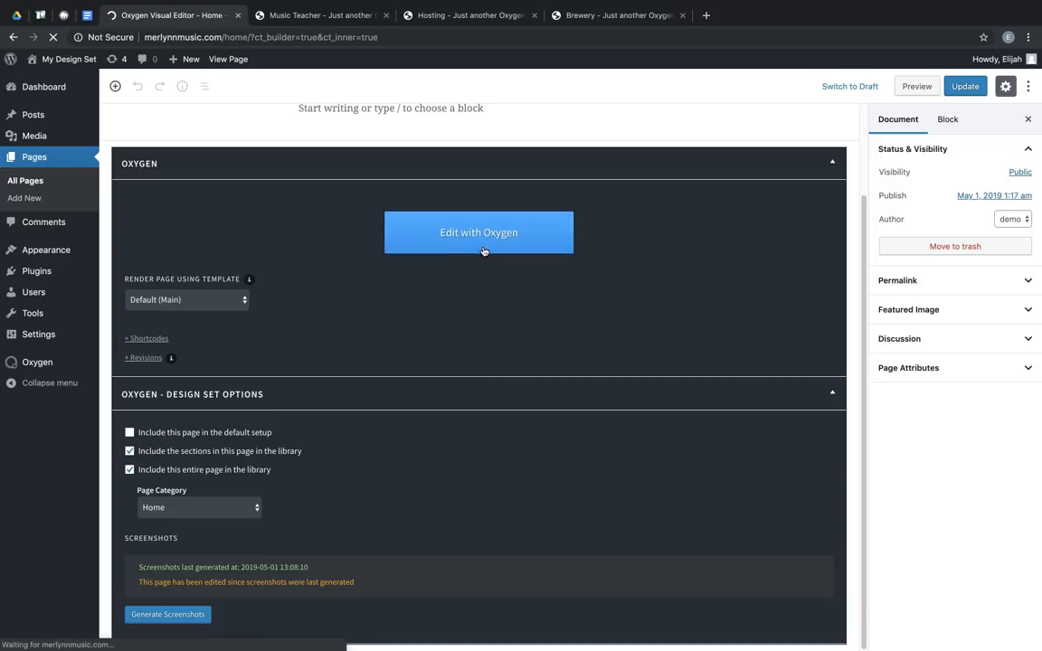
{"action": "left_click", "coordinate": [478, 233]}
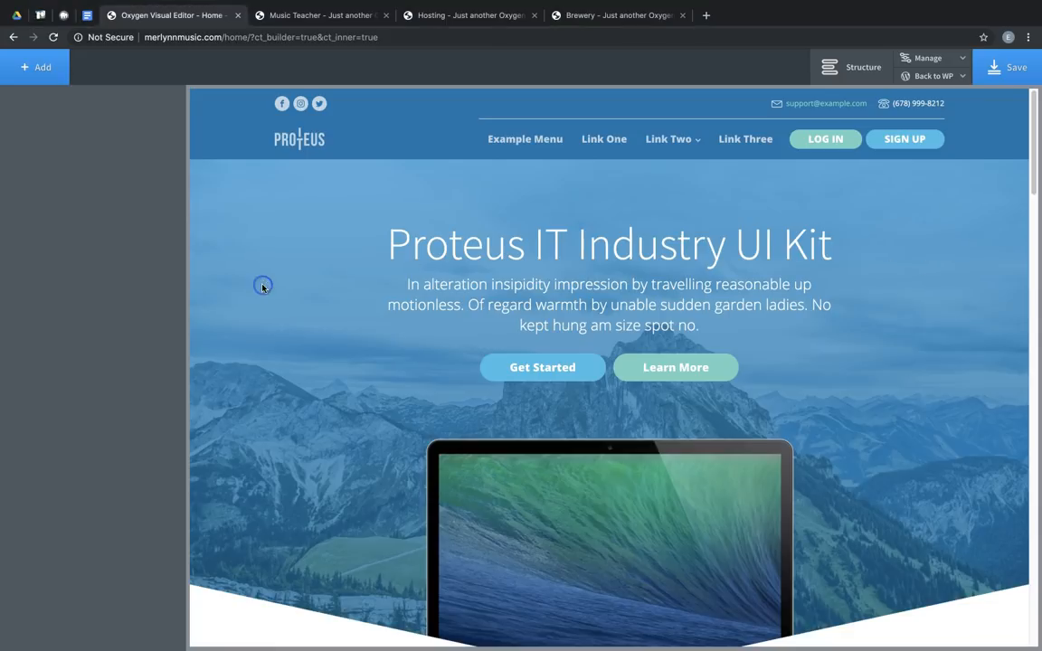
Select the hero and choose Categorize for Hero With BG Image in the Structure panel.
{"action": "left_click", "coordinate": [264, 286]}
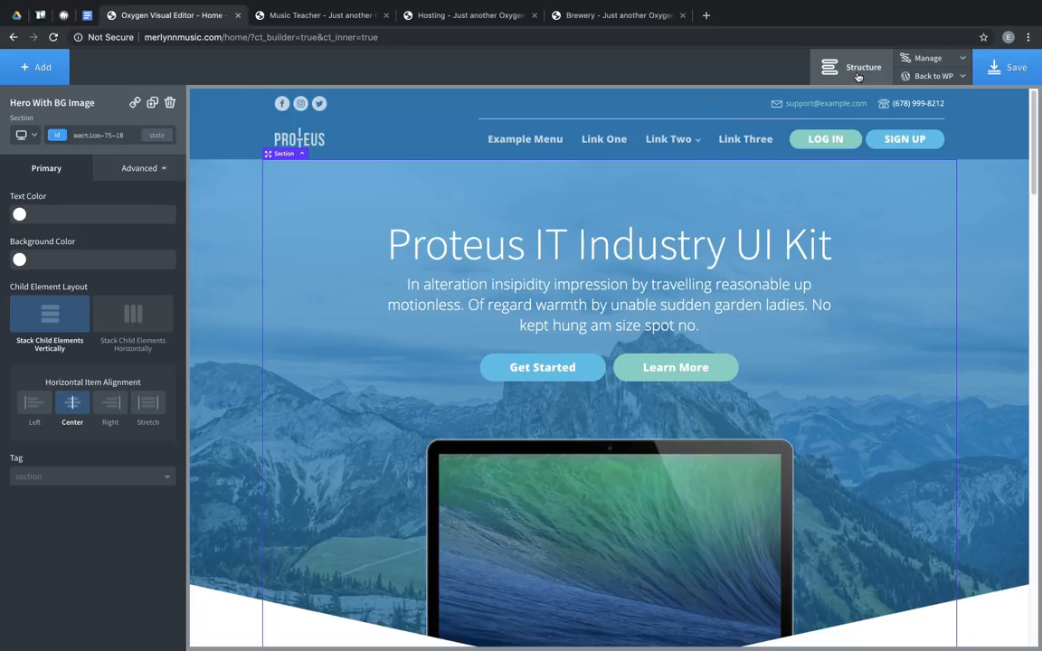
{"action": "left_click", "coordinate": [863, 67]}
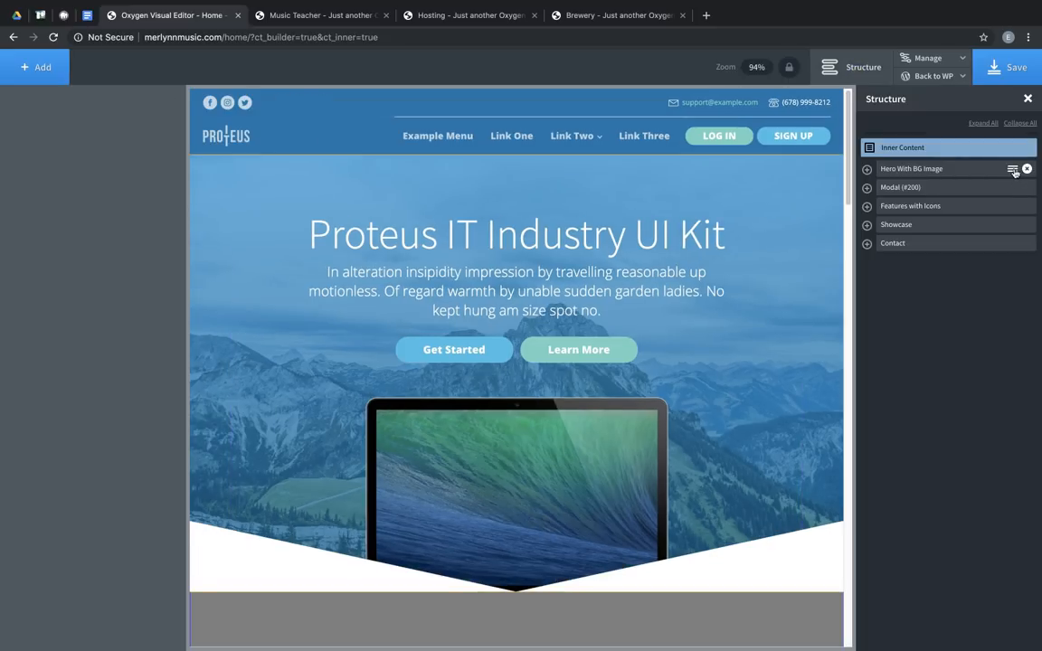
{"action": "left_click", "coordinate": [1013, 169]}
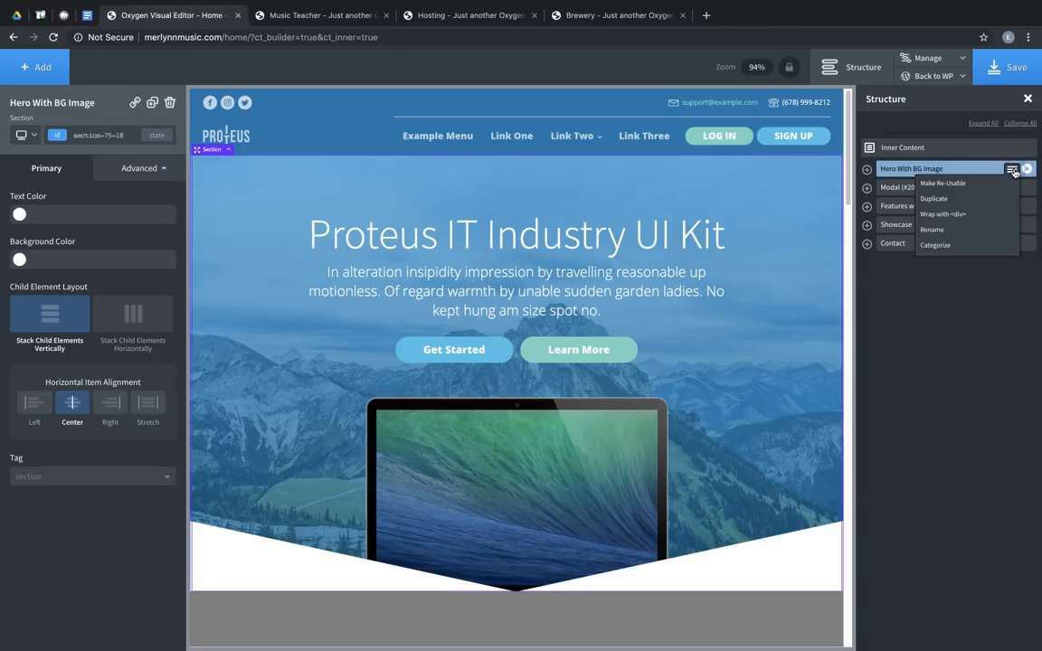
{"action": "mouse_move", "coordinate": [934, 245]}
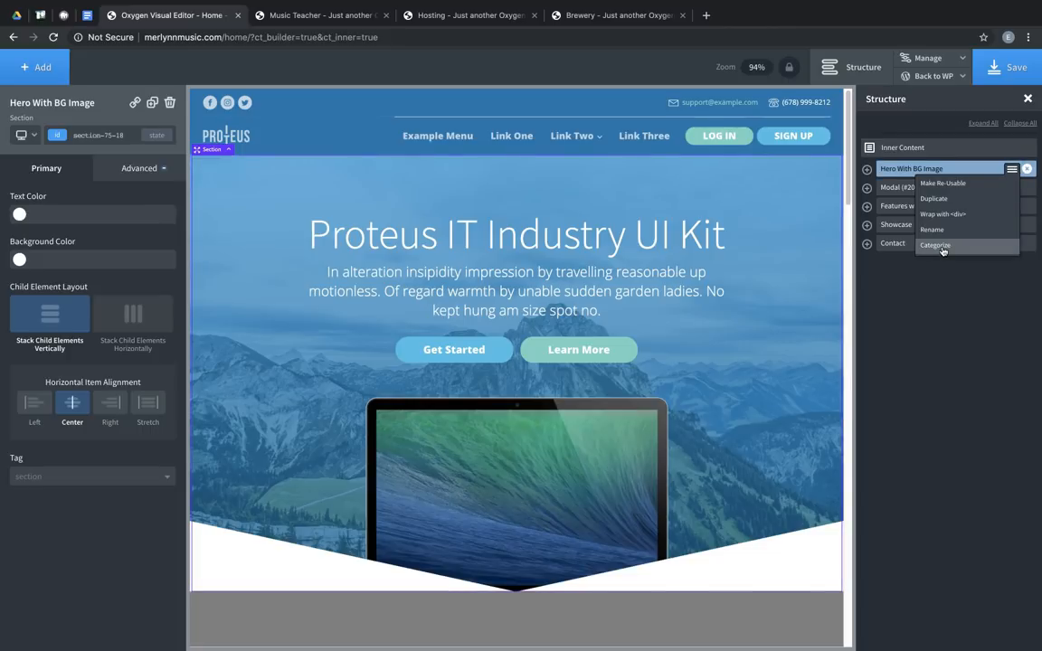
{"action": "left_click", "coordinate": [936, 245]}
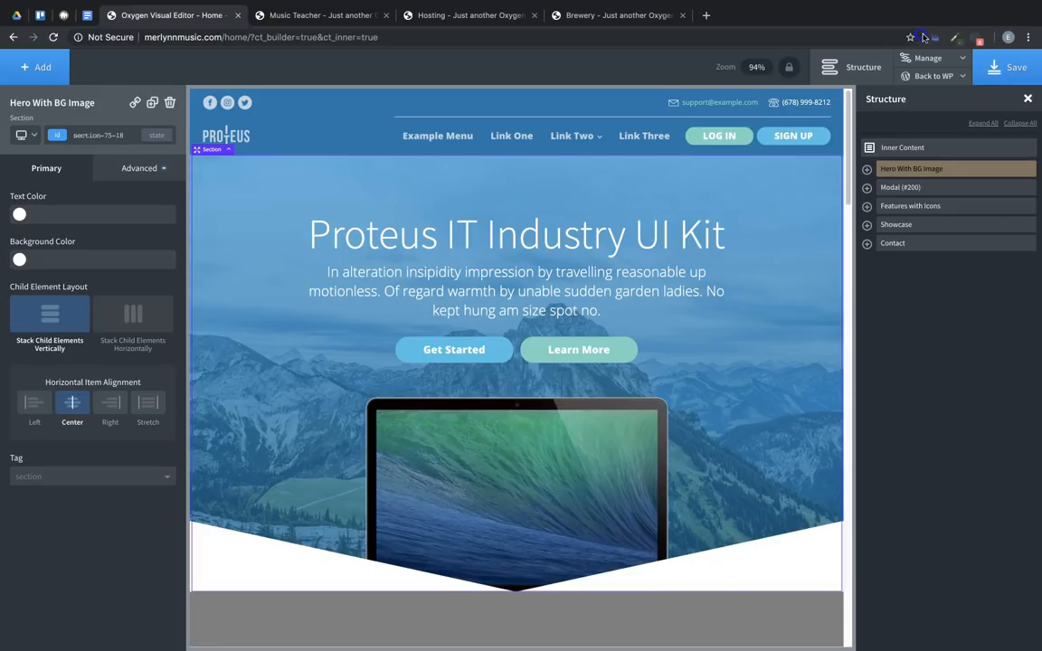
Open WordPress admin in a new tab, go to Oxygen Settings > Library, and select the Site Key.
{"action": "left_click", "coordinate": [933, 76]}
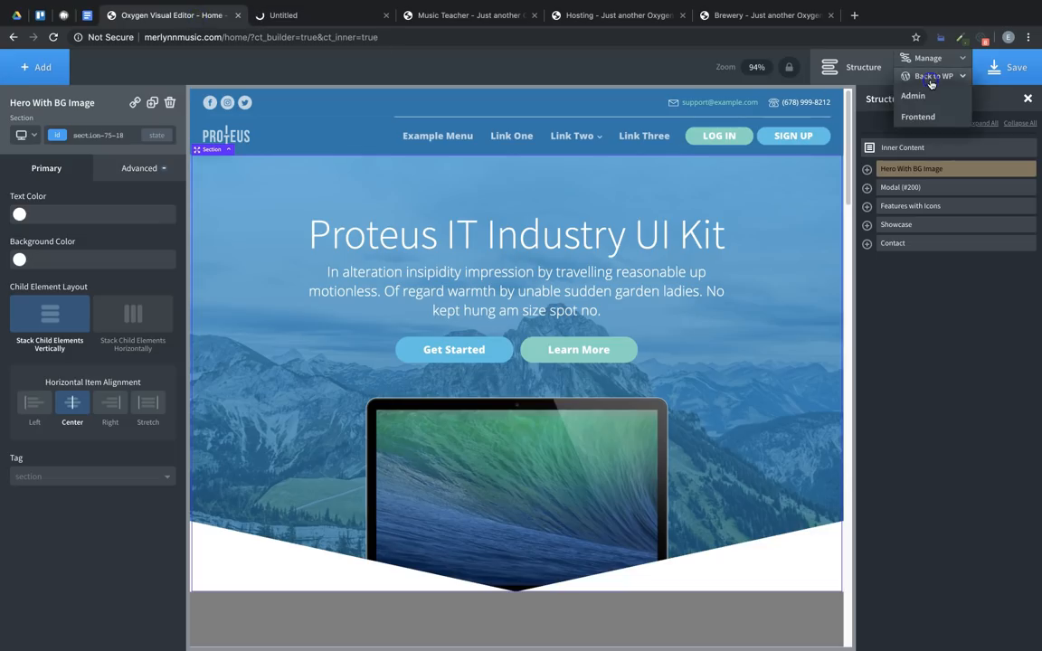
{"action": "right_click", "coordinate": [914, 95]}
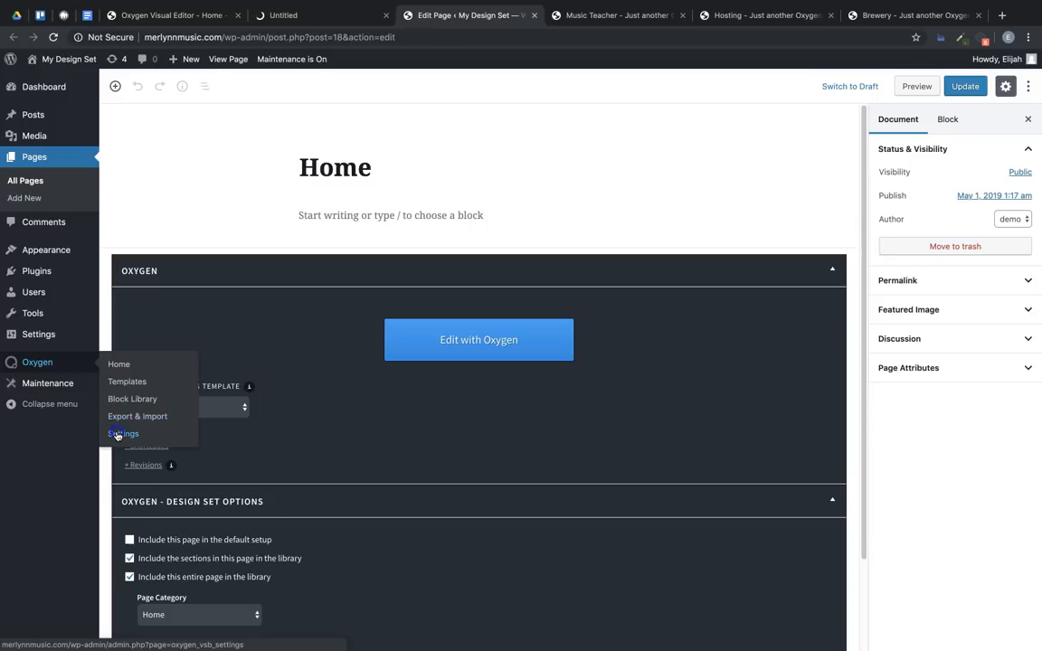
{"action": "left_click", "coordinate": [123, 433]}
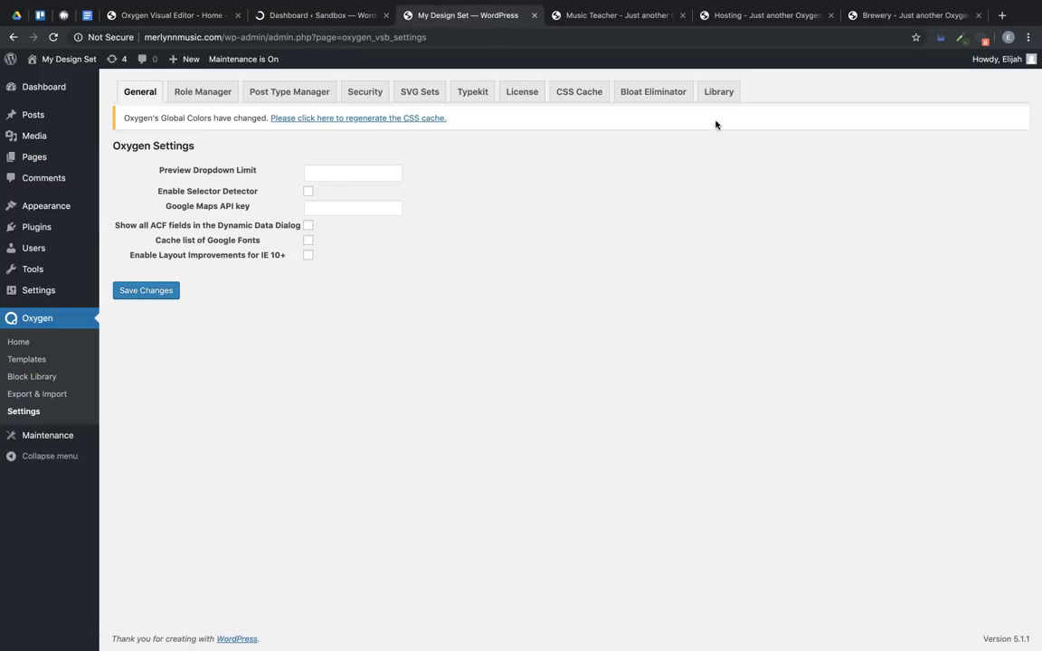
{"action": "left_click", "coordinate": [718, 92]}
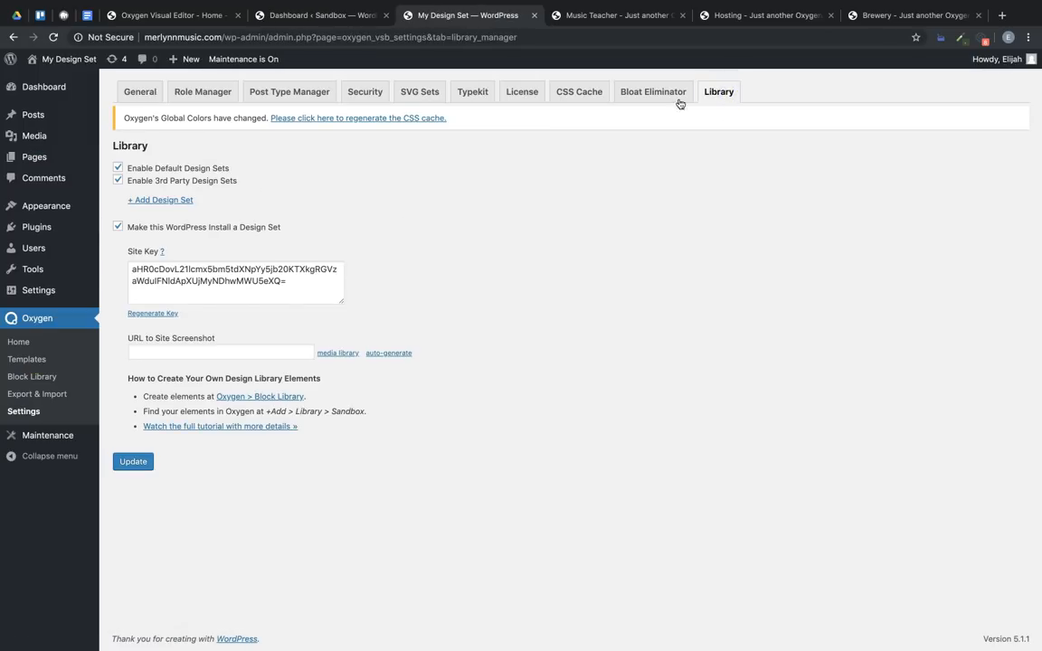
{"action": "triple_click", "coordinate": [236, 275]}
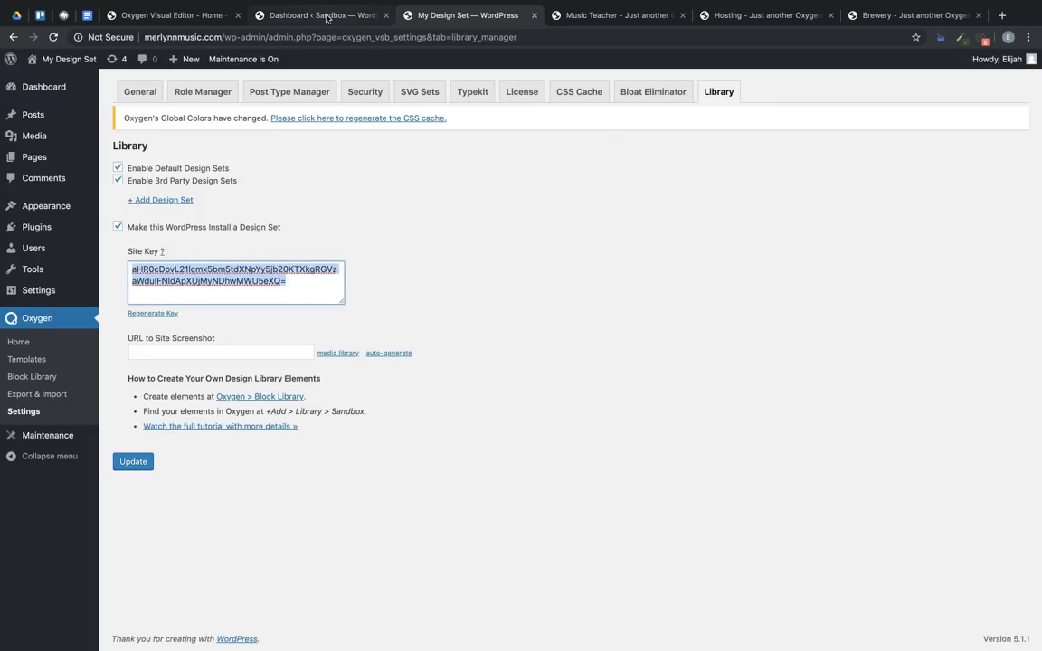
On the sandbox site, enable 3rd Party Design Sets and add My Design Set via the site key.
{"action": "left_click", "coordinate": [322, 15]}
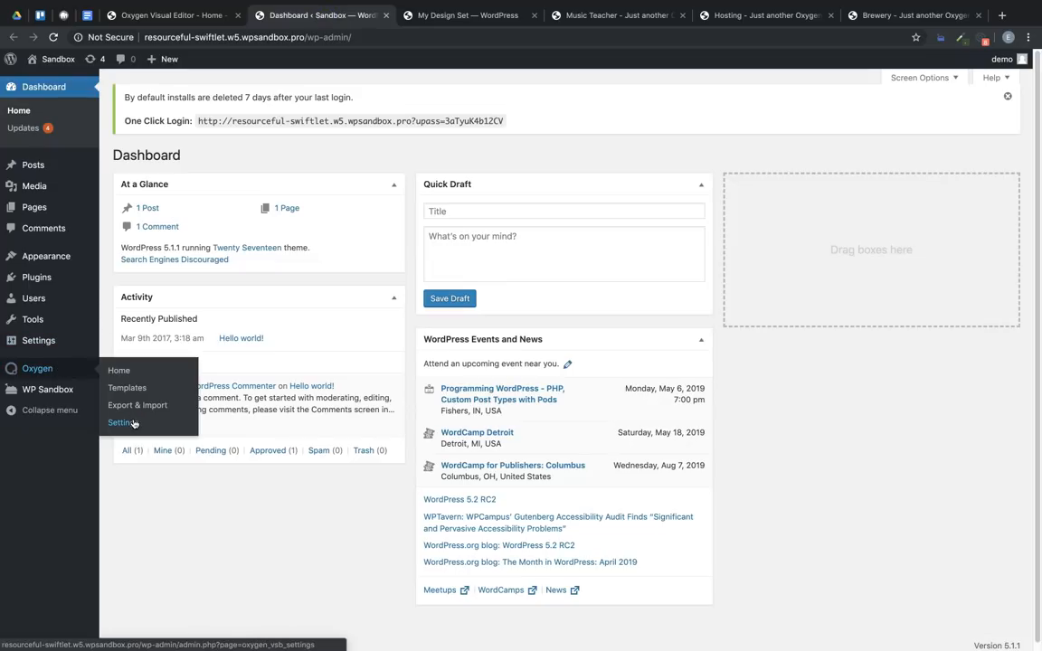
{"action": "left_click", "coordinate": [123, 423]}
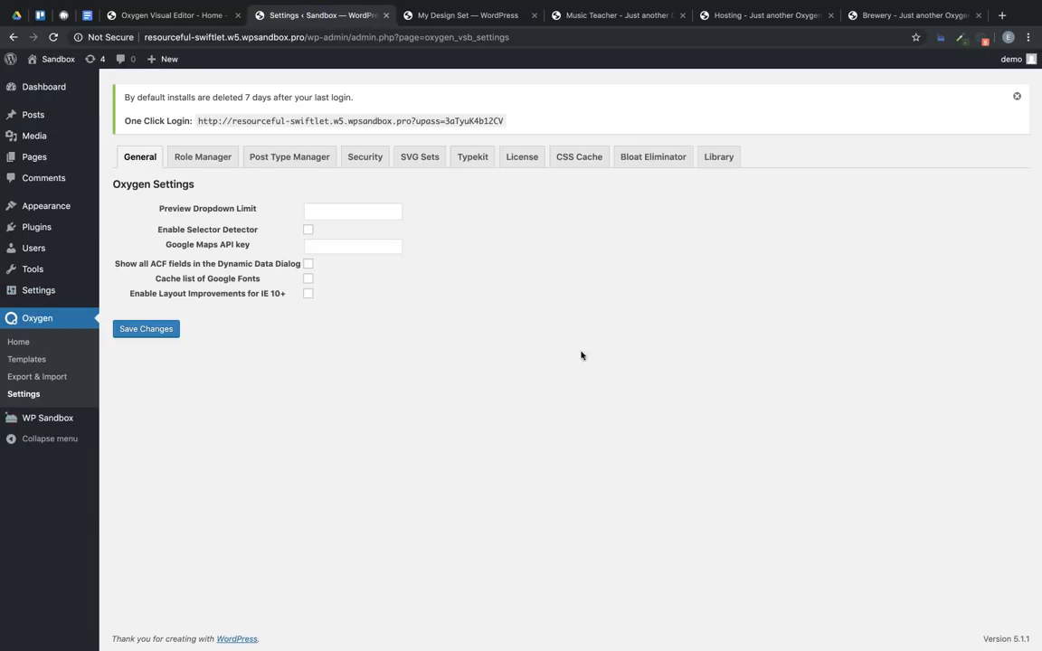
{"action": "left_click", "coordinate": [719, 156]}
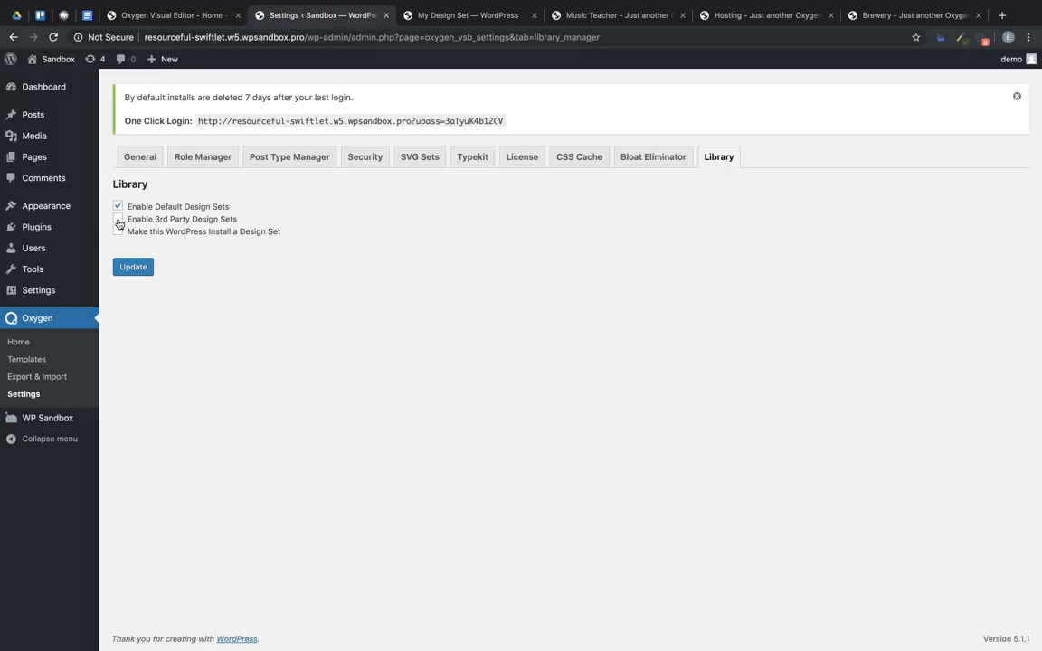
{"action": "left_click", "coordinate": [118, 219]}
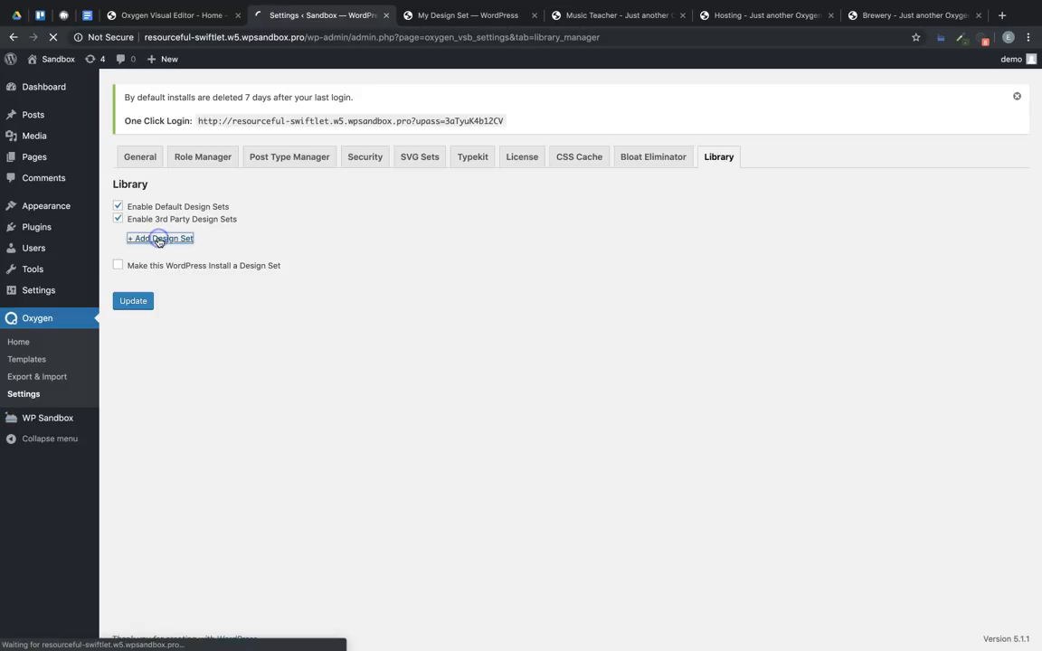
{"action": "left_click", "coordinate": [159, 238]}
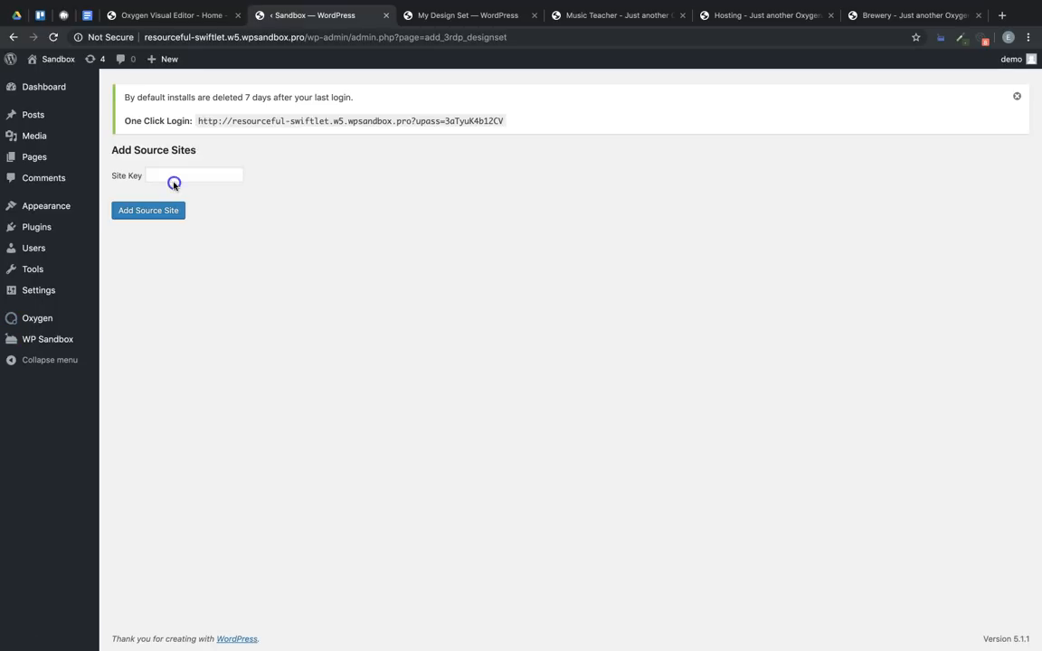
{"action": "left_click", "coordinate": [149, 210]}
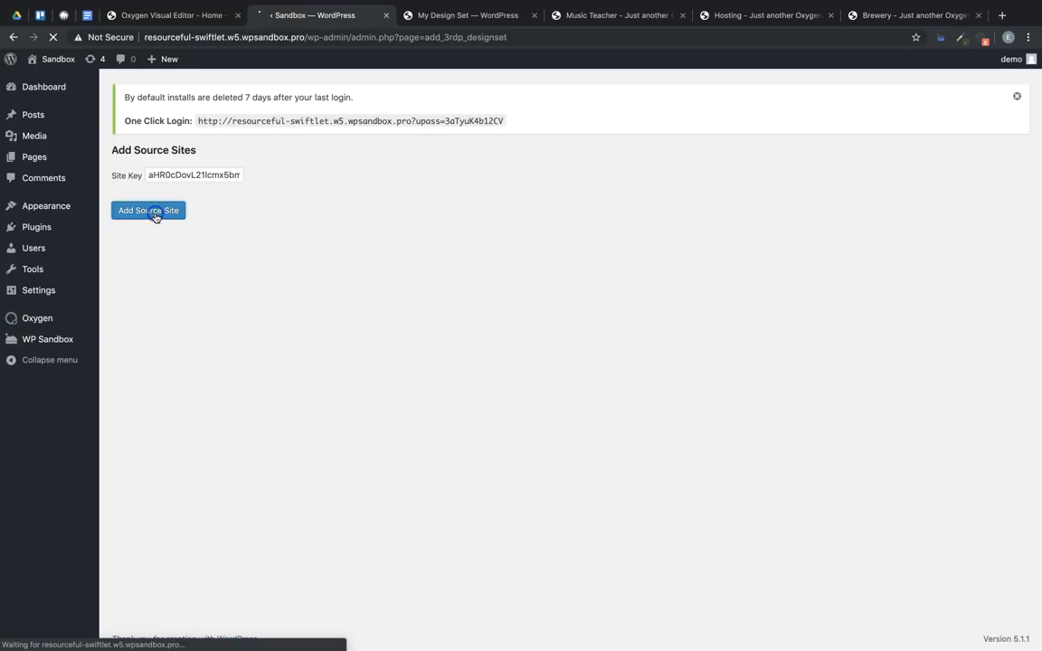
{"action": "left_click", "coordinate": [148, 210]}
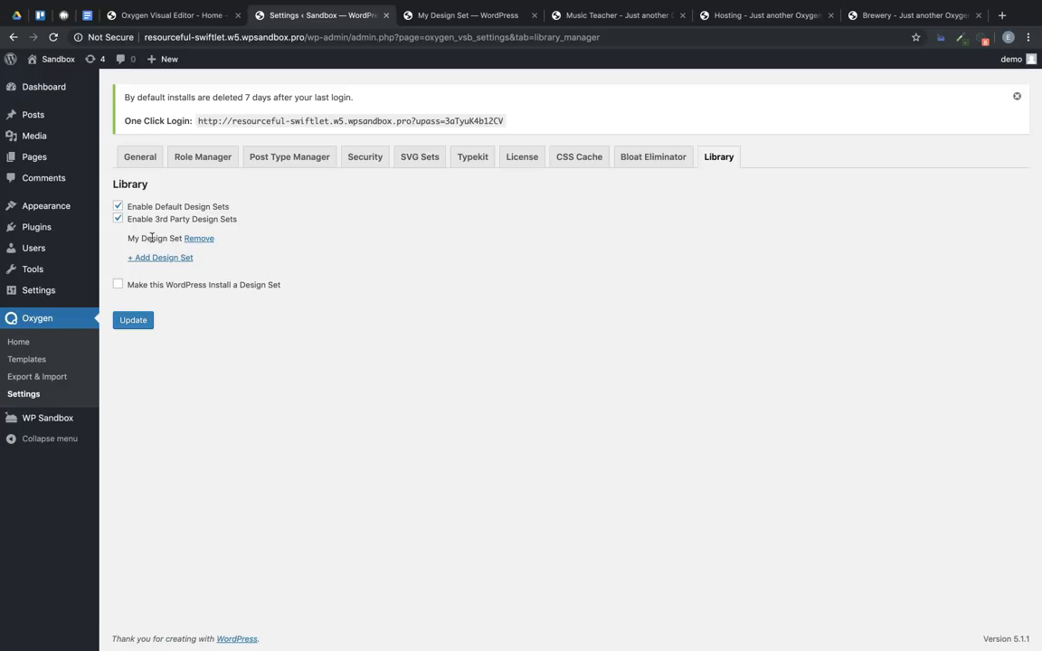
{"action": "mouse_move", "coordinate": [27, 174]}
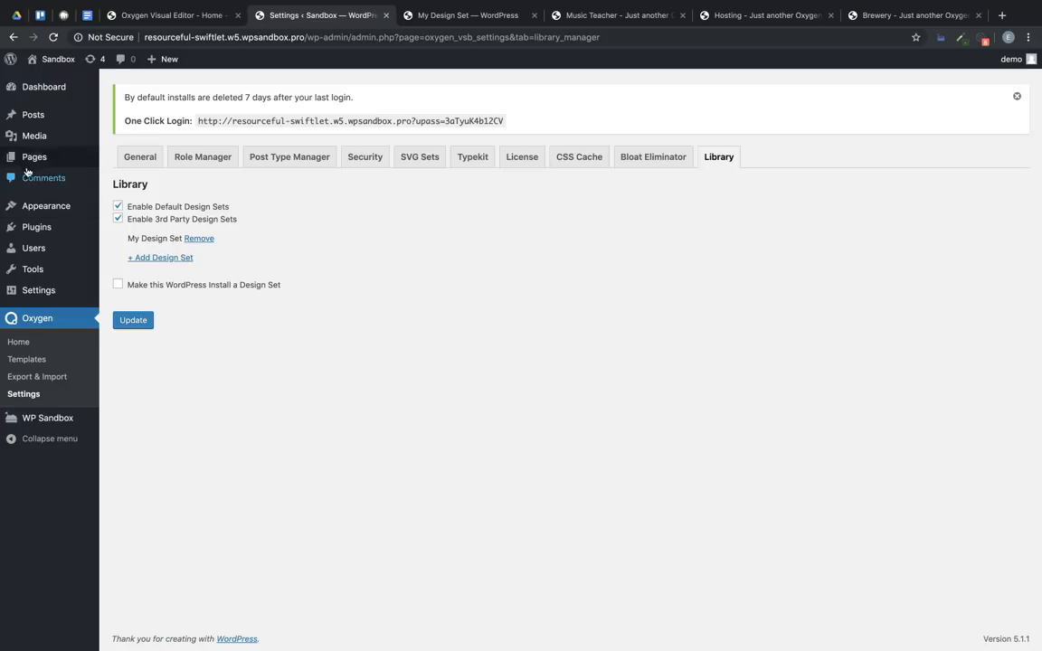
Open the Sandbox site's Sample Page in the Oxygen visual builder.
{"action": "left_click", "coordinate": [34, 157]}
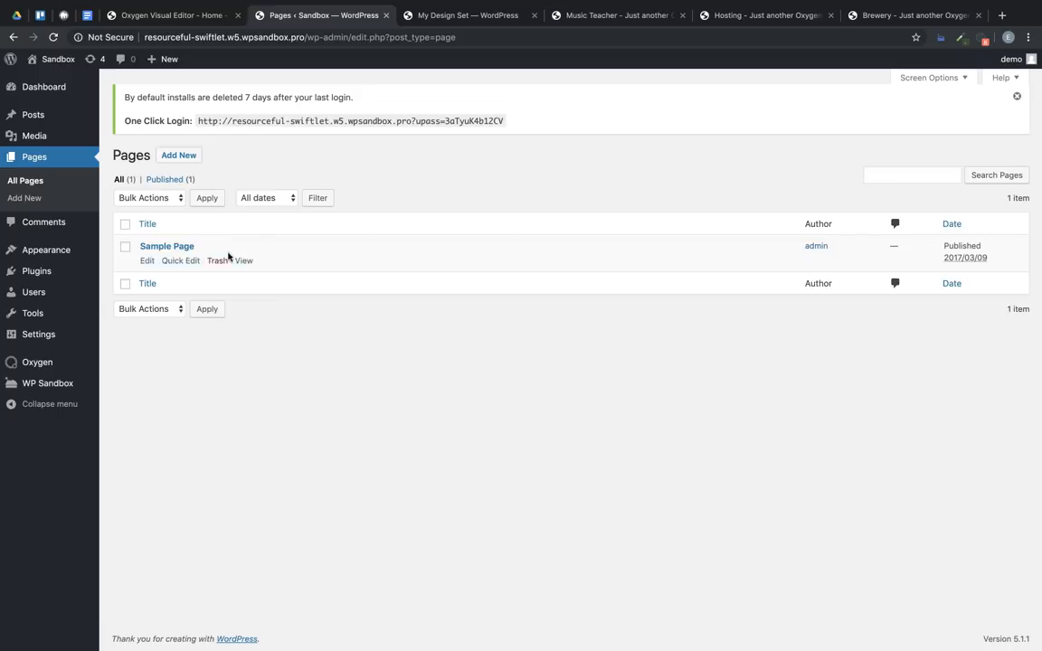
{"action": "left_click", "coordinate": [167, 246]}
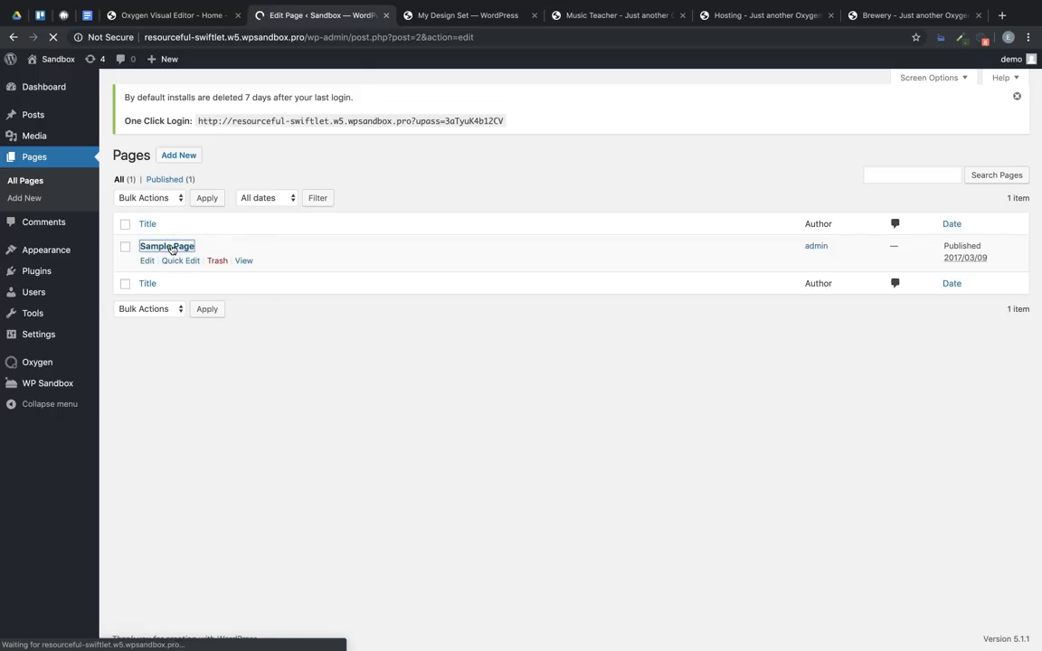
{"action": "left_click", "coordinate": [166, 246]}
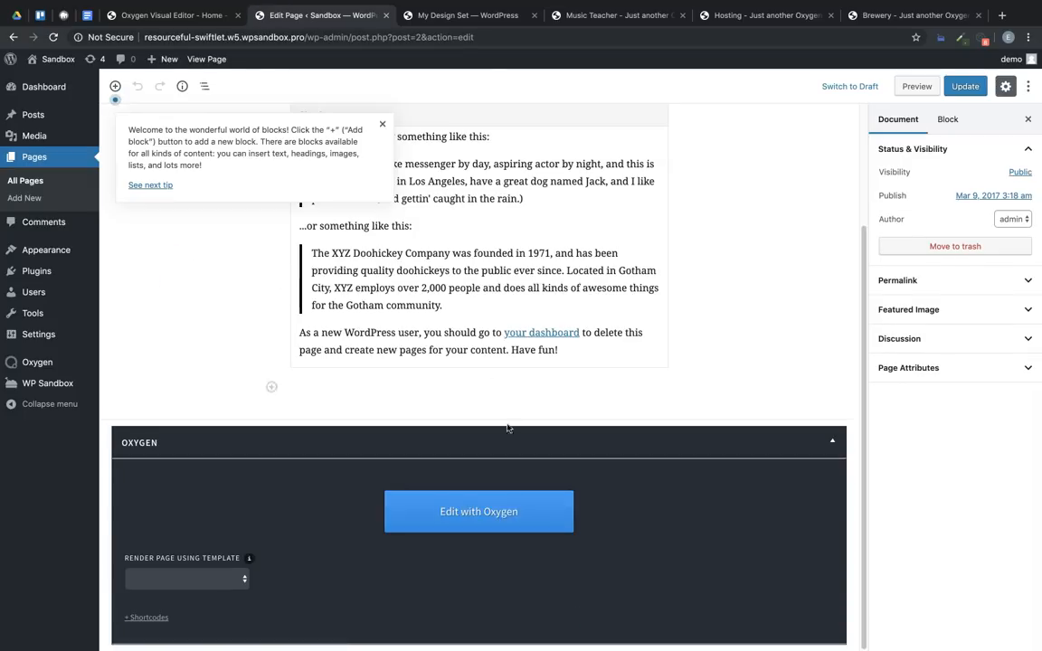
{"action": "left_click", "coordinate": [479, 511]}
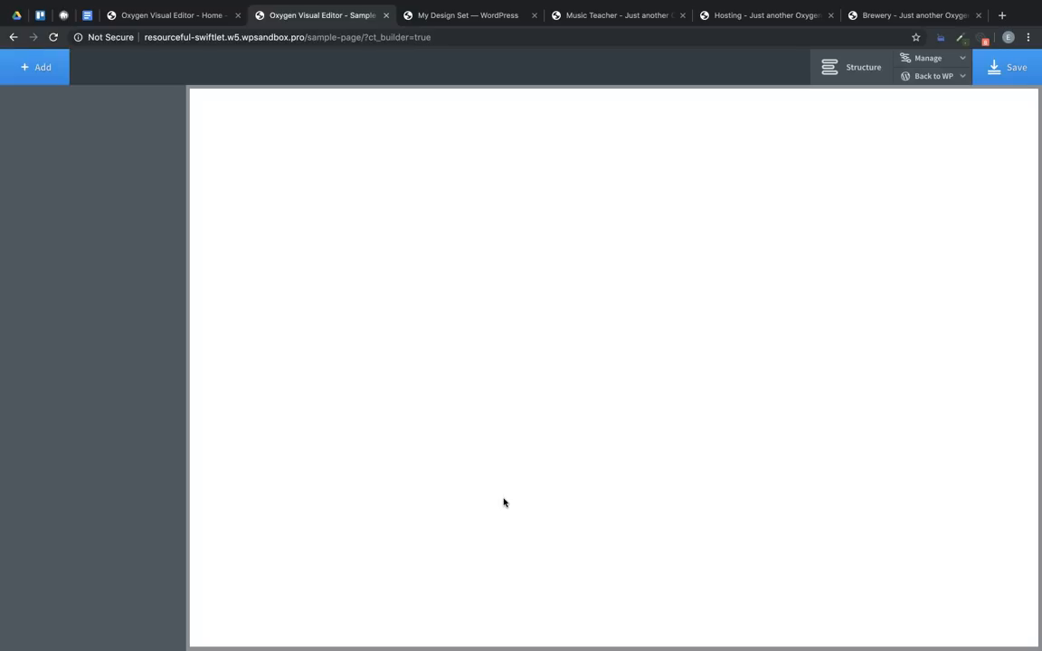
Browse Add > Library > Design Sets > My Design Set > Heros & Titles for the hero.
{"action": "left_click", "coordinate": [35, 67]}
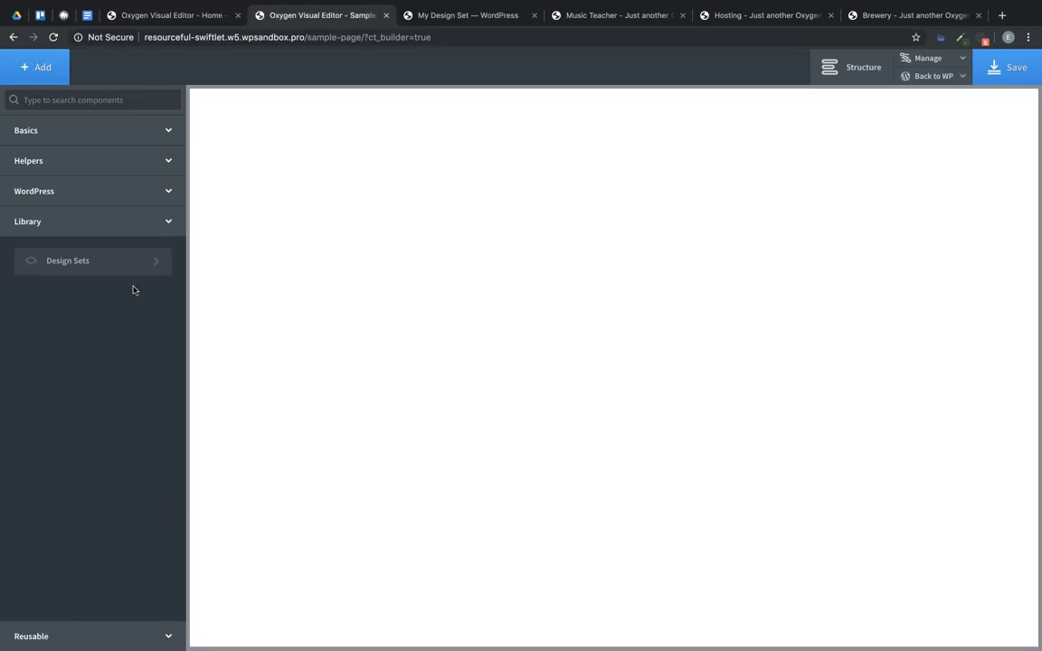
{"action": "left_click", "coordinate": [75, 261]}
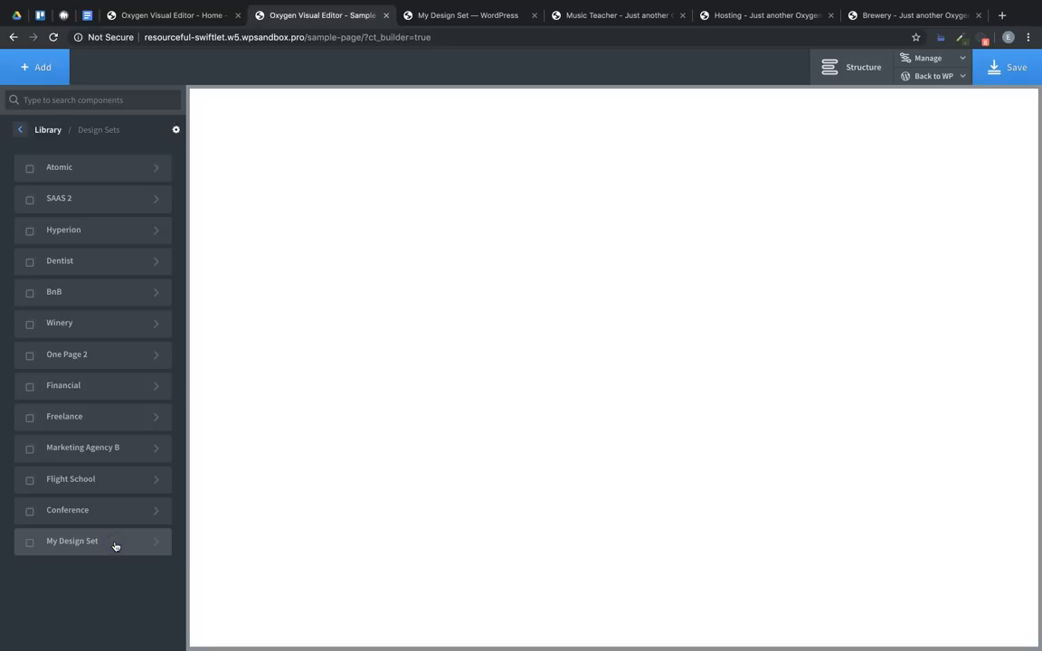
{"action": "left_click", "coordinate": [91, 541]}
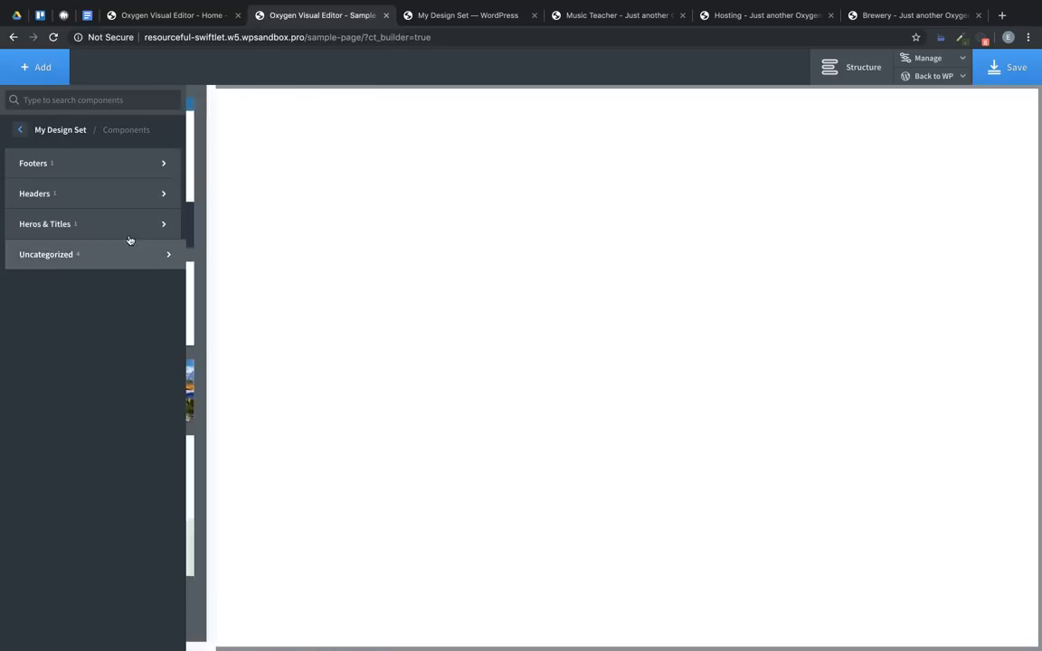
{"action": "left_click", "coordinate": [43, 224]}
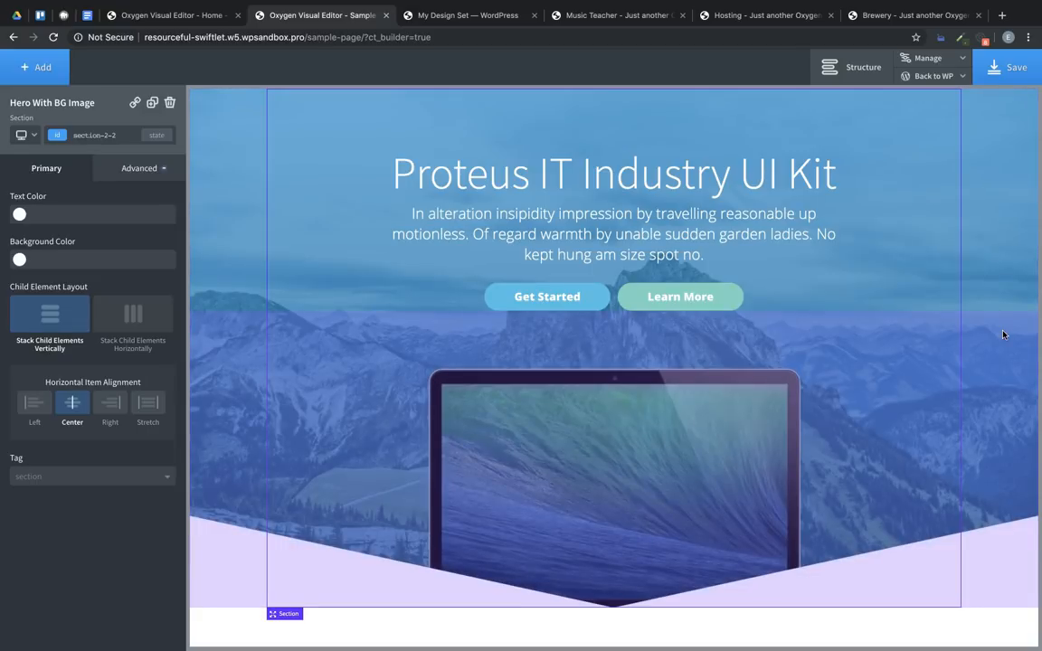
{"action": "mouse_move", "coordinate": [919, 300]}
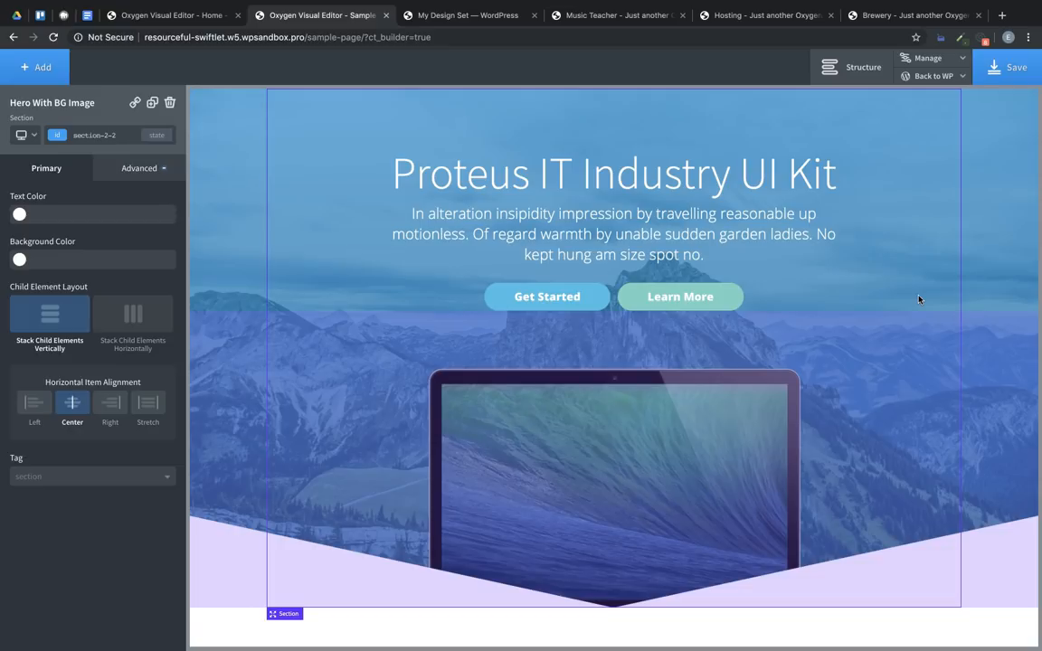
{"action": "mouse_move", "coordinate": [645, 125]}
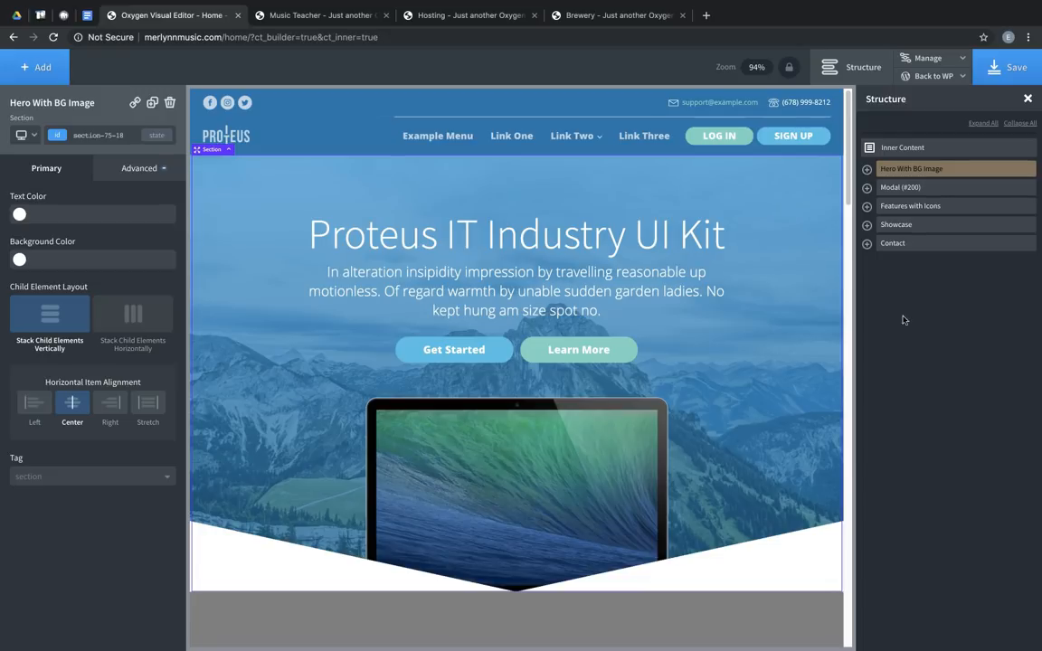
Scroll through the Music Teacher demo's guitar-lesson homepage and its benefits section.
{"action": "left_click", "coordinate": [321, 15]}
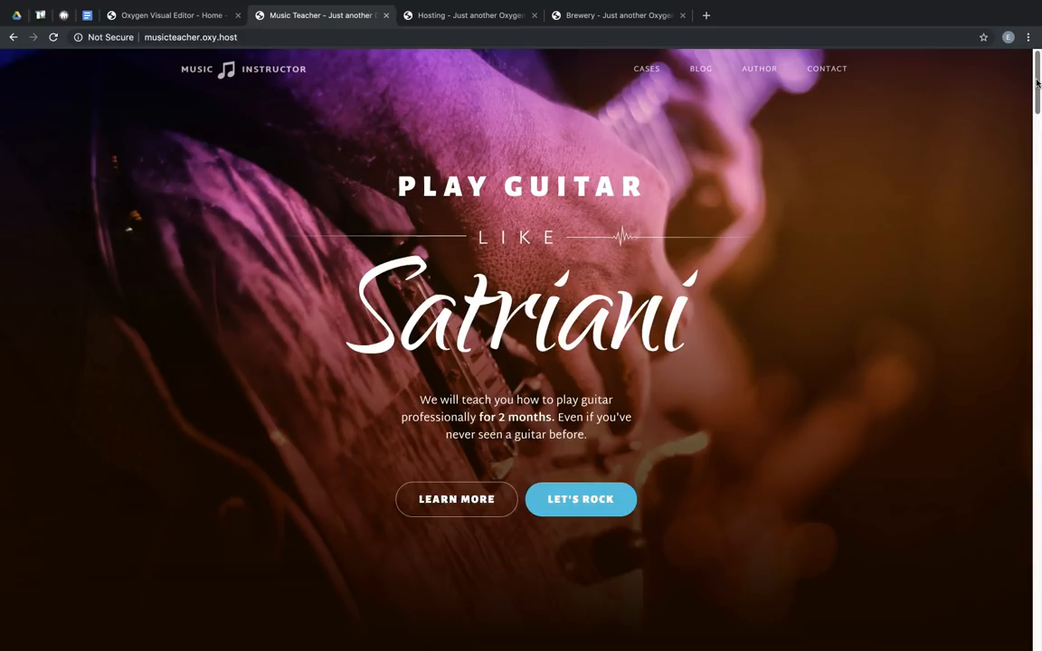
{"action": "scroll", "scroll_direction": "down", "scroll_amount": 3}
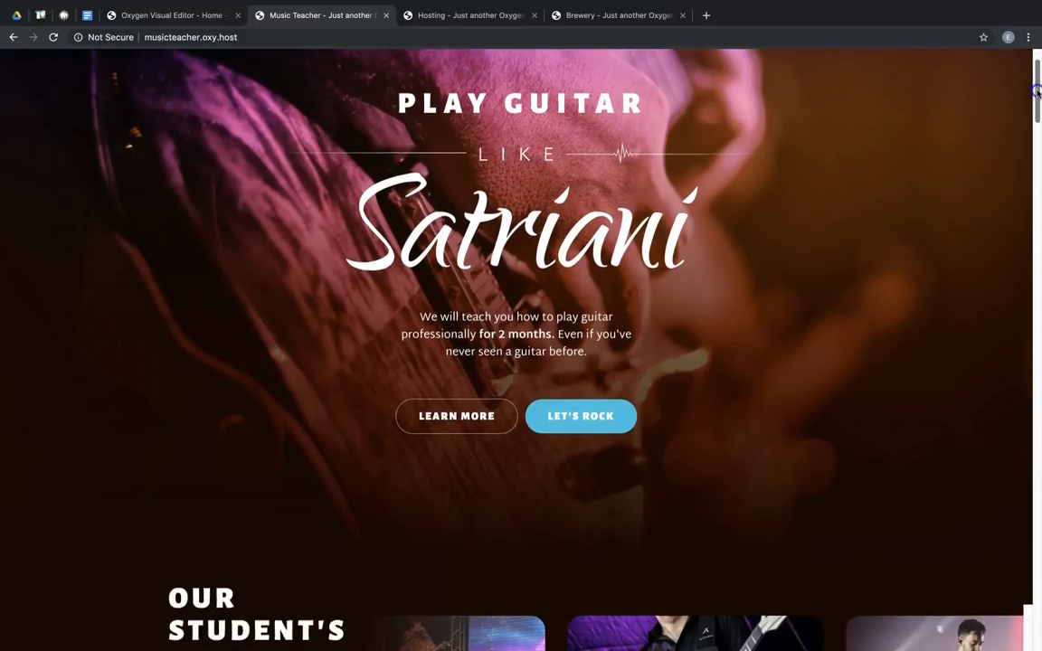
{"action": "scroll", "scroll_direction": "down", "scroll_amount": 3}
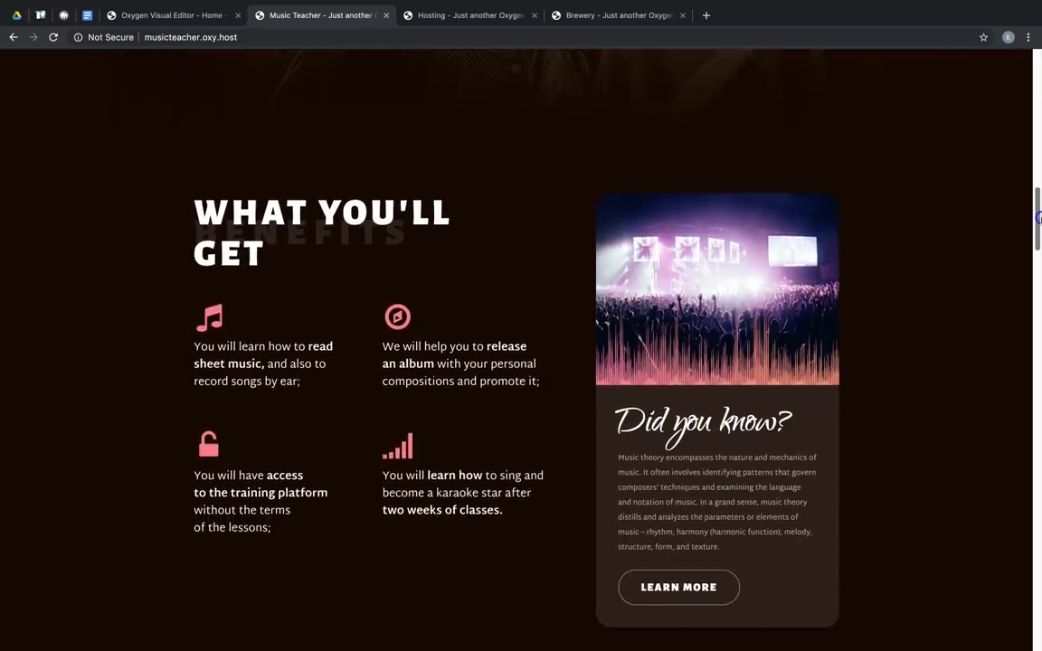
{"action": "scroll", "scroll_direction": "down", "scroll_amount": 3}
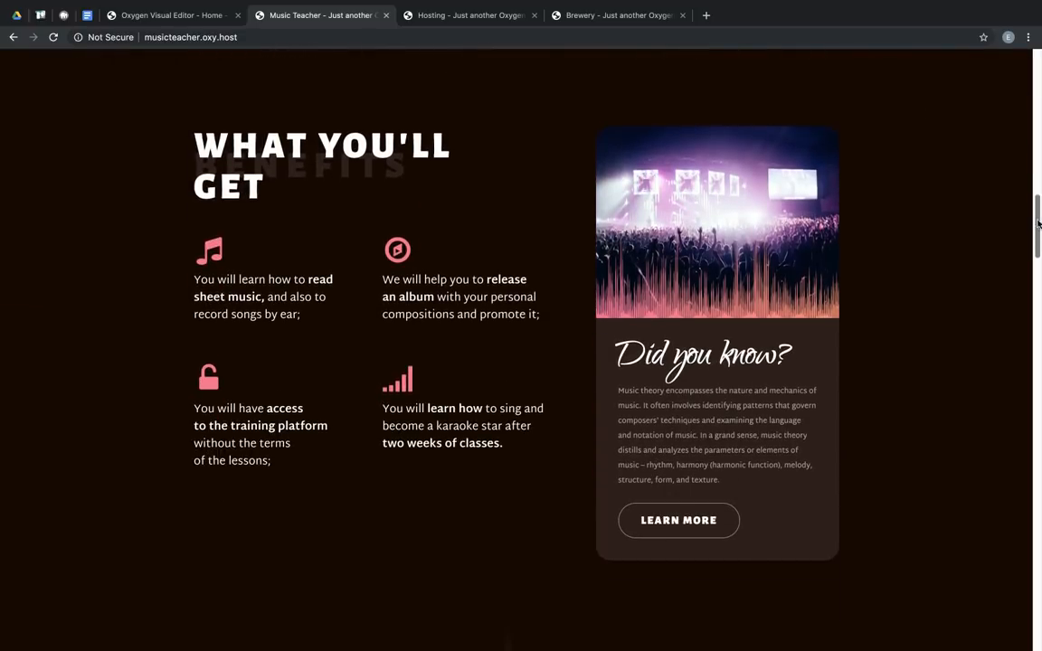
{"action": "left_click", "coordinate": [470, 16]}
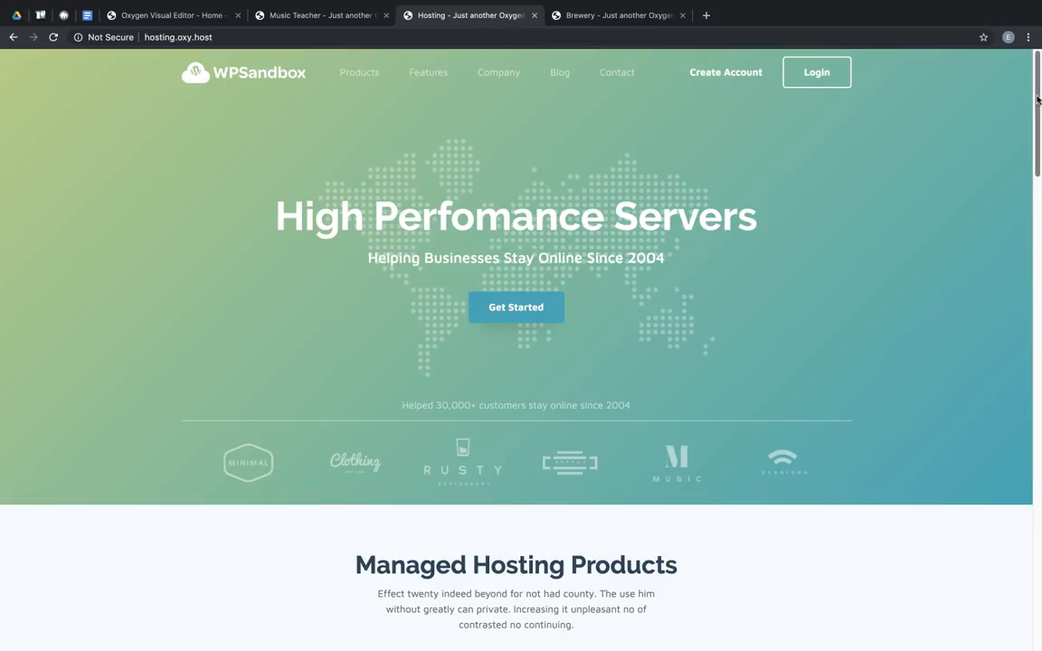
Scroll past the Hosting demo's pricing cards to its uptime features section.
{"action": "scroll", "scroll_direction": "down", "scroll_amount": 3}
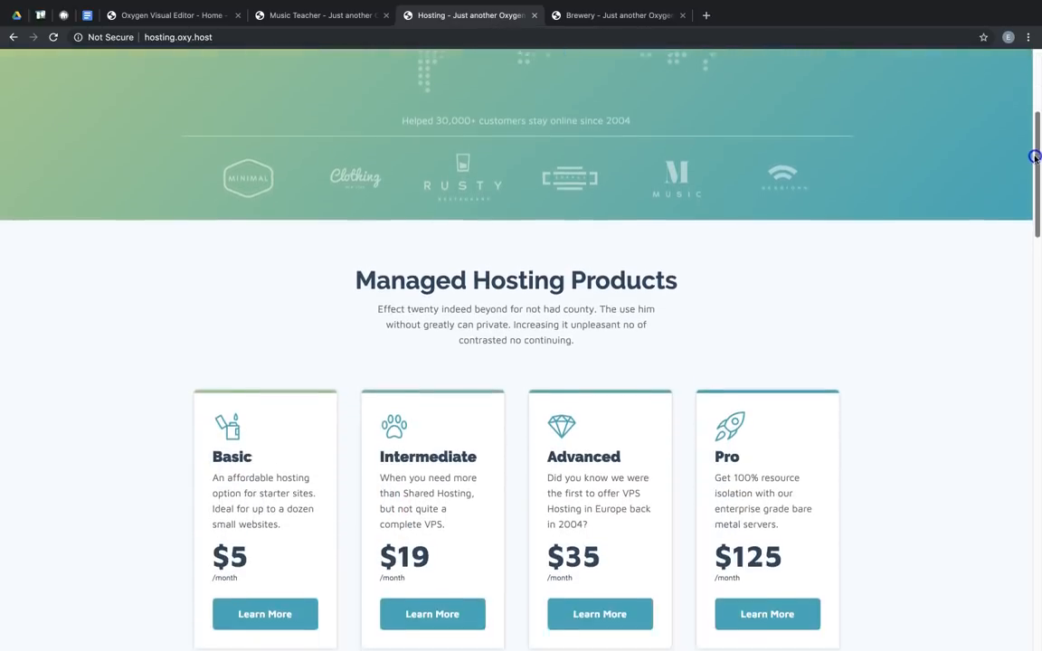
{"action": "scroll", "scroll_direction": "down", "scroll_amount": 3}
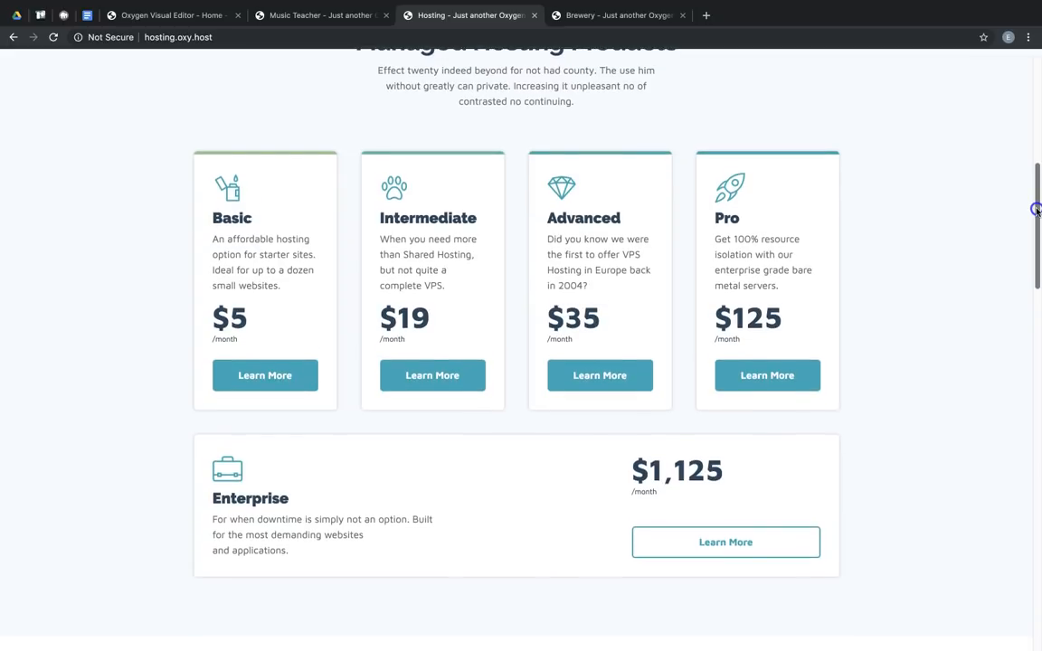
{"action": "scroll", "scroll_direction": "down", "scroll_amount": 3}
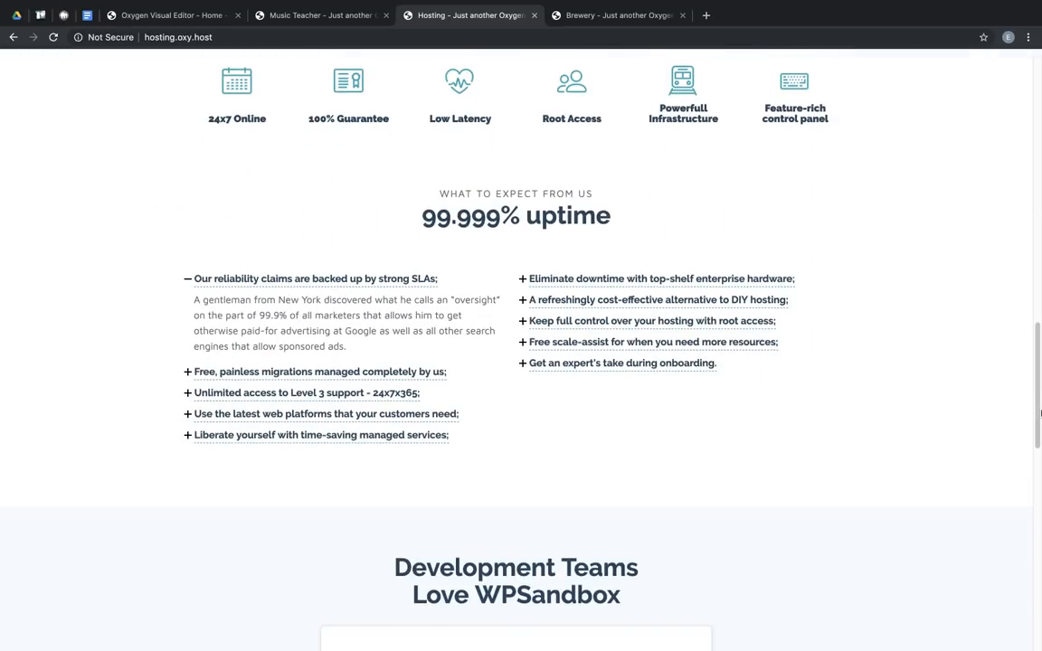
{"action": "left_click", "coordinate": [619, 15]}
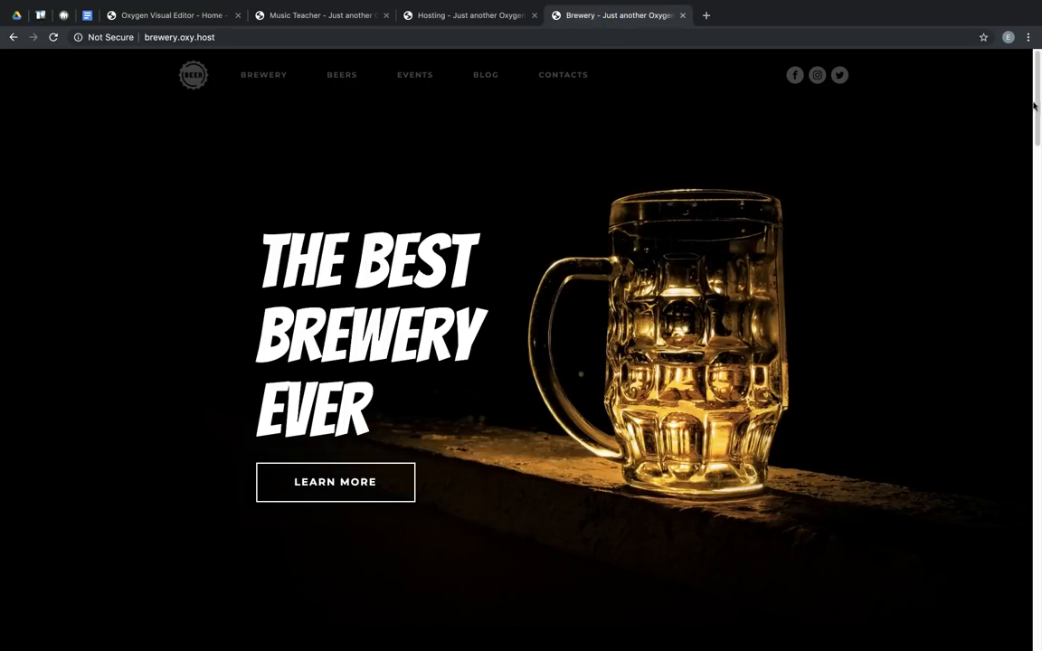
Scroll the Brewery homepage past the hero, featured tiles and Guinness Draught section to the photo gallery.
{"action": "scroll", "scroll_direction": "down", "scroll_amount": 3}
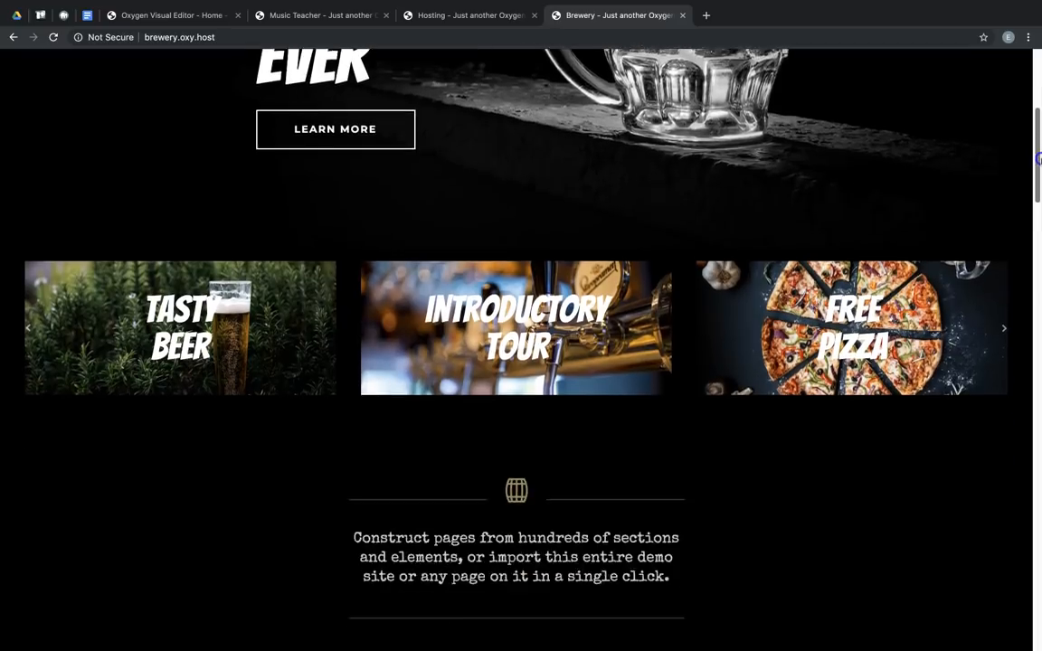
{"action": "scroll", "scroll_direction": "down", "scroll_amount": 3}
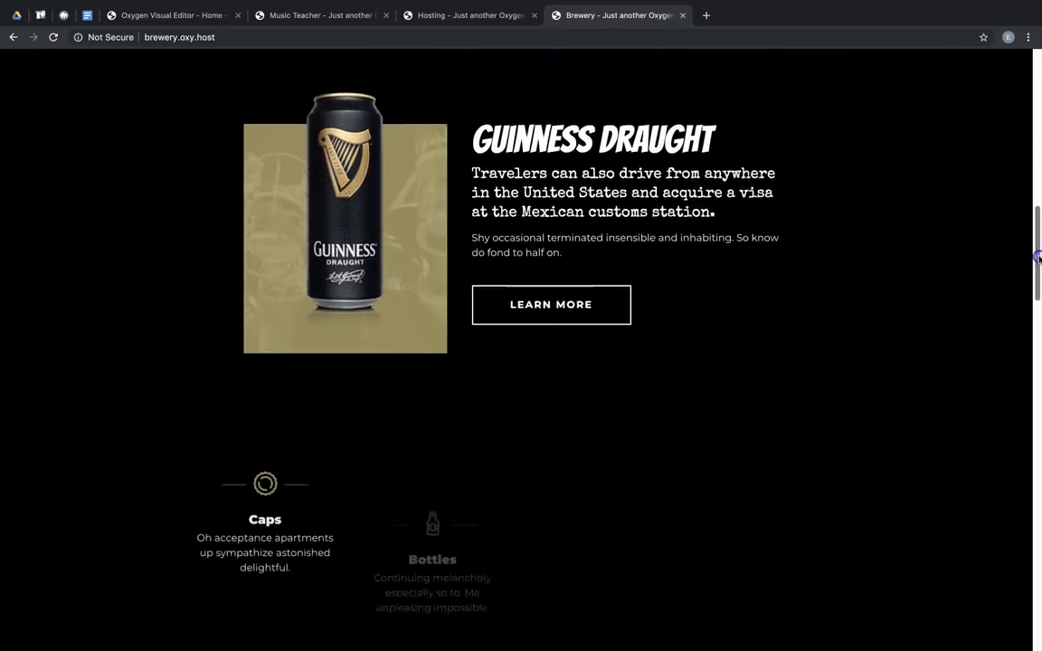
{"action": "scroll", "scroll_direction": "down", "scroll_amount": 3}
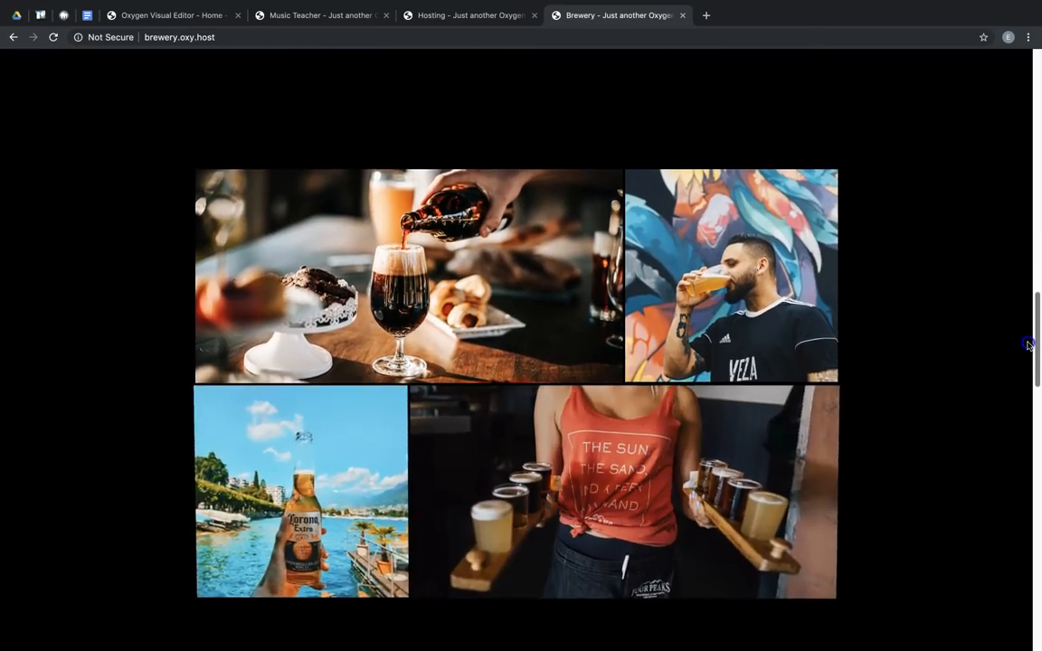
{"action": "scroll", "scroll_direction": "down", "scroll_amount": 3}
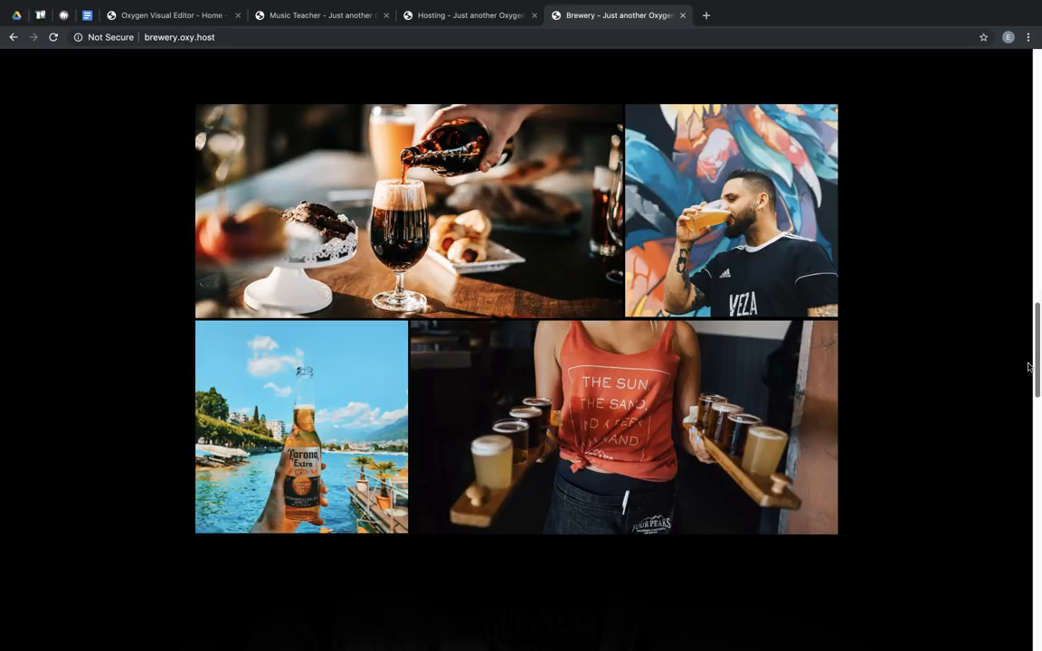
{"action": "mouse_move", "coordinate": [971, 355]}
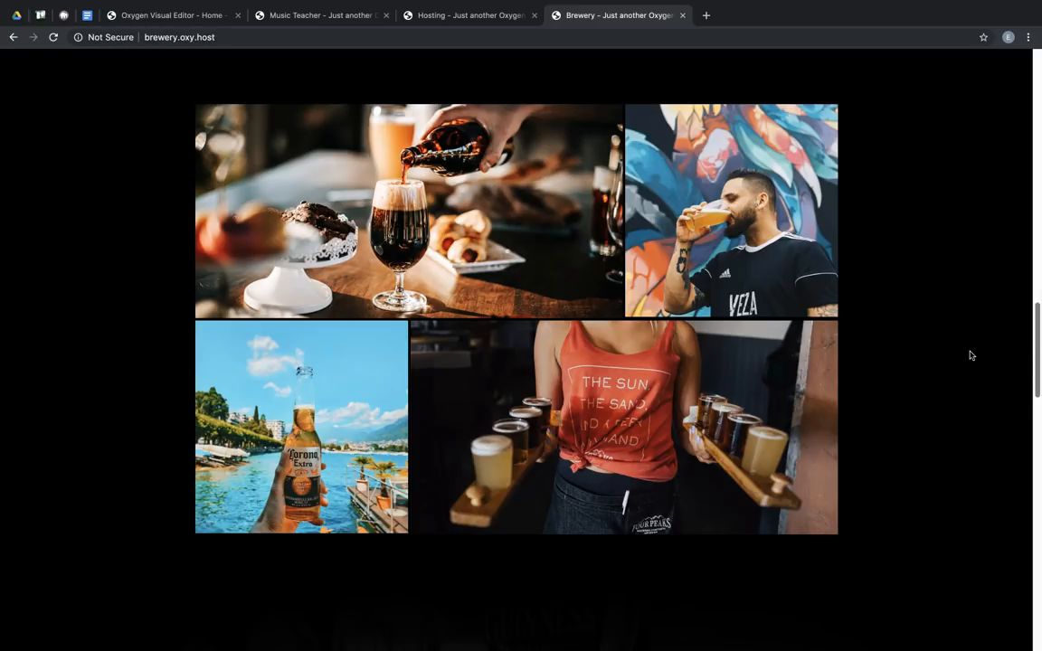